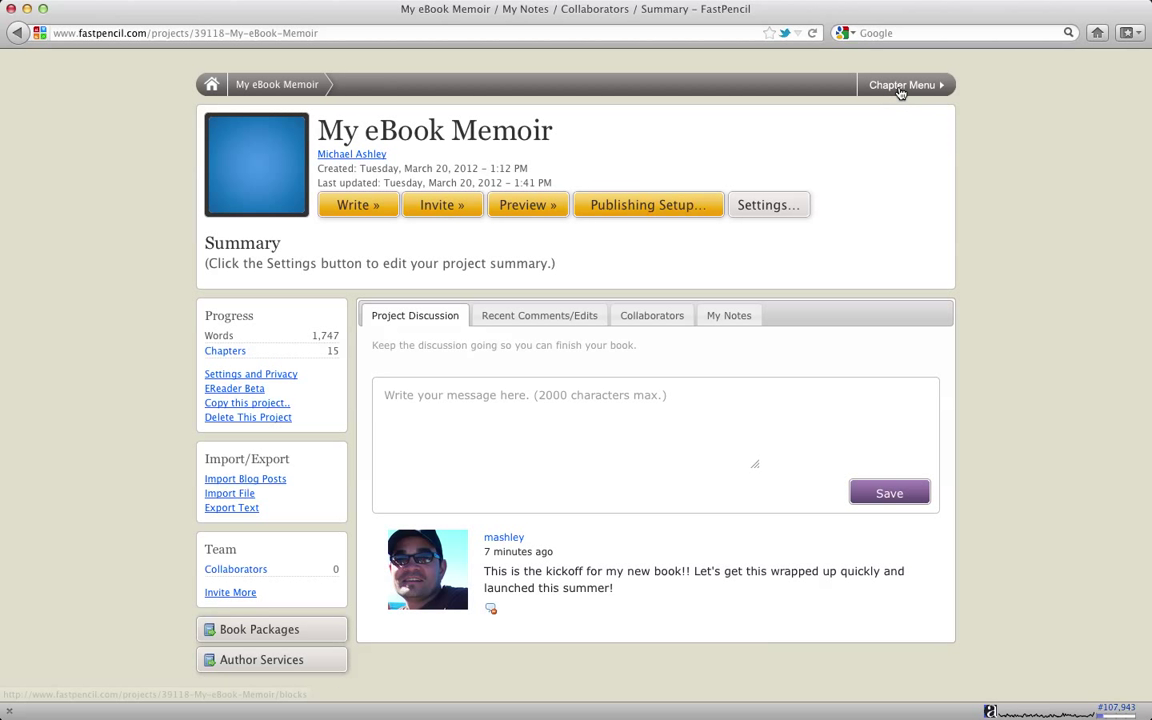
Glance at the chapter list and recent edits, then open the template dialog to check page sizes.
click(900, 84)
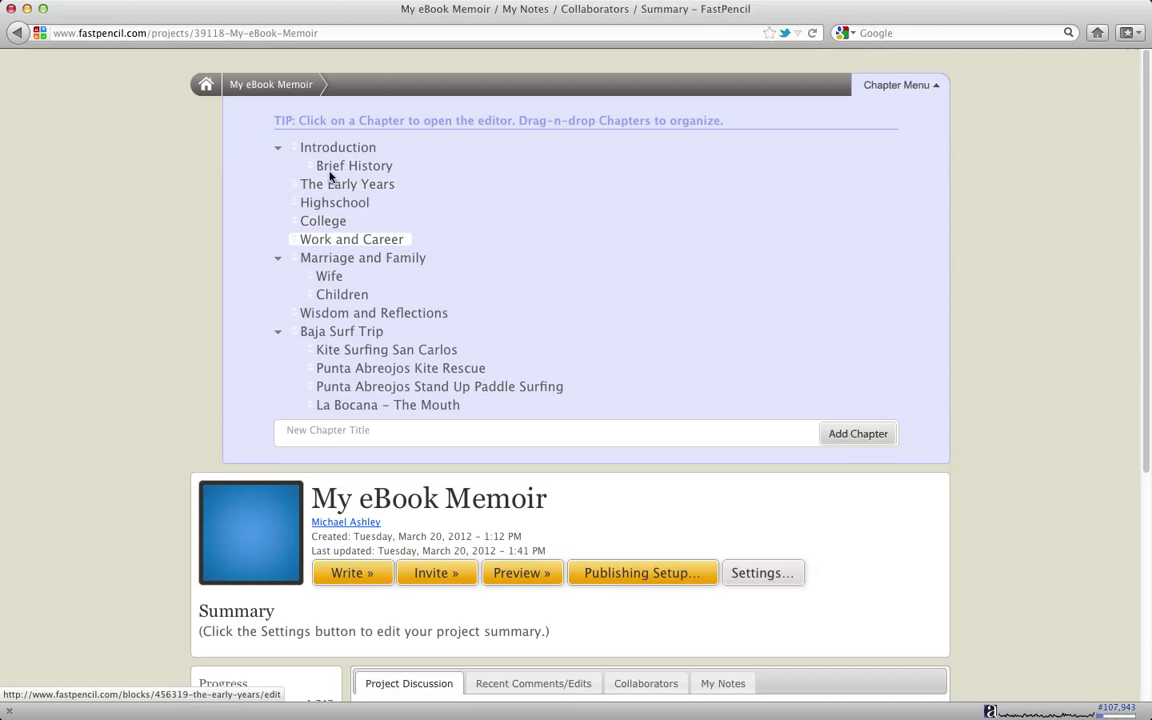
click(900, 84)
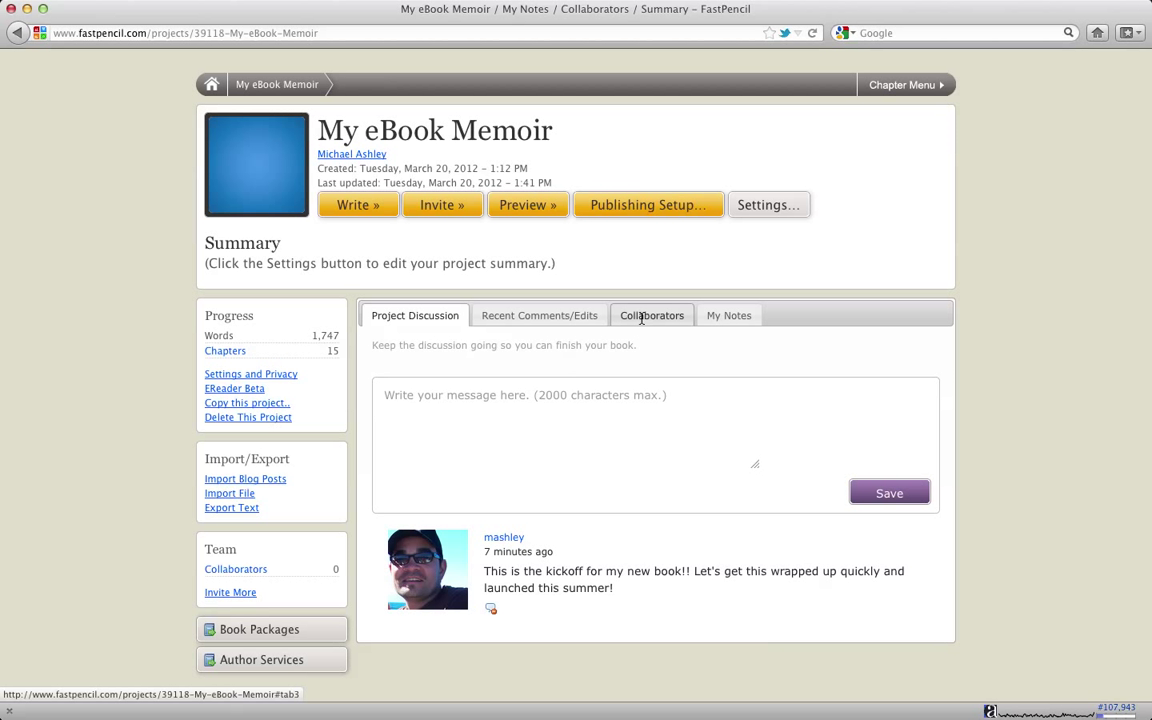
click(539, 315)
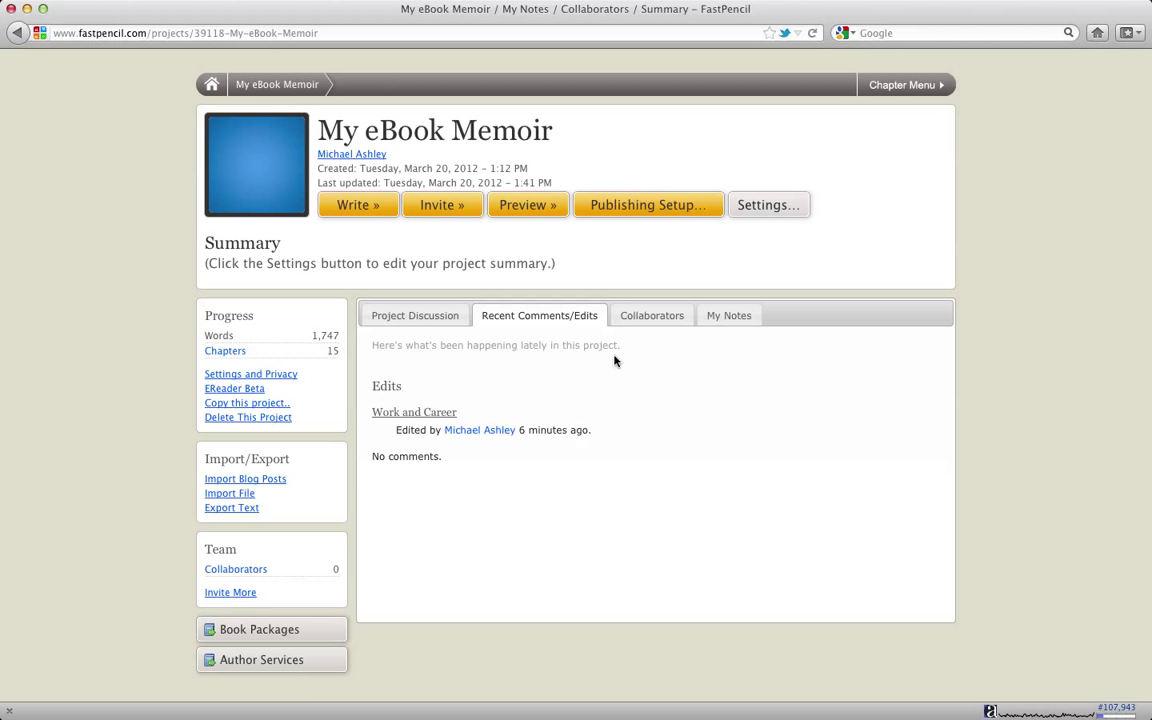
click(414, 315)
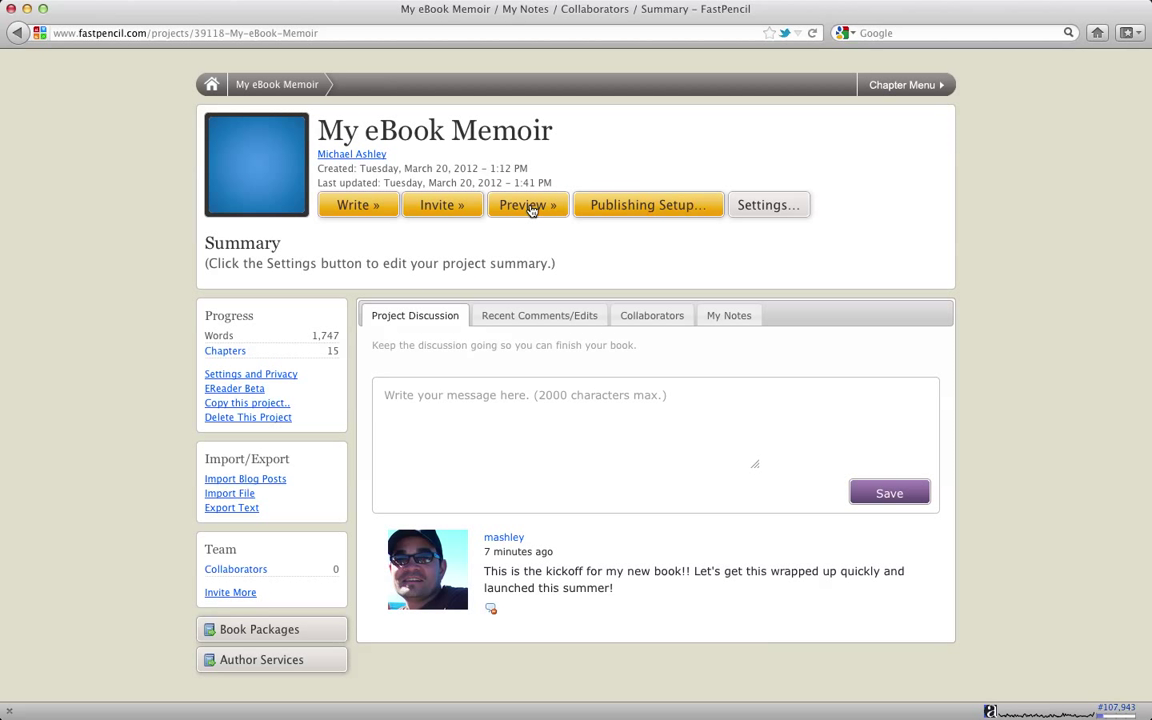
click(527, 205)
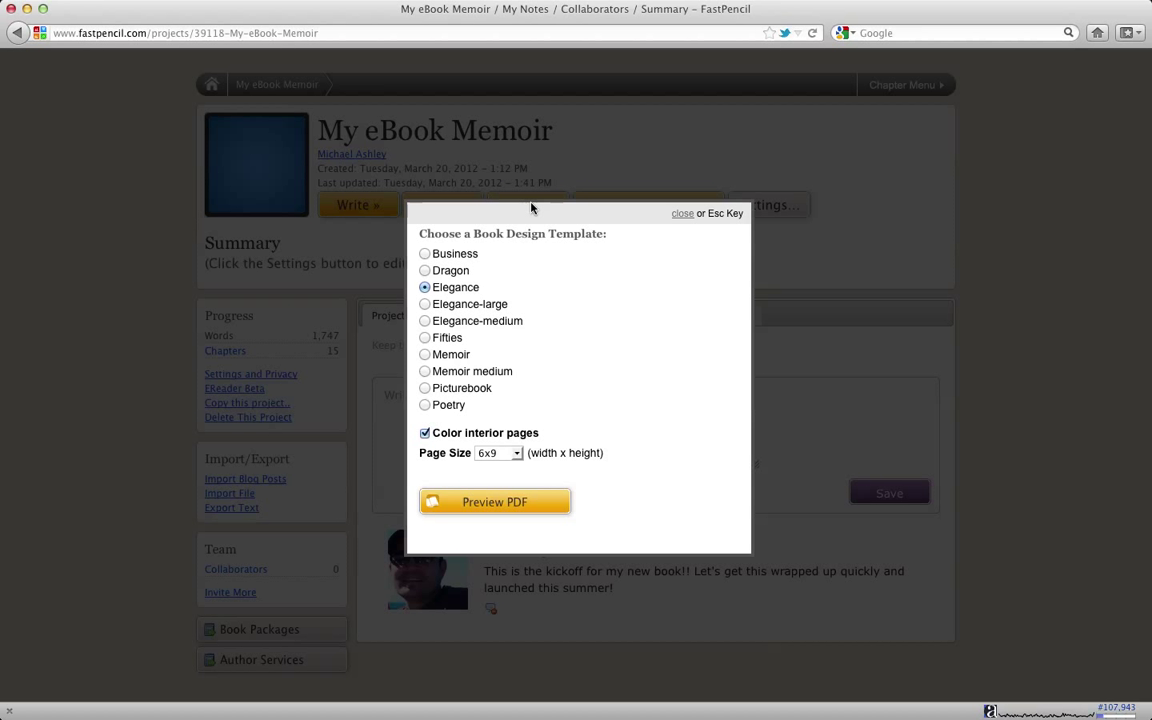
mouse_move(510, 250)
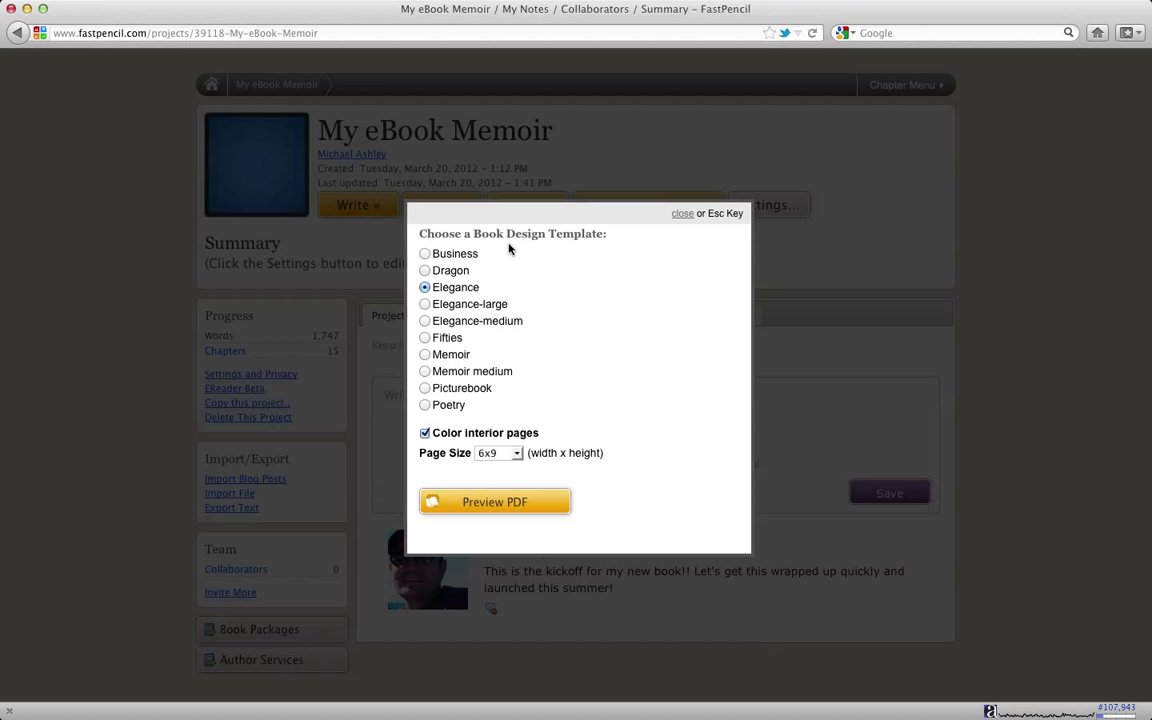
mouse_move(478, 343)
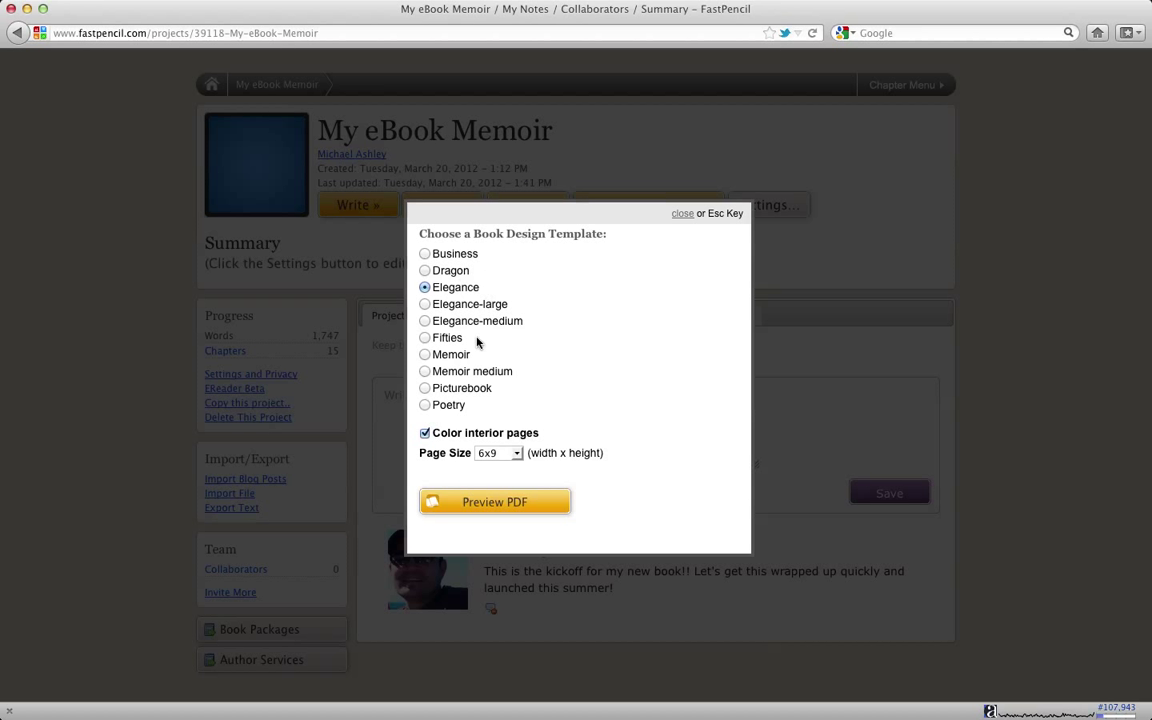
mouse_move(462, 419)
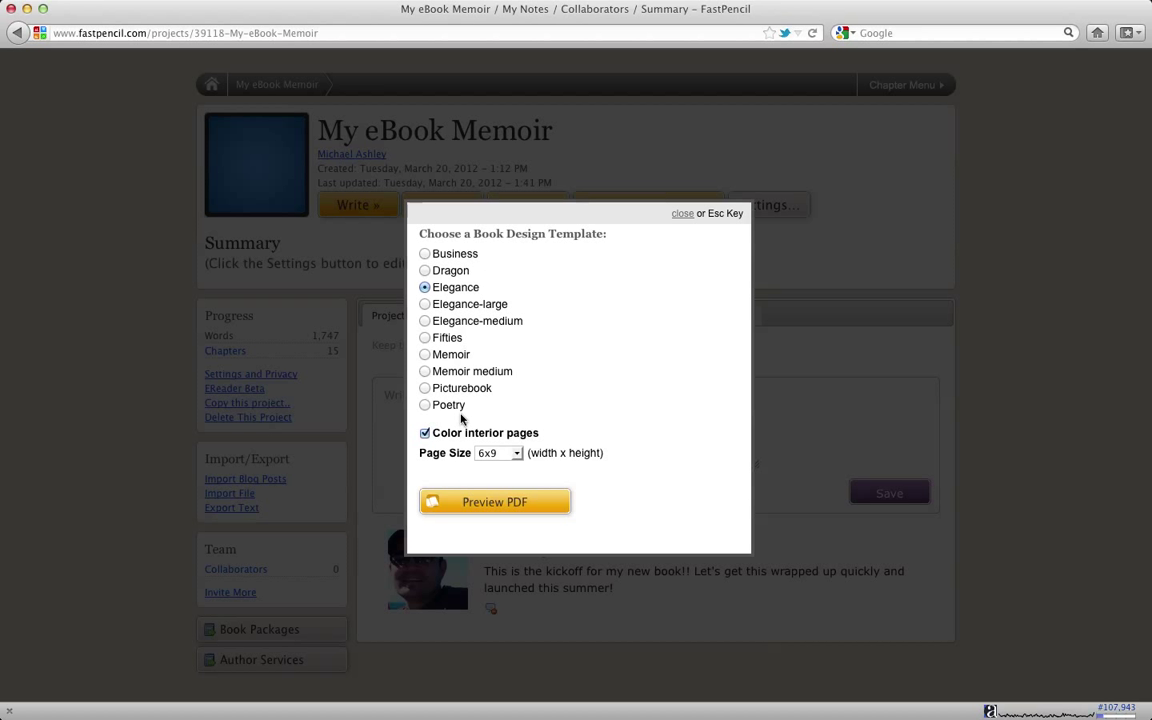
mouse_move(542, 325)
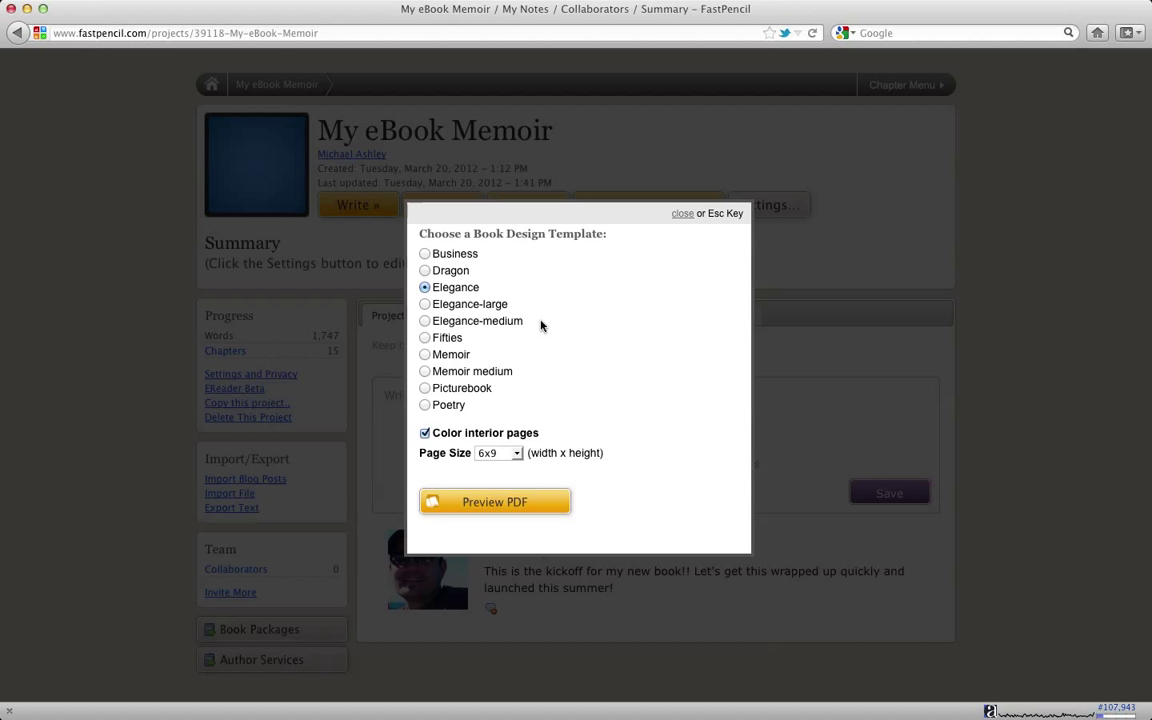
mouse_move(508, 277)
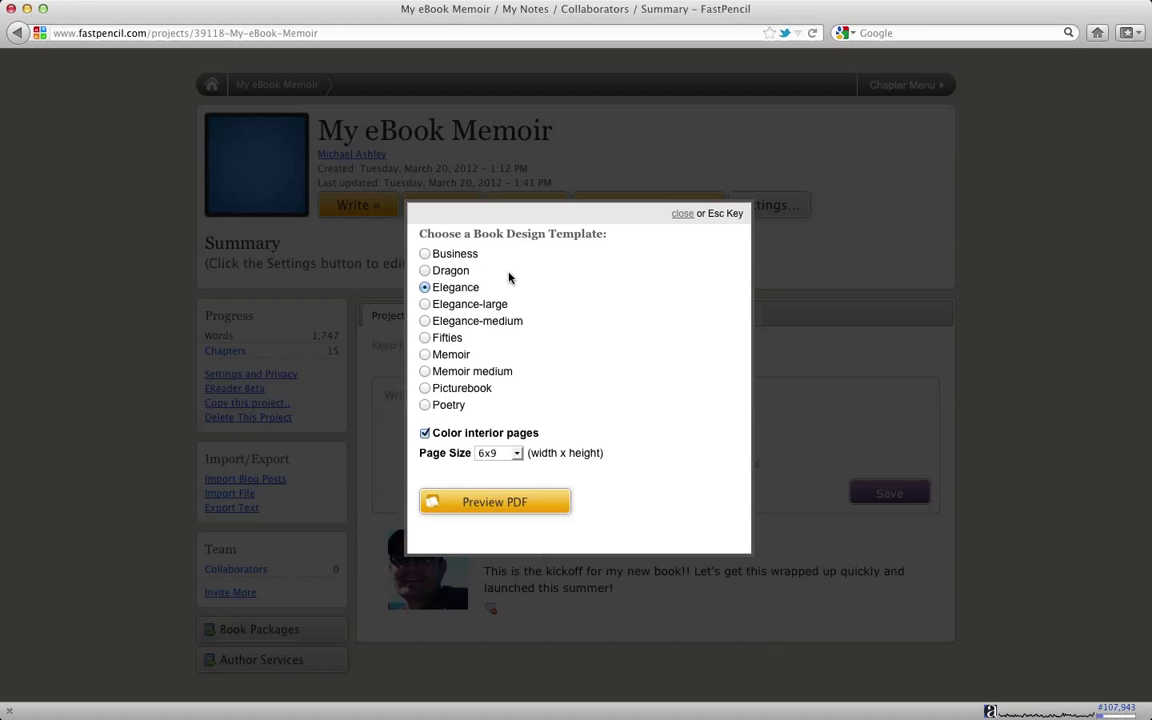
mouse_move(500, 348)
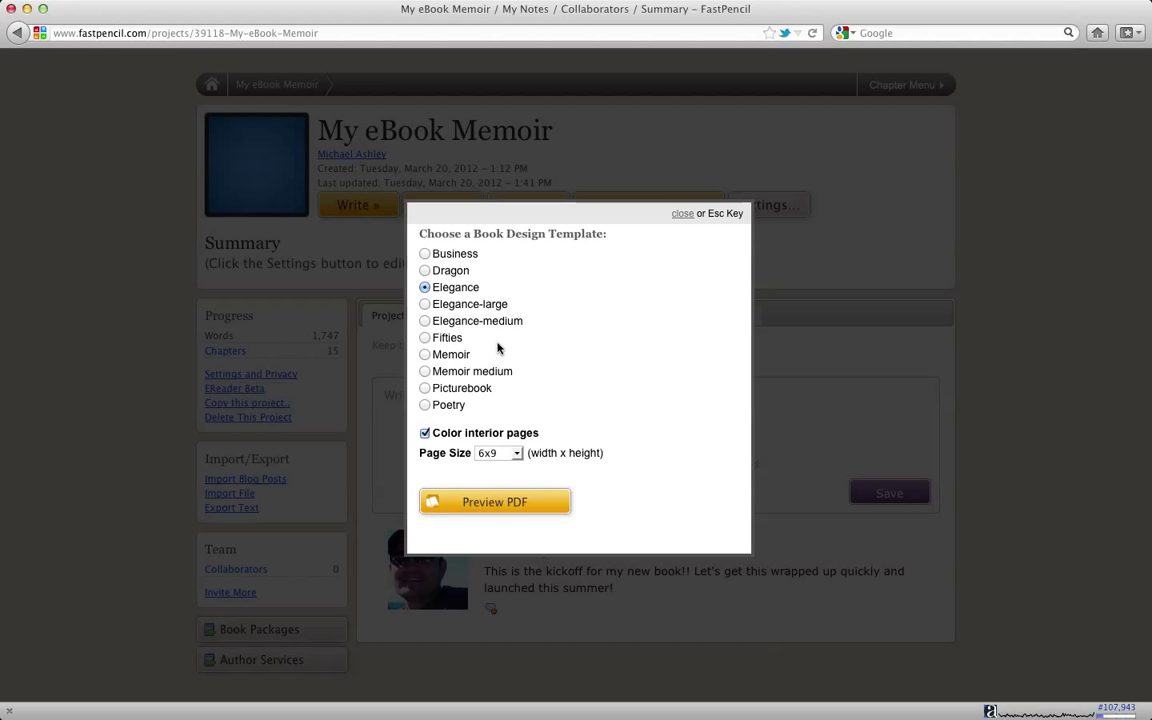
mouse_move(474, 340)
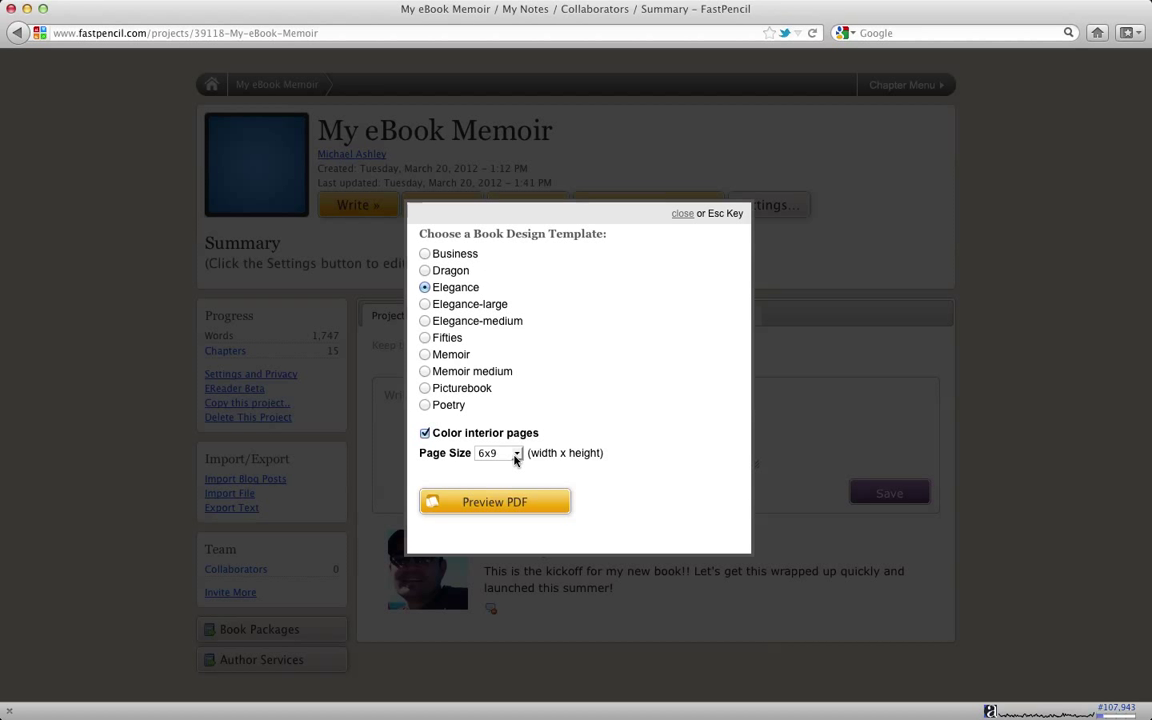
mouse_move(518, 456)
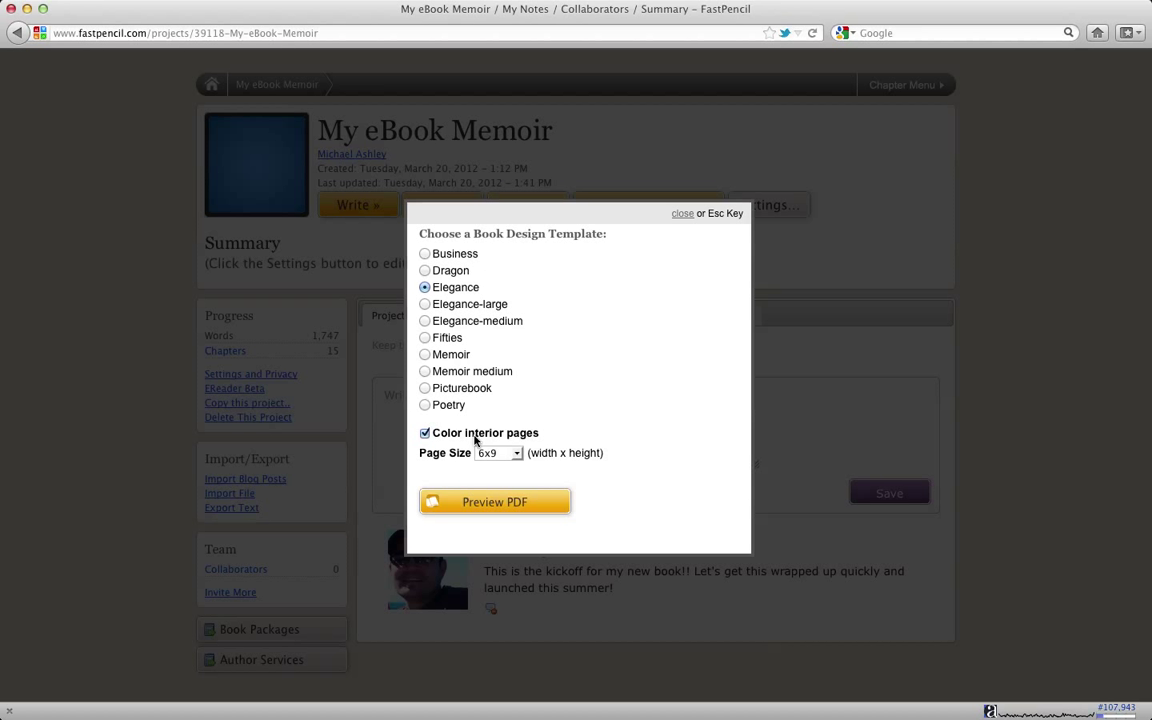
mouse_move(560, 447)
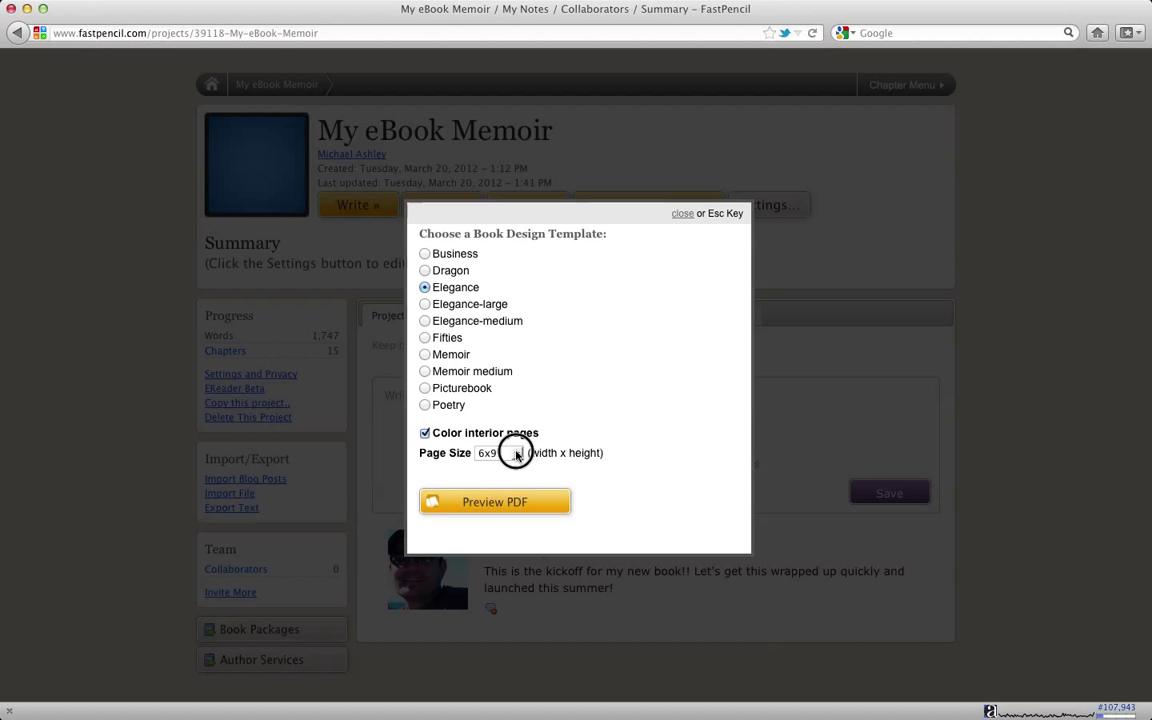
click(516, 453)
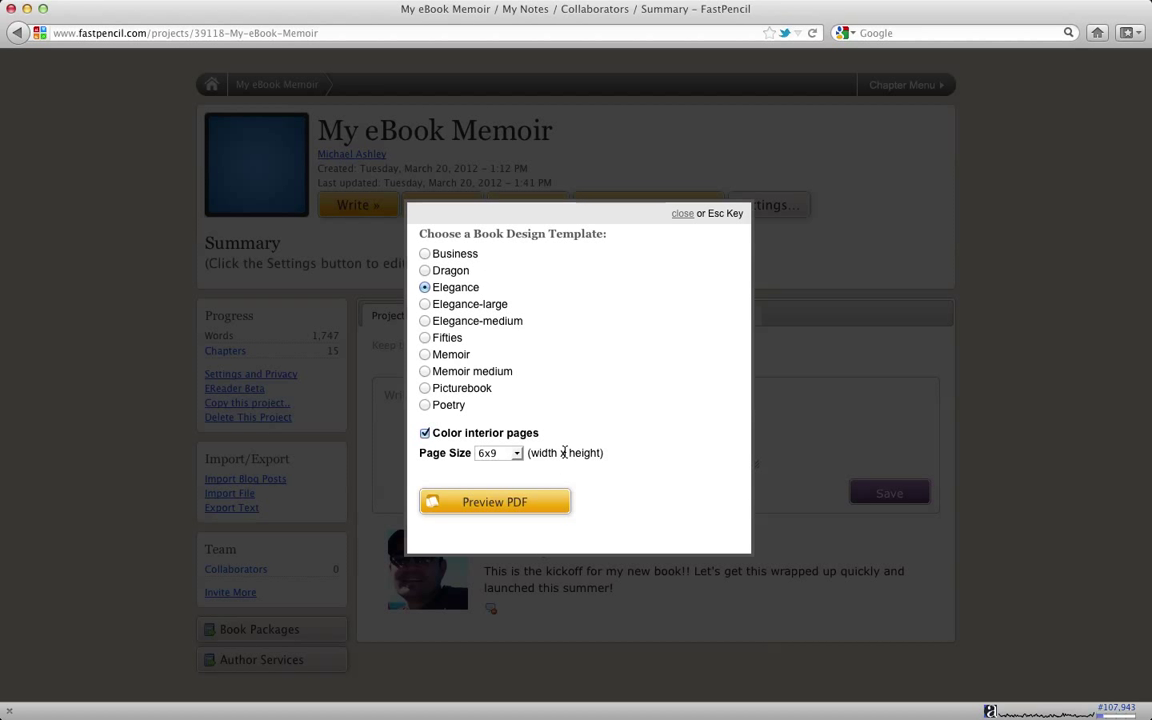
mouse_move(562, 453)
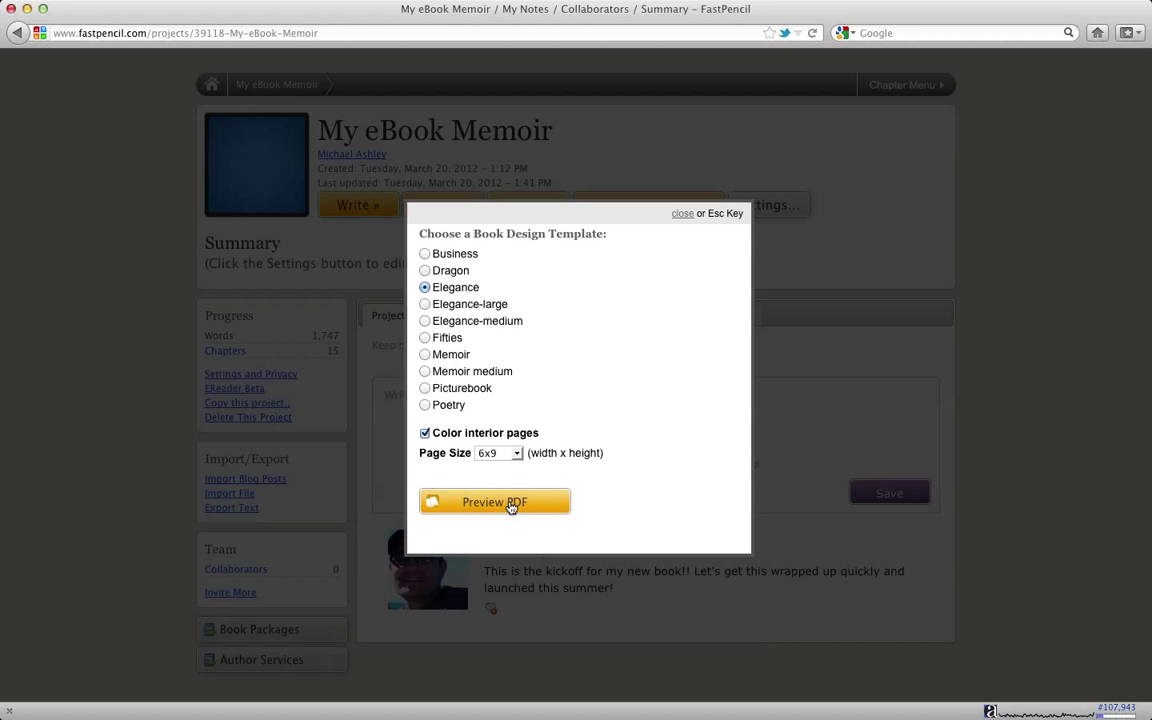
Generate the 24-page My eBook Memoir preview and open it in Adobe Acrobat Pro.
click(494, 502)
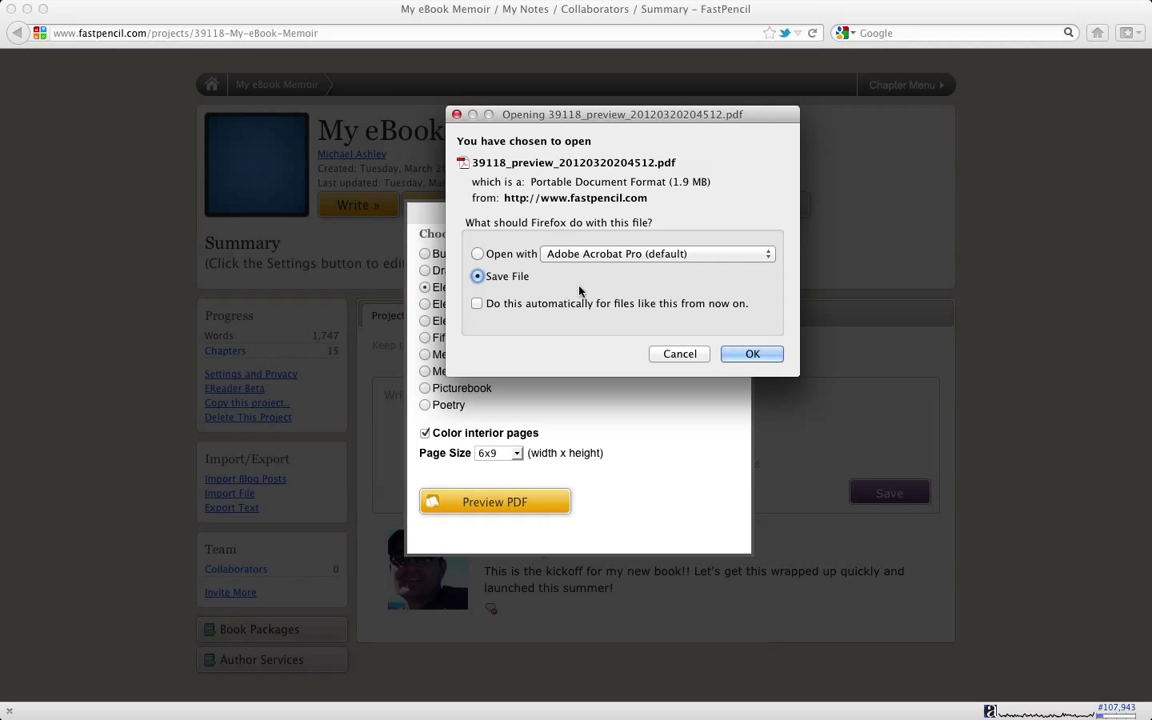
click(477, 253)
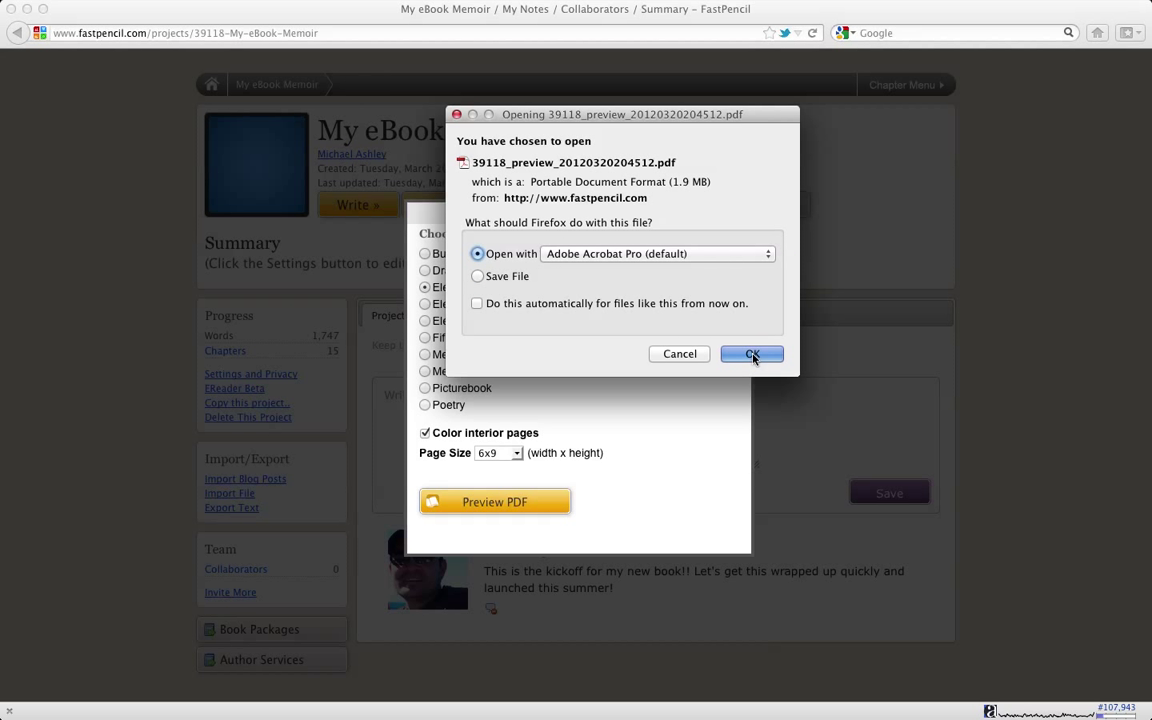
click(751, 353)
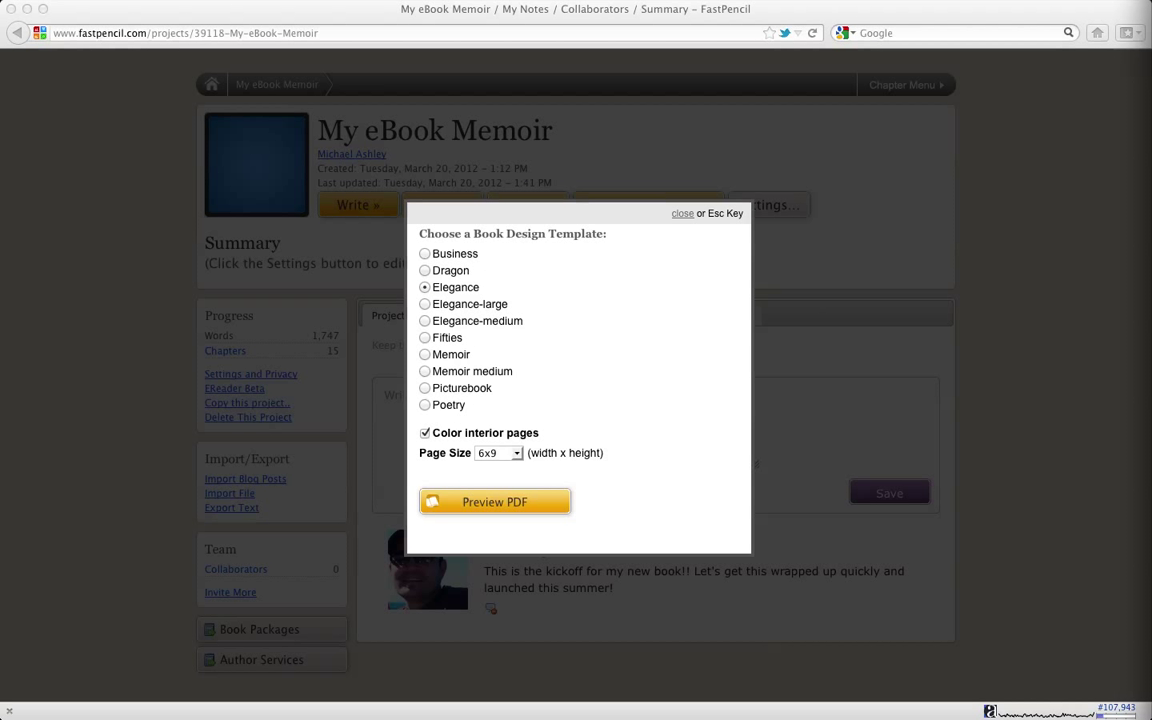
click(494, 502)
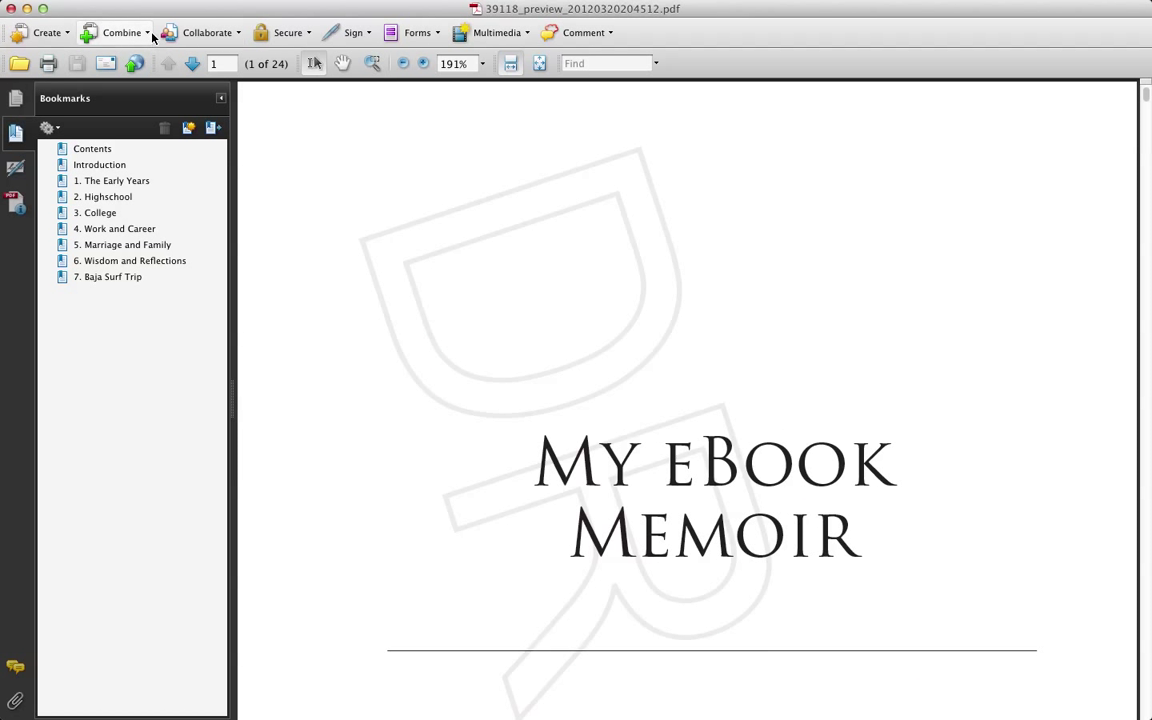
Fit the title page on screen, advance to the copyright page, and zoom to width.
click(538, 63)
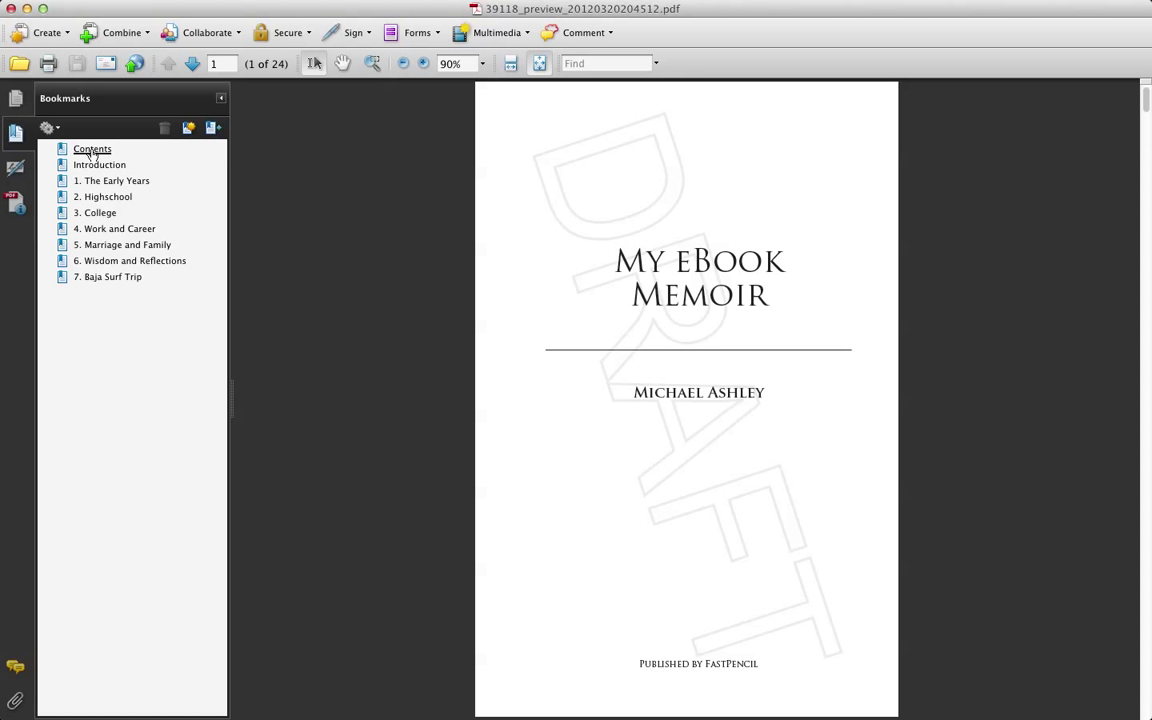
mouse_move(191, 64)
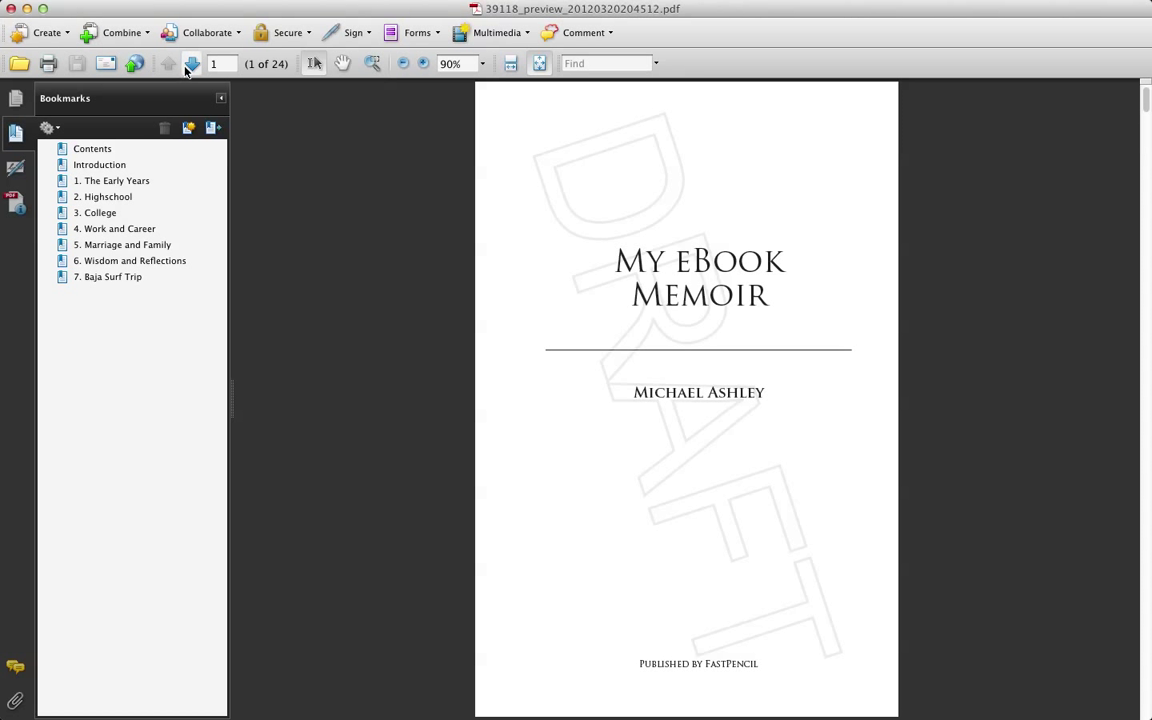
click(191, 63)
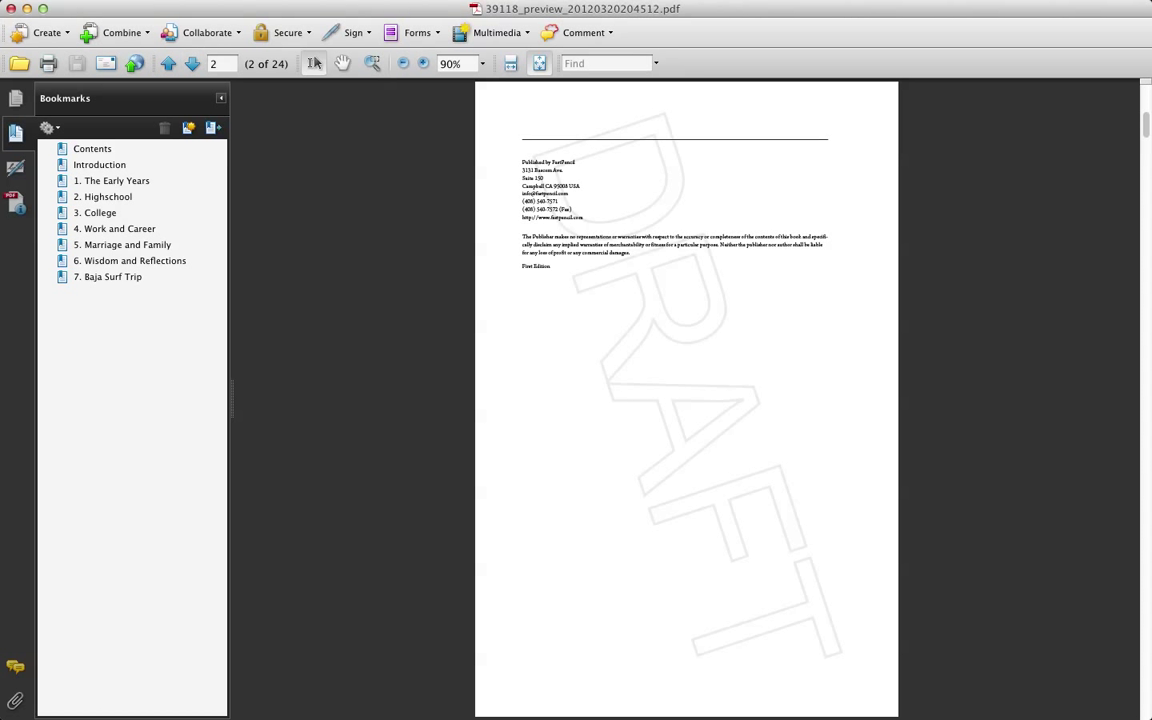
click(482, 63)
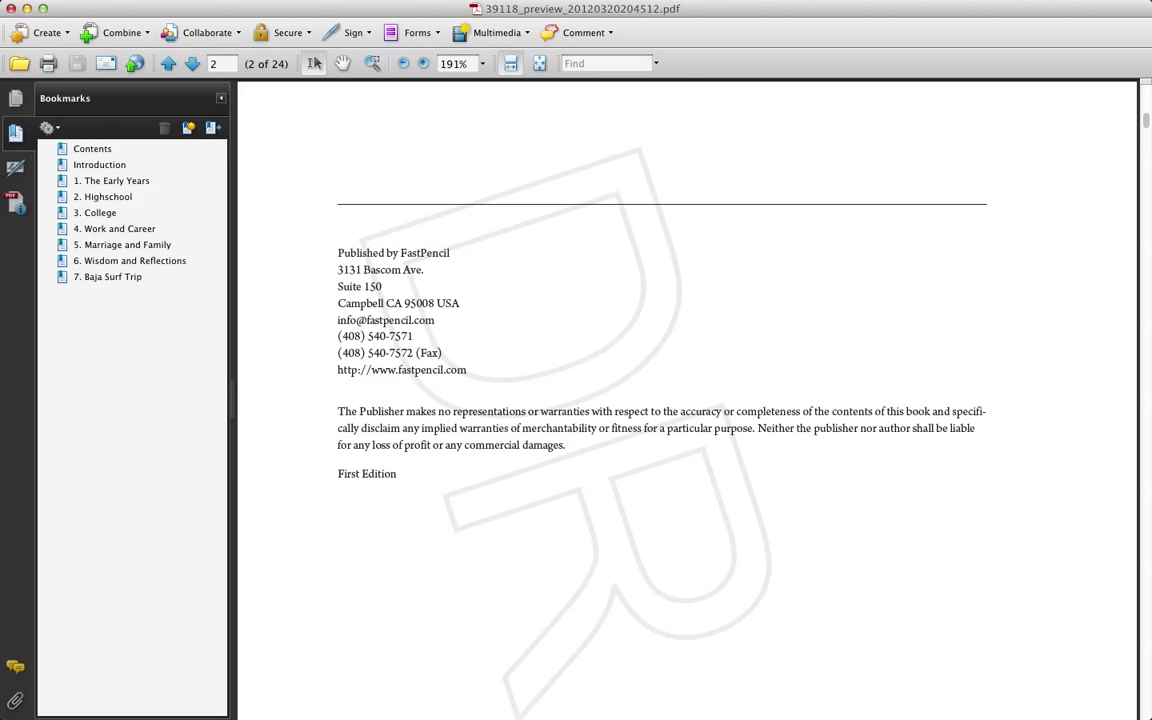
mouse_move(398, 383)
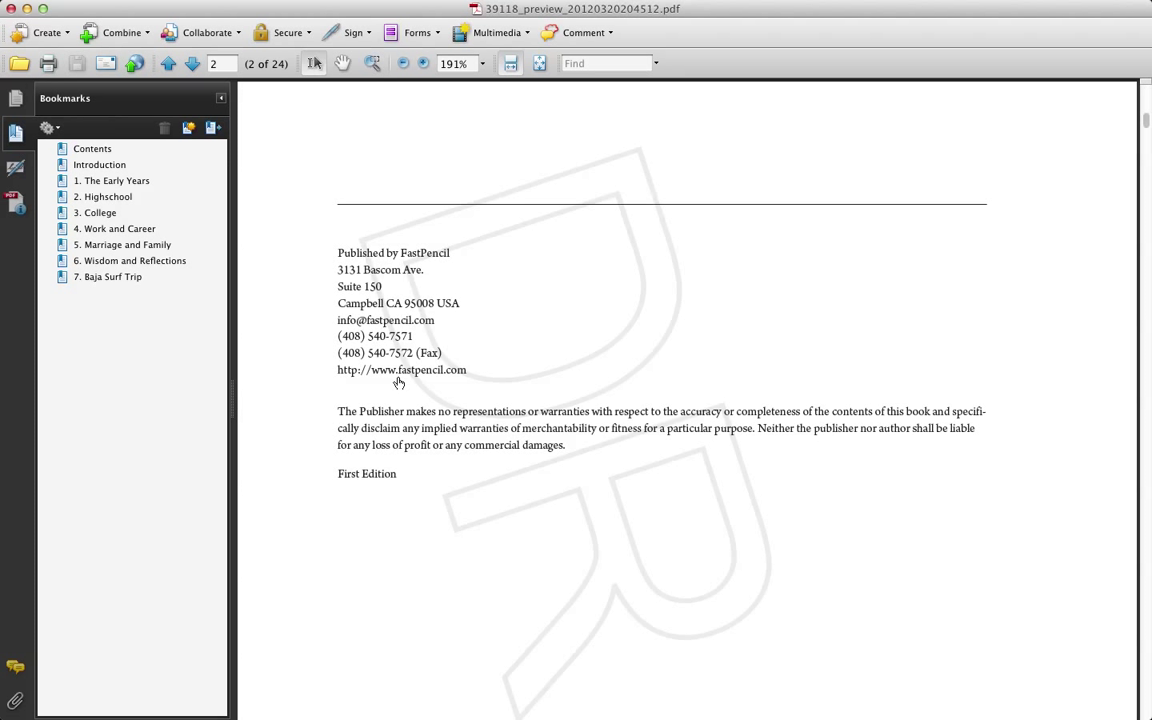
mouse_move(384, 159)
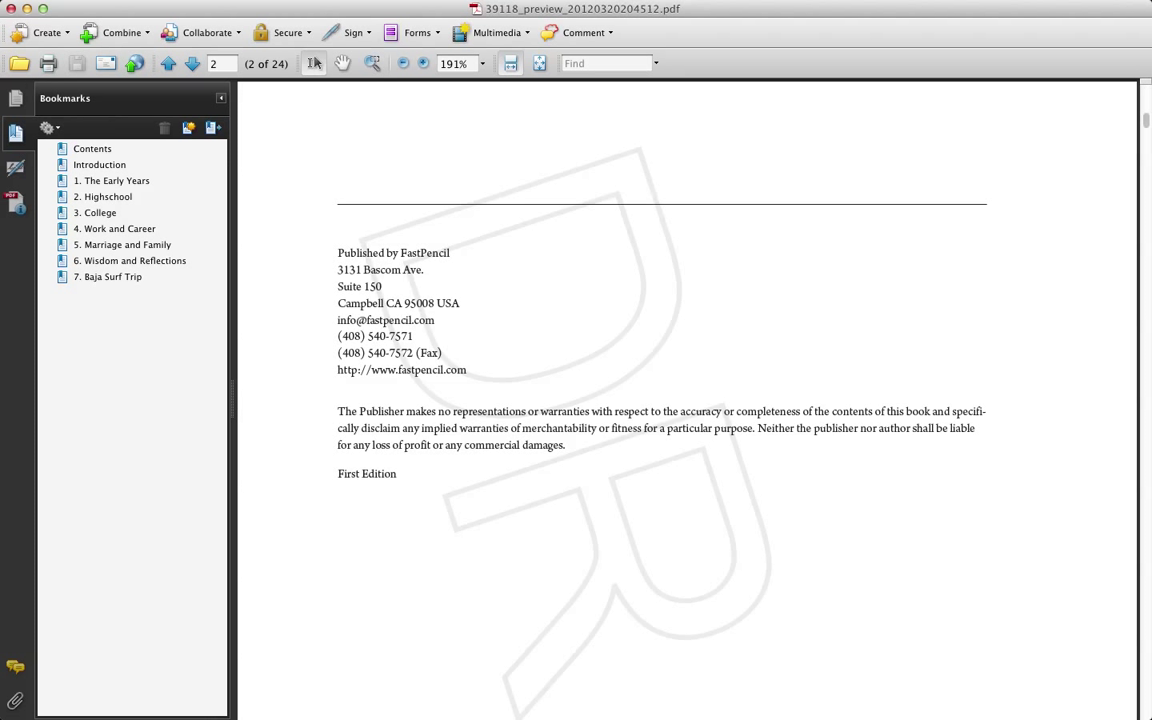
mouse_move(240, 82)
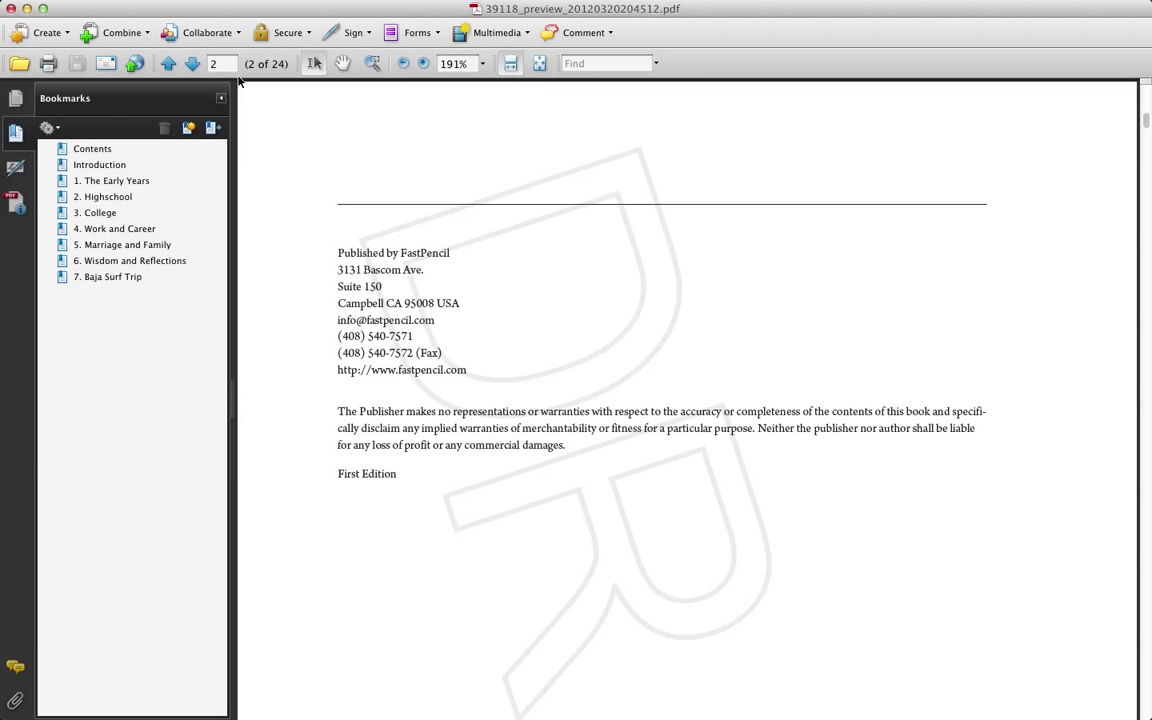
Page through Contents, Introduction and The Early Years to page 11, the Highschool chapter.
click(191, 63)
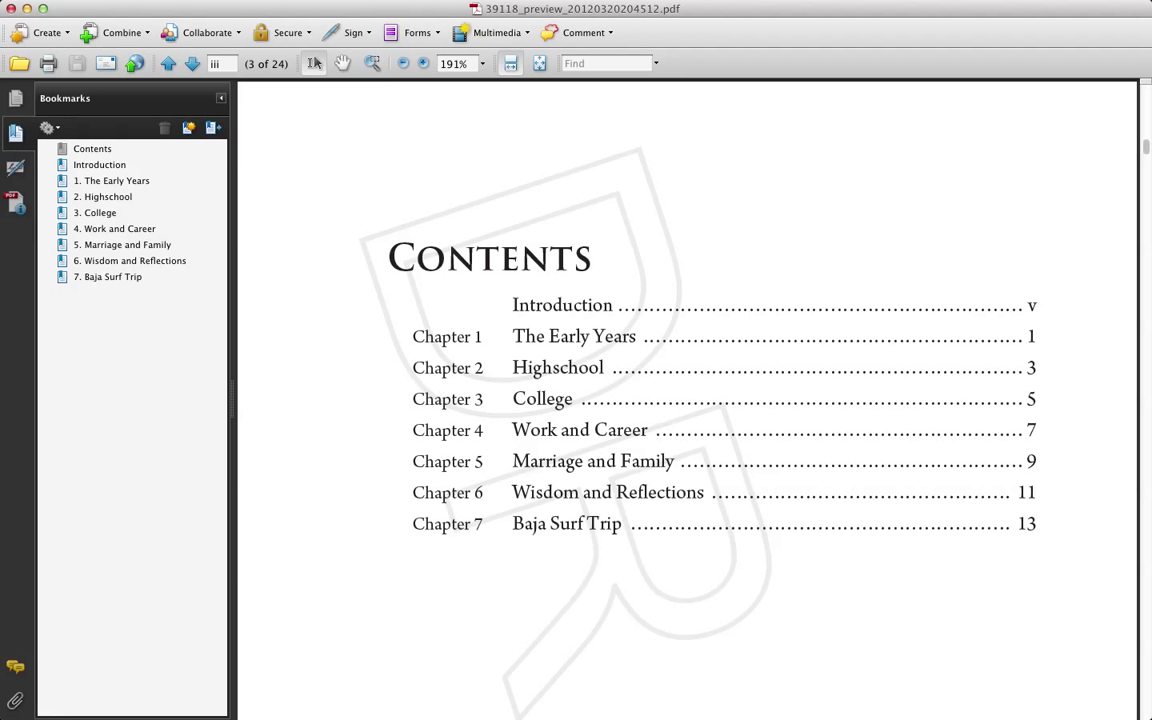
click(192, 63)
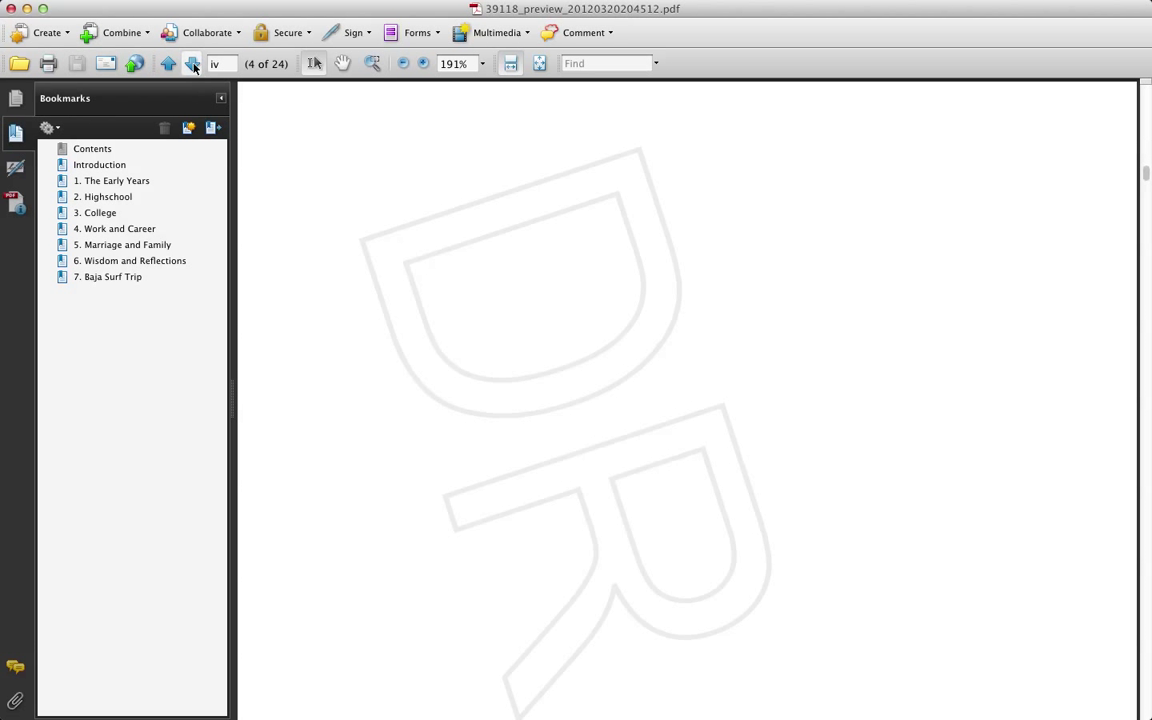
click(191, 63)
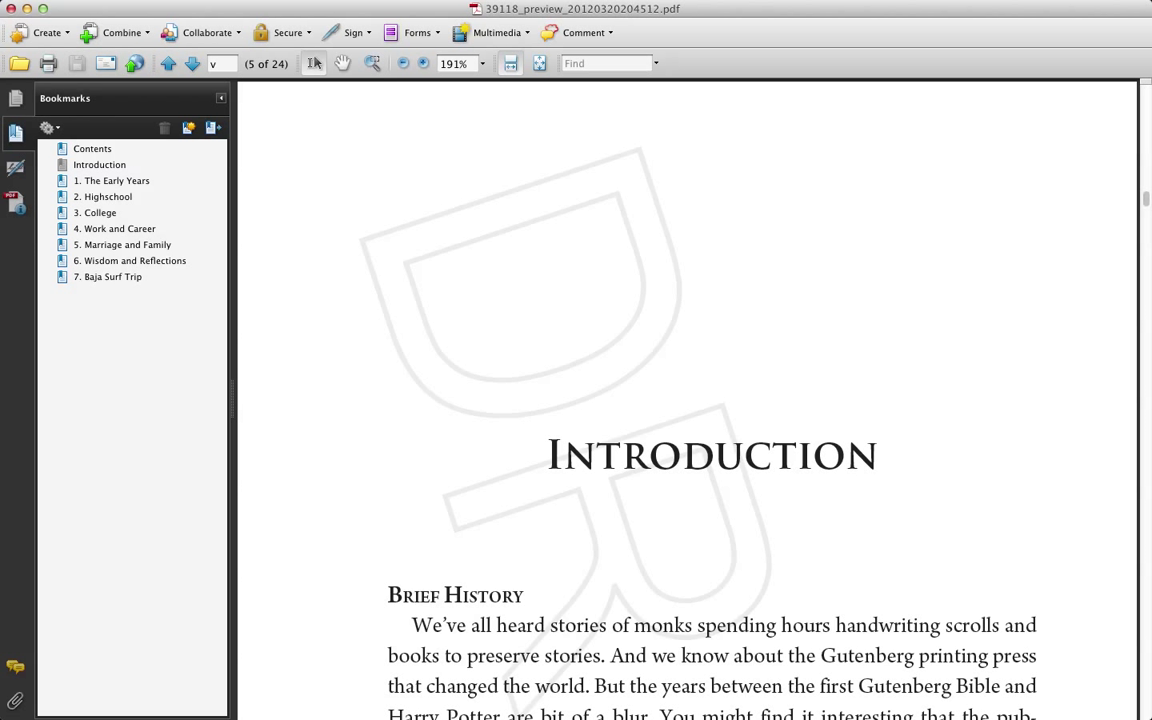
click(539, 63)
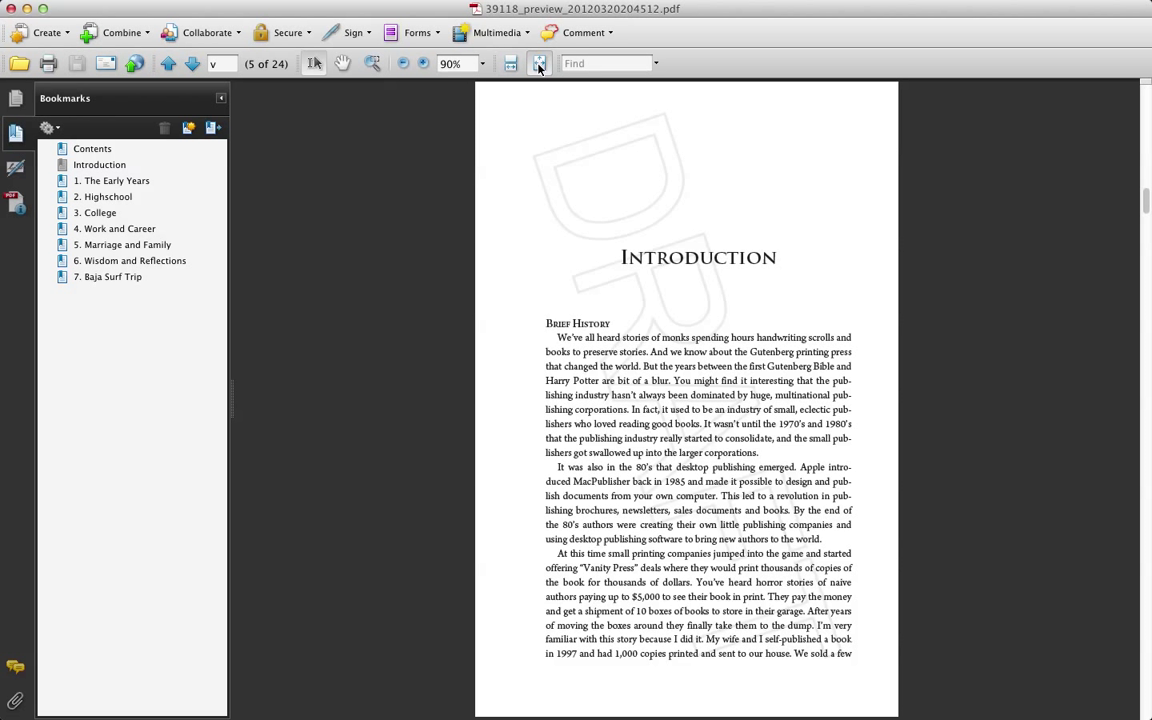
click(538, 63)
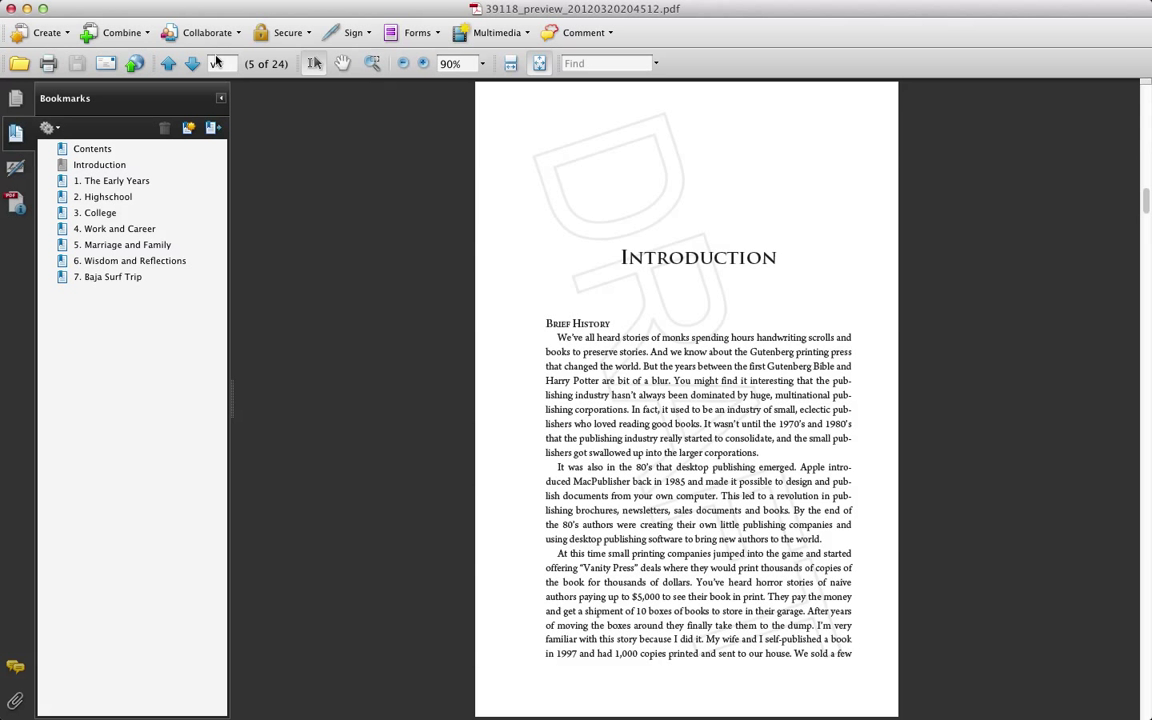
click(192, 63)
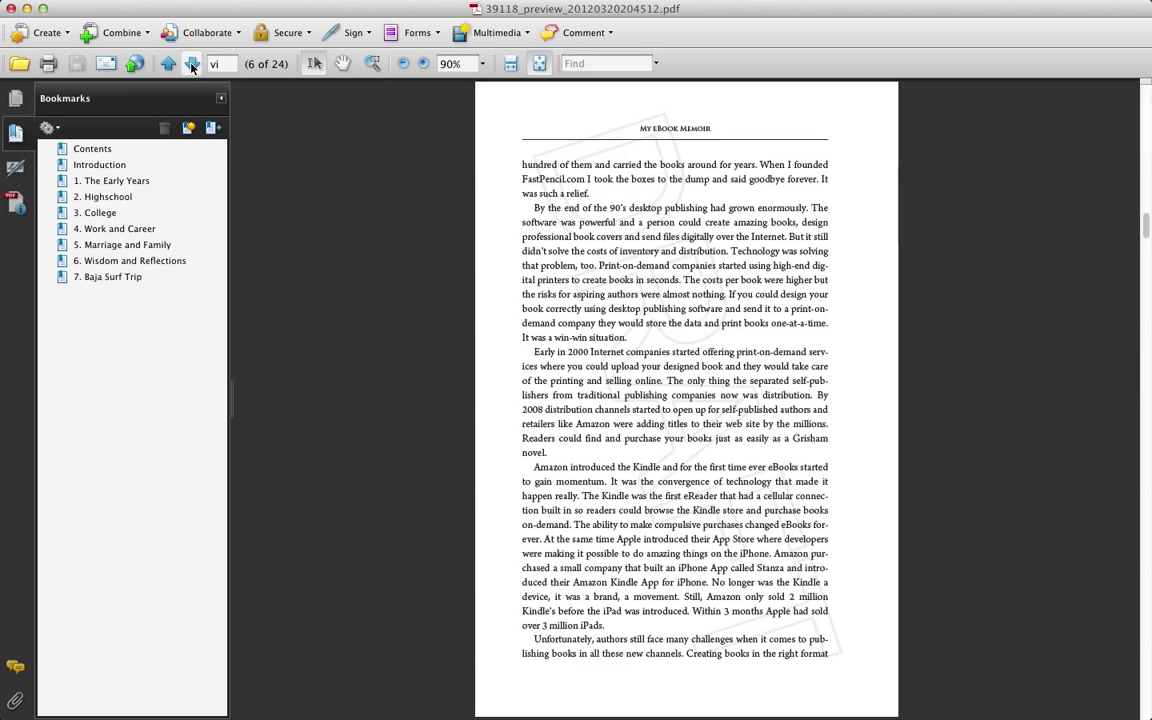
mouse_move(191, 63)
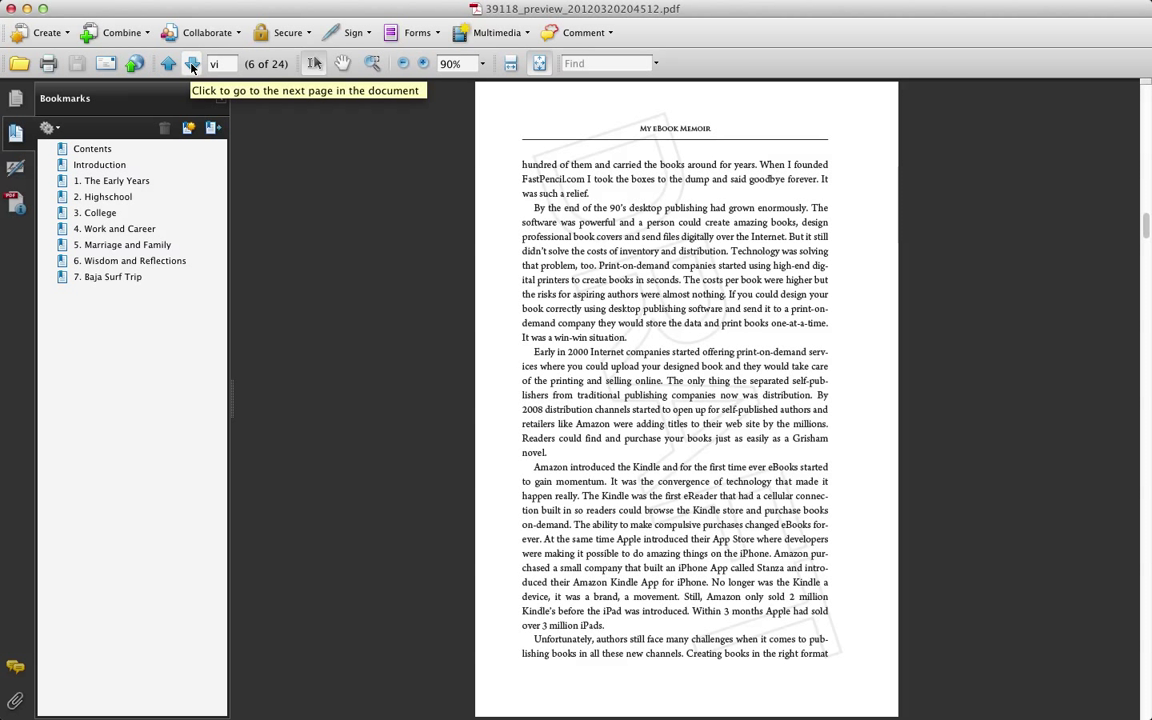
click(191, 63)
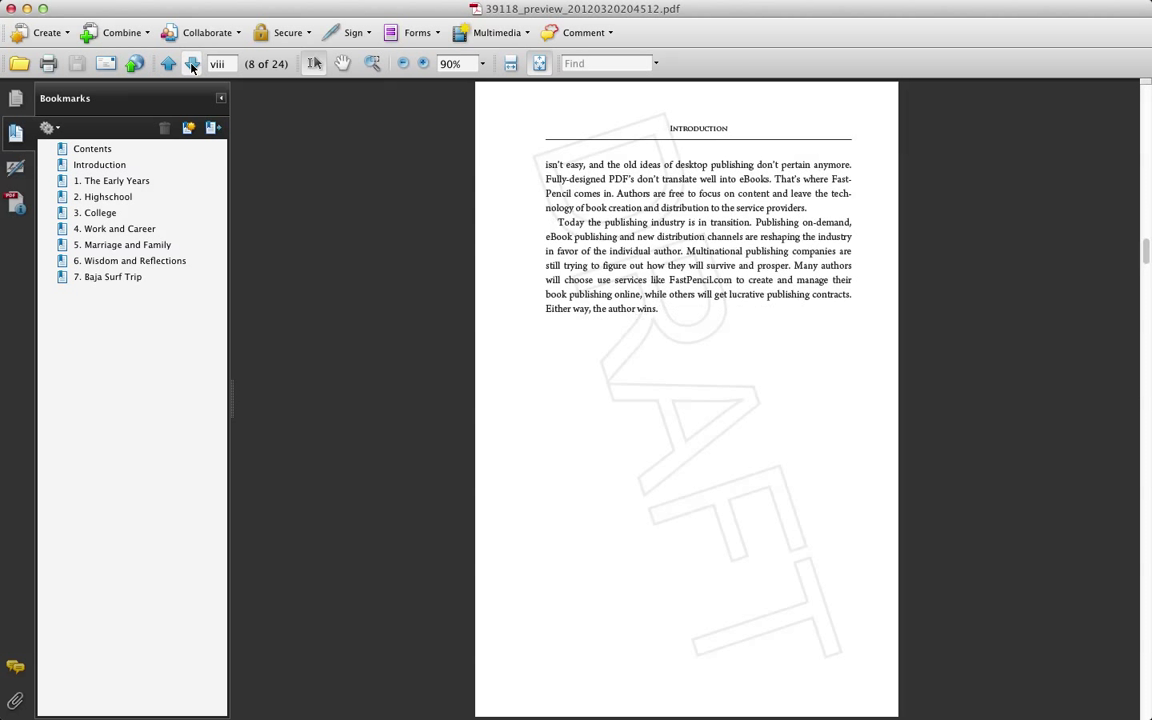
click(191, 63)
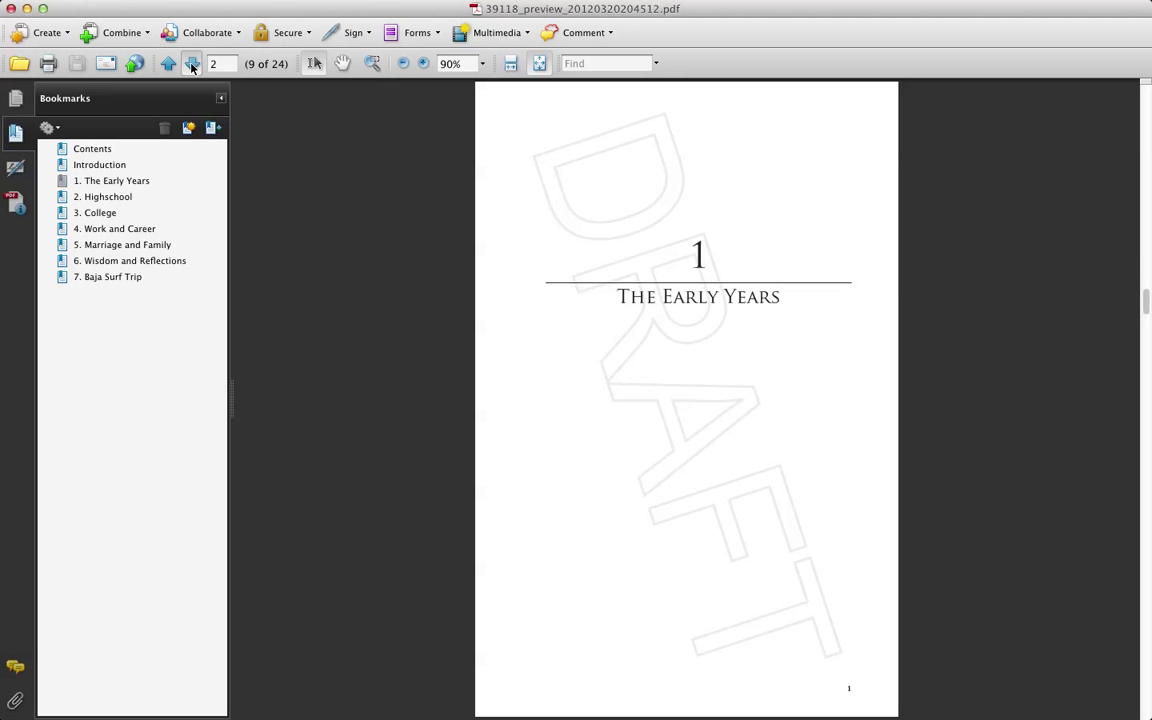
click(192, 63)
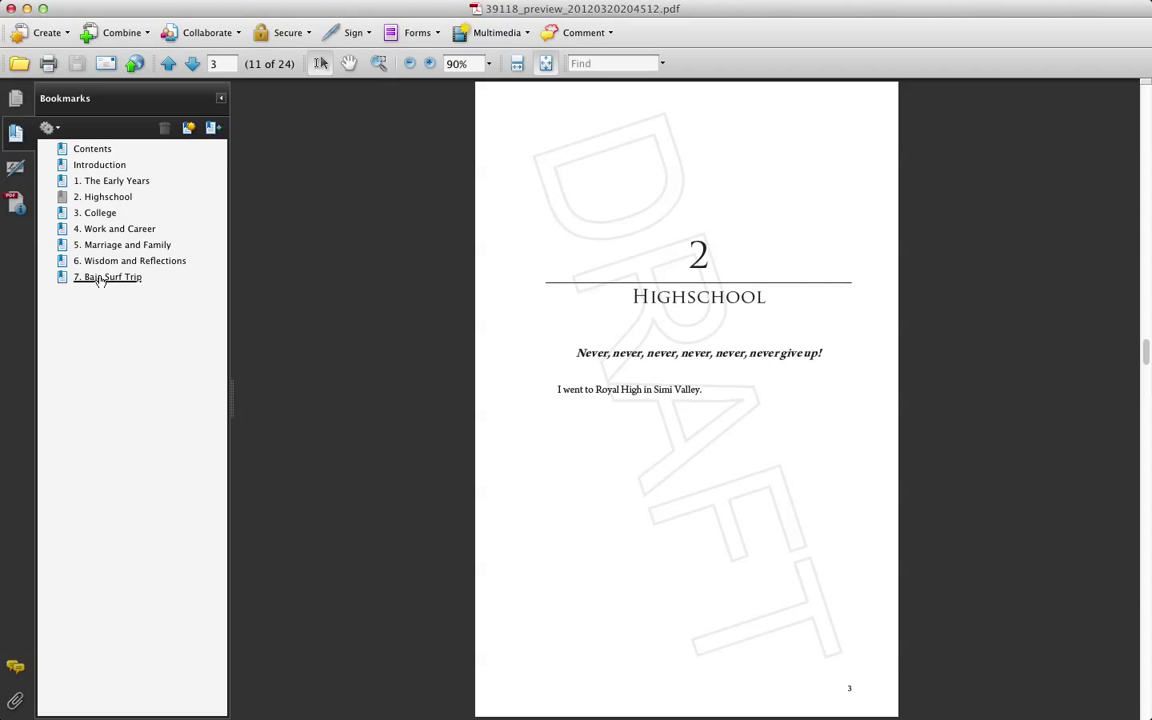
Jump to the Baja Surf Trip bookmark and page forward to the last page.
click(107, 277)
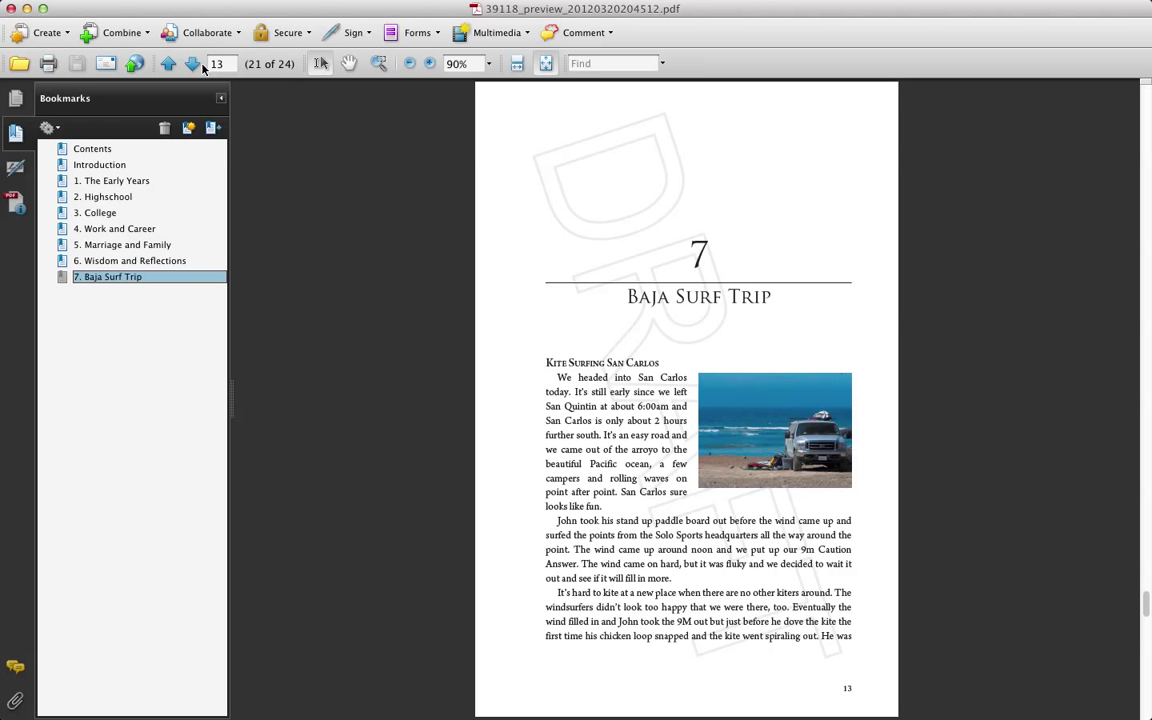
click(192, 63)
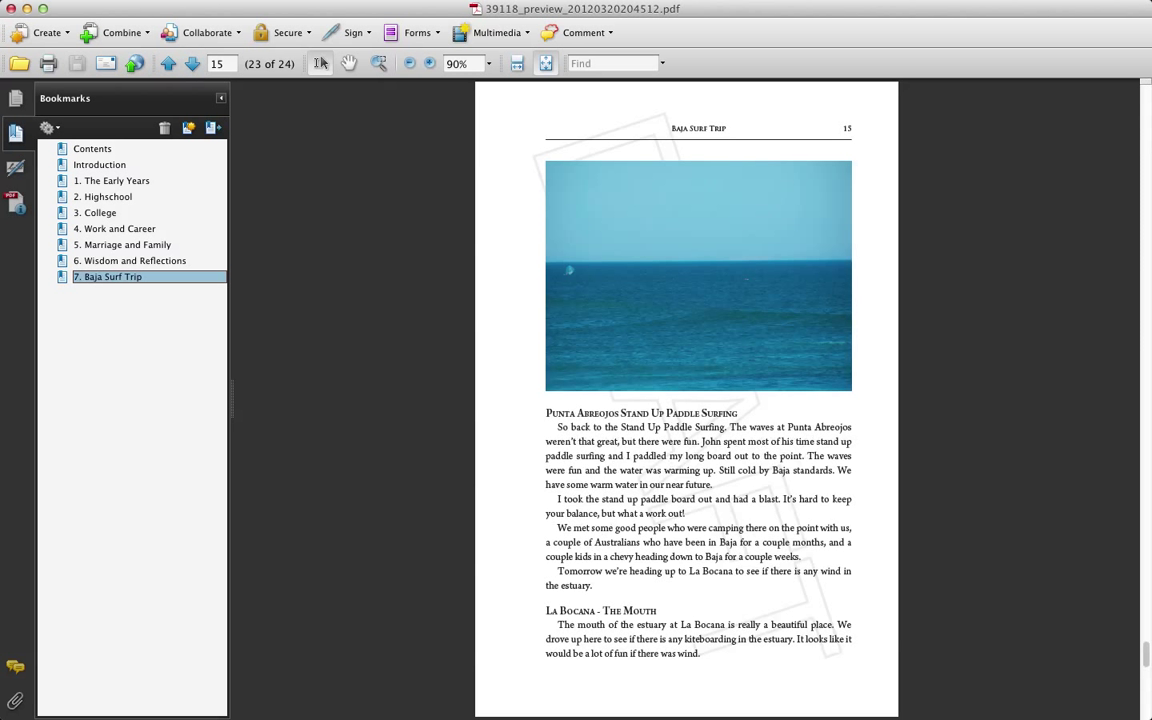
click(192, 63)
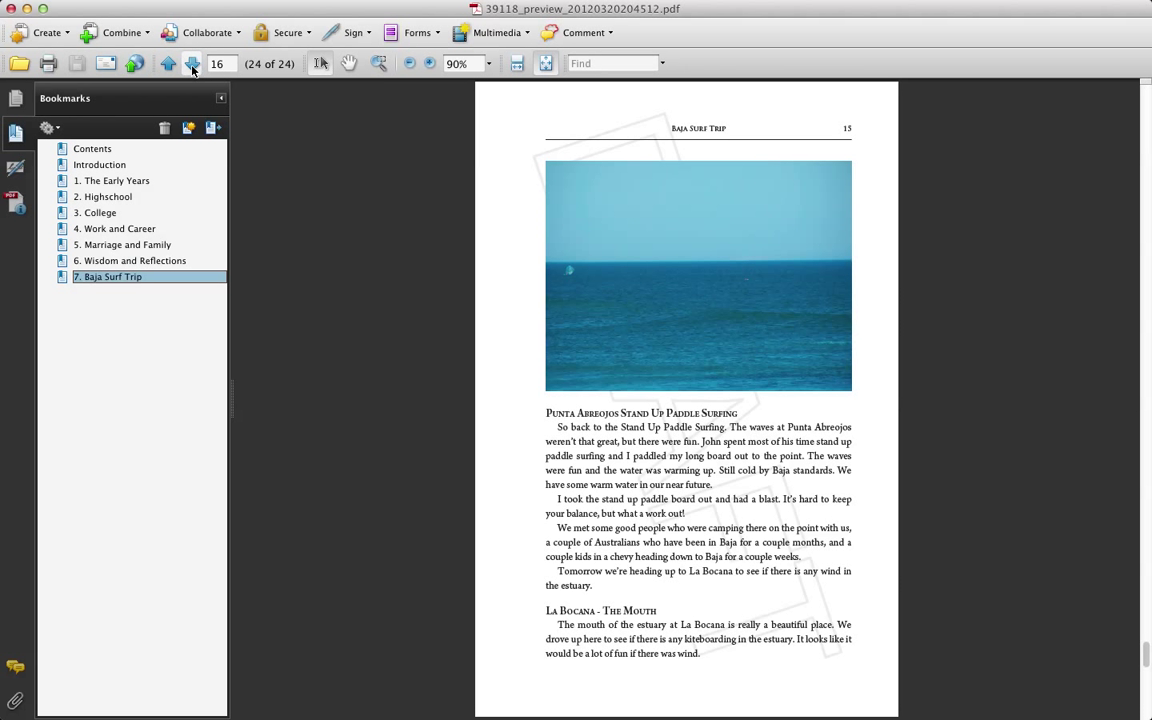
click(192, 64)
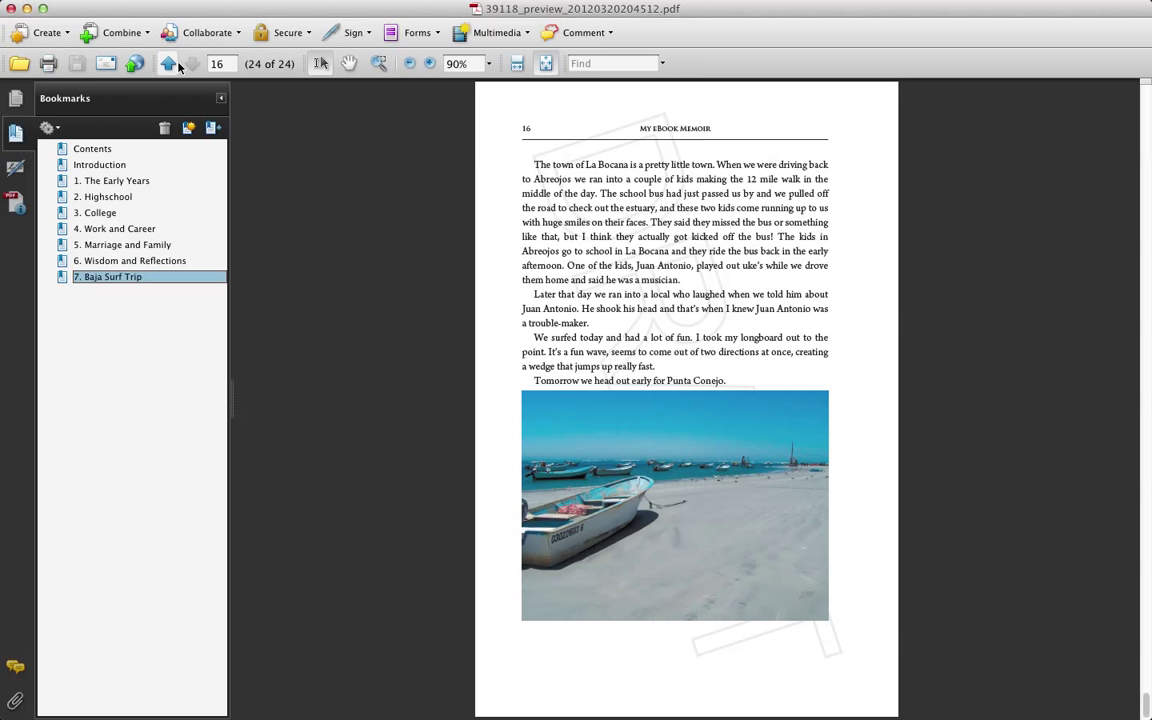
mouse_move(168, 63)
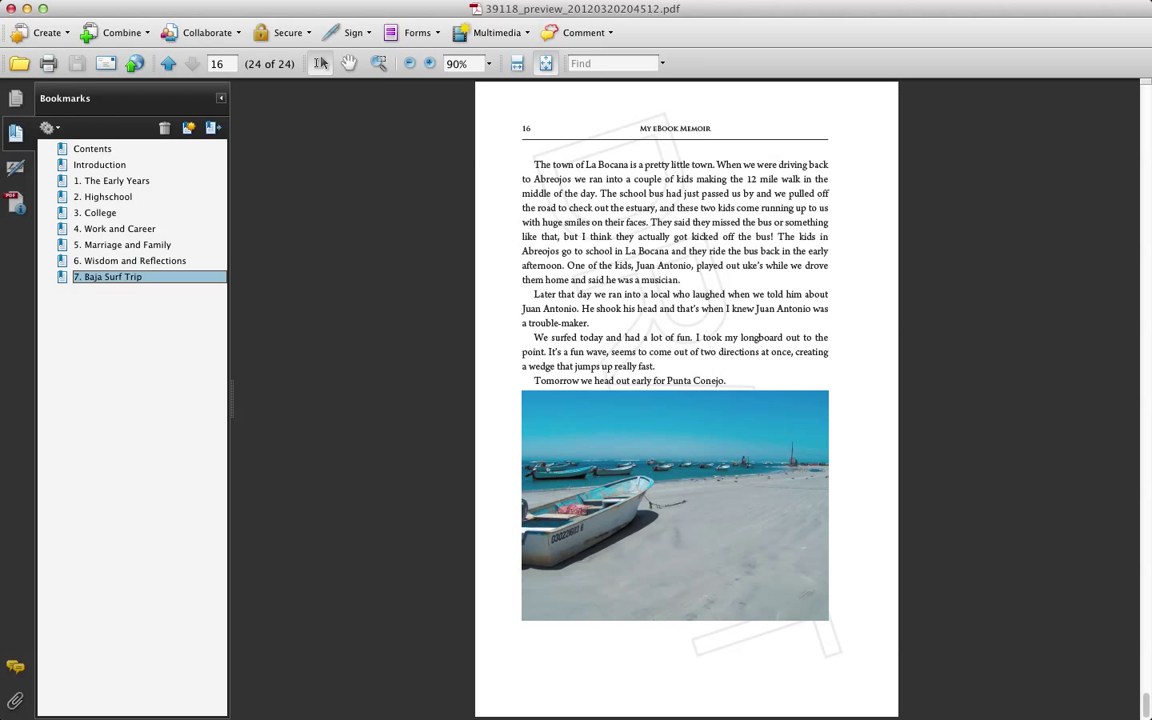
Return to the front of the book, page through the early chapters, and close the preview.
click(92, 148)
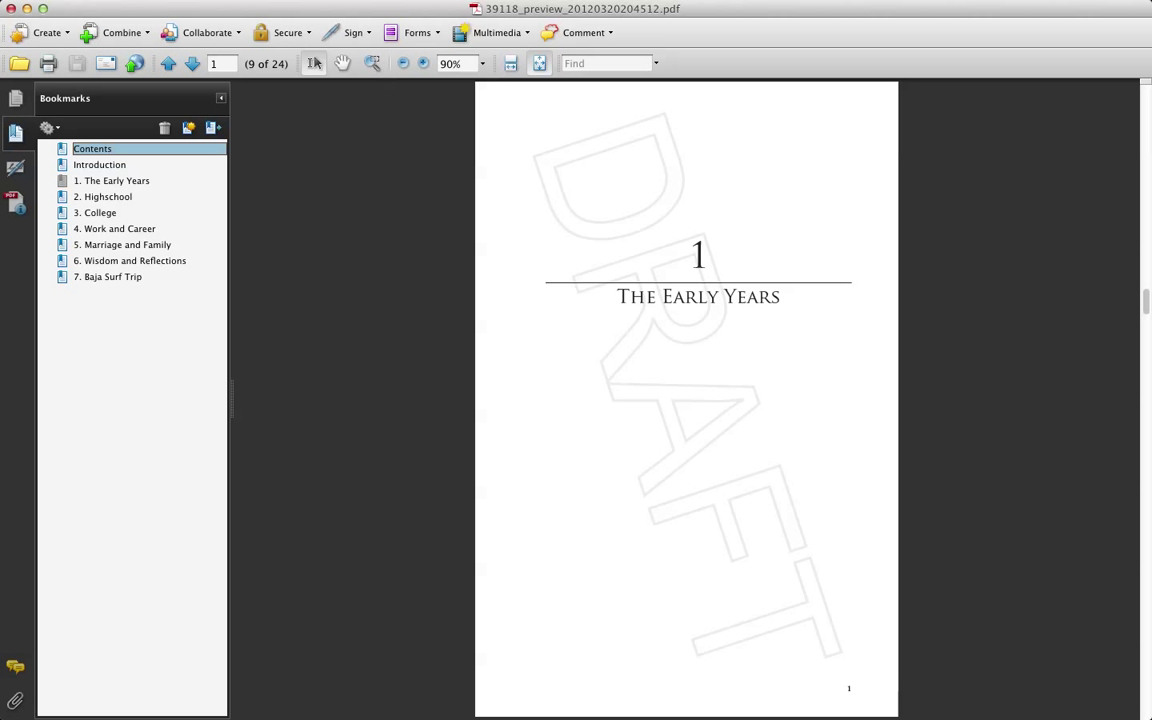
click(192, 63)
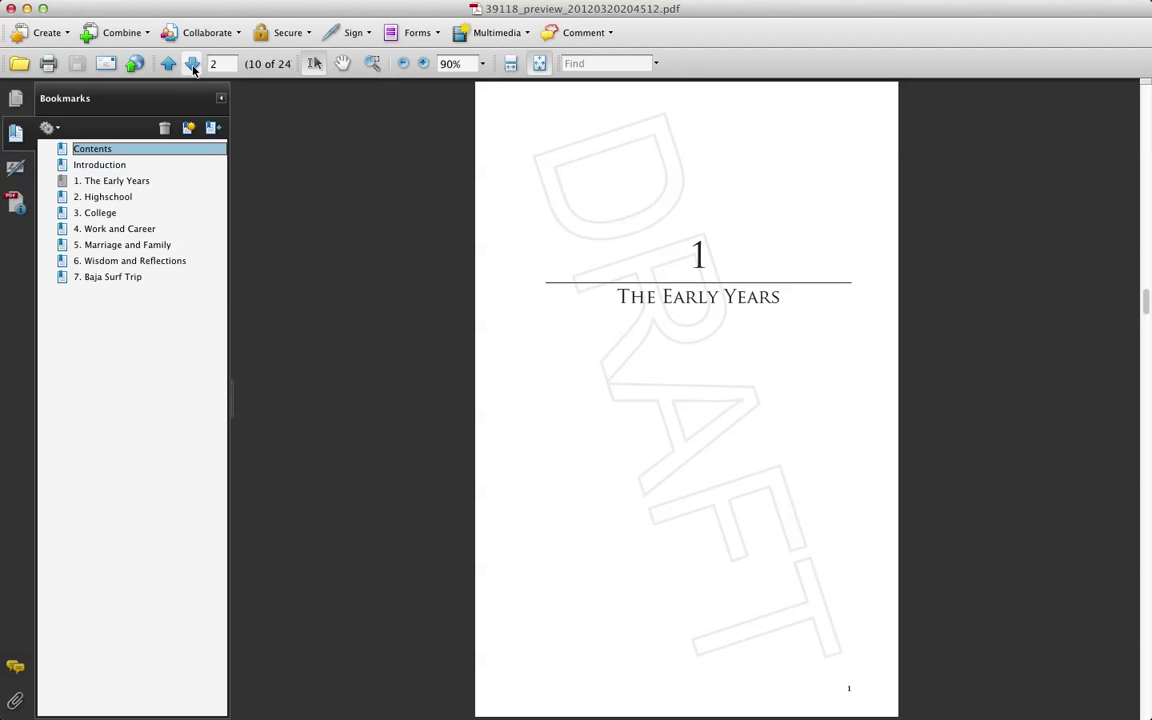
click(191, 63)
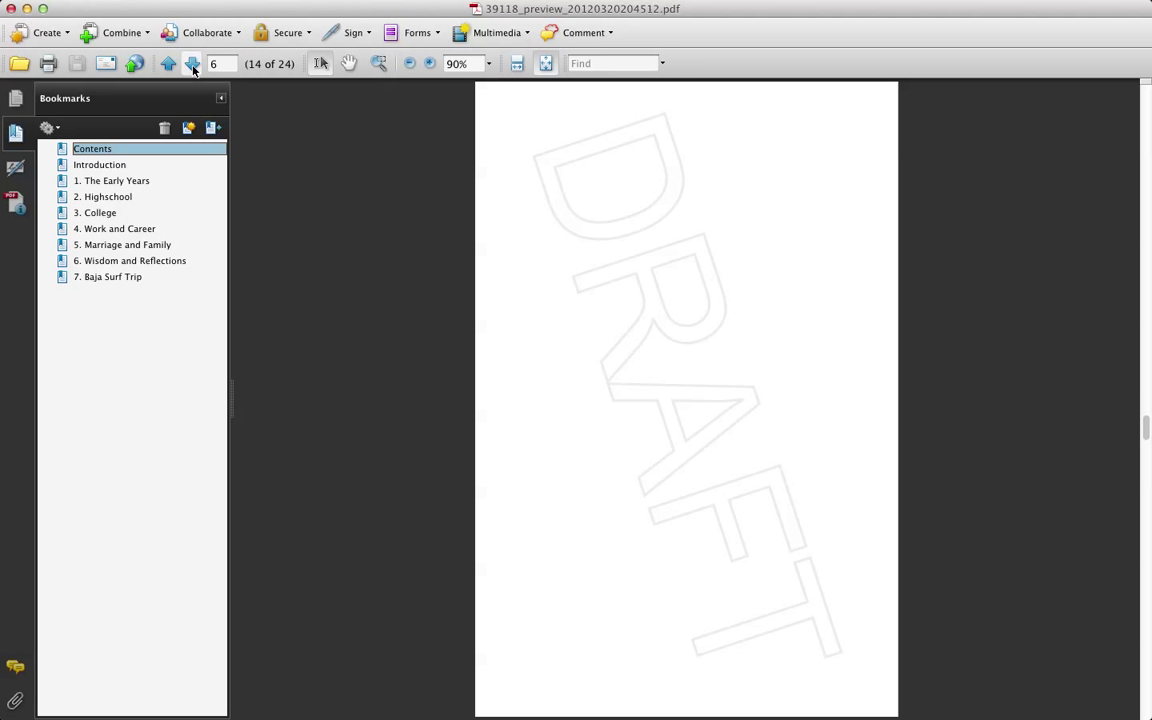
click(191, 63)
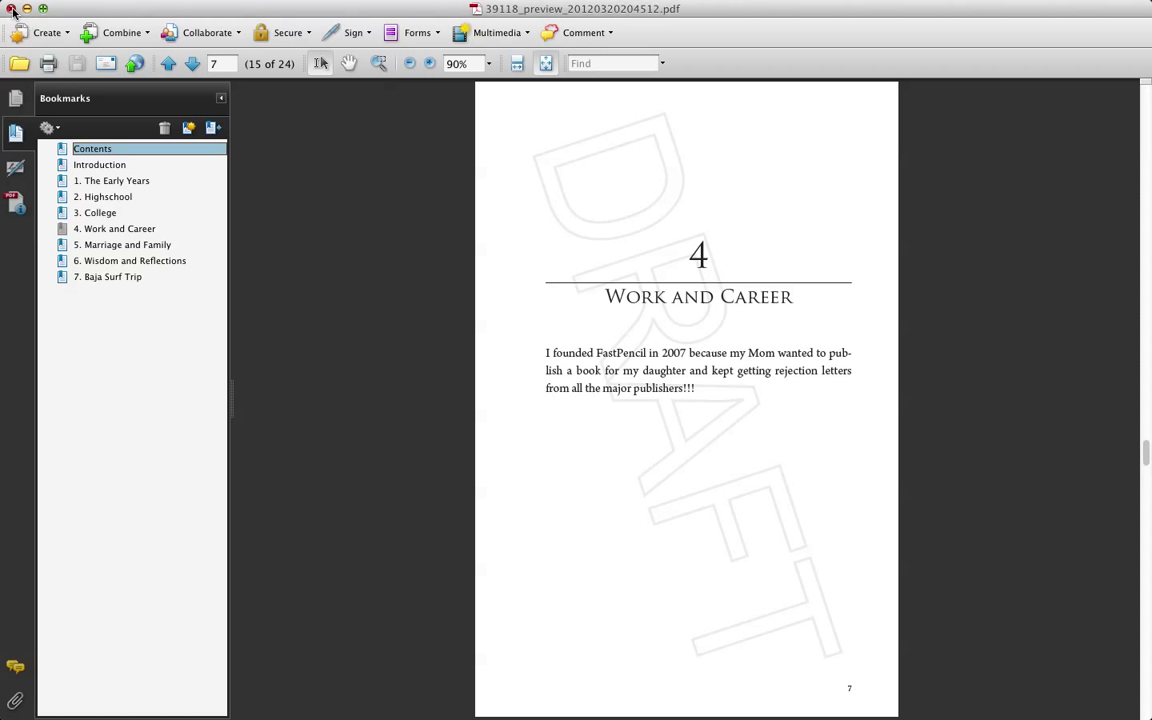
click(495, 502)
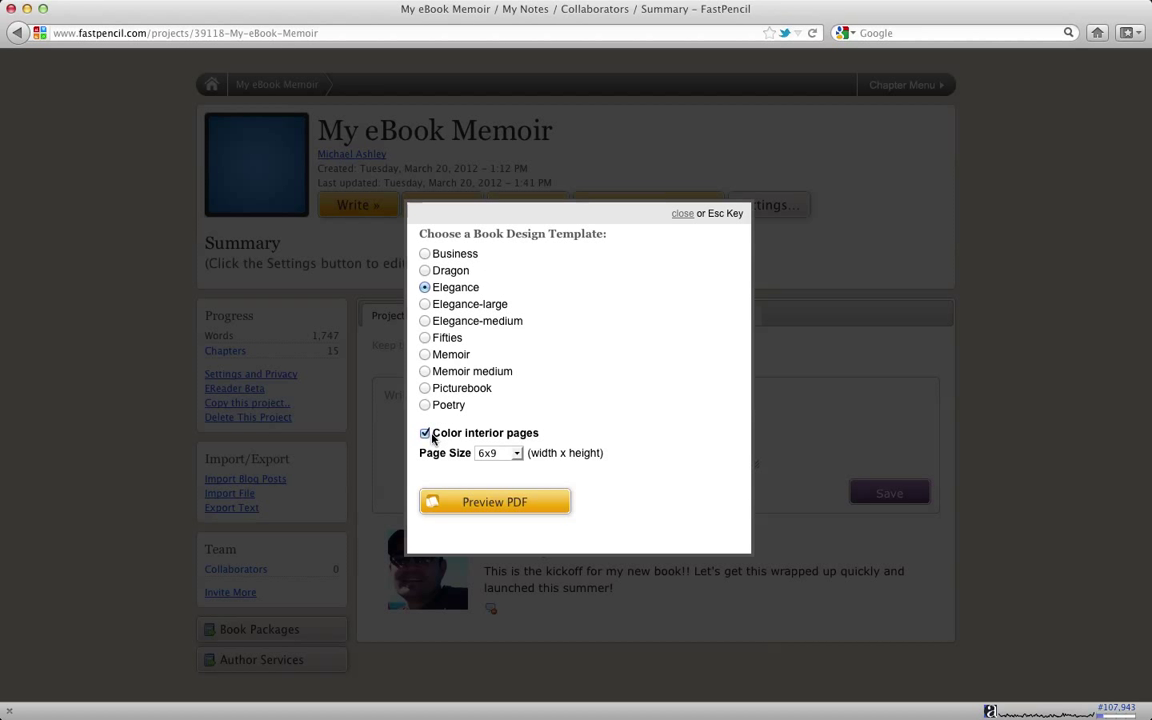
Turn off colour interior pages, pick Memoir medium at 7x10, and generate the preview PDF.
click(424, 433)
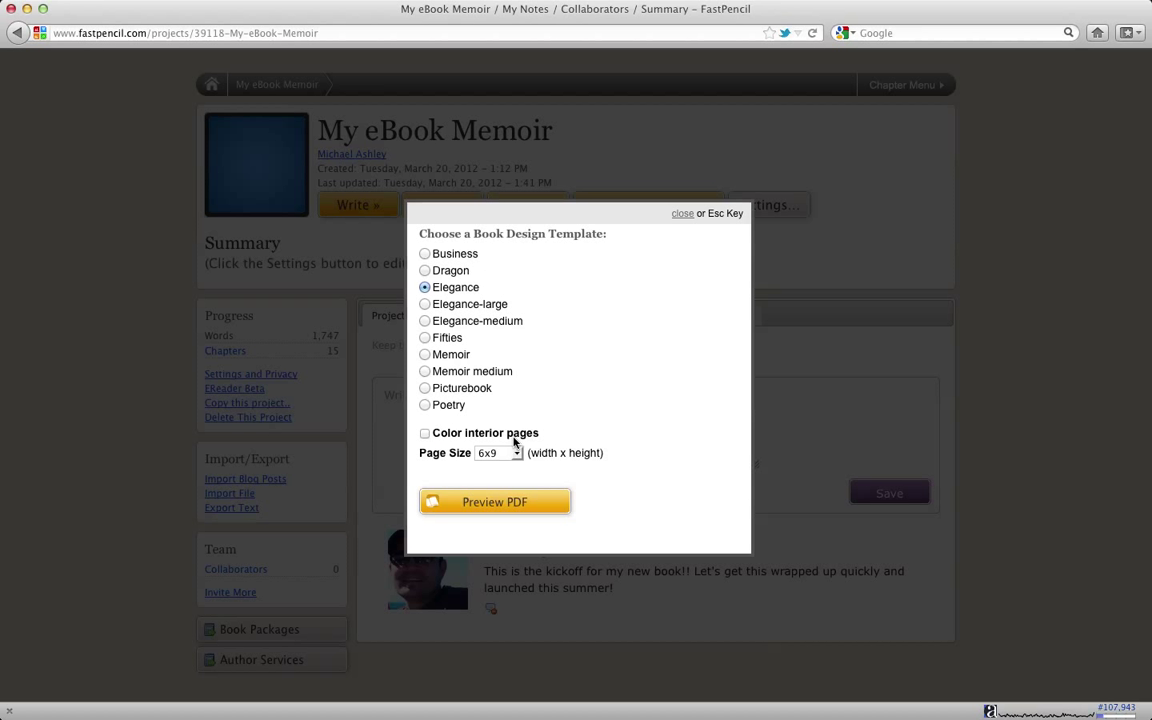
mouse_move(425, 343)
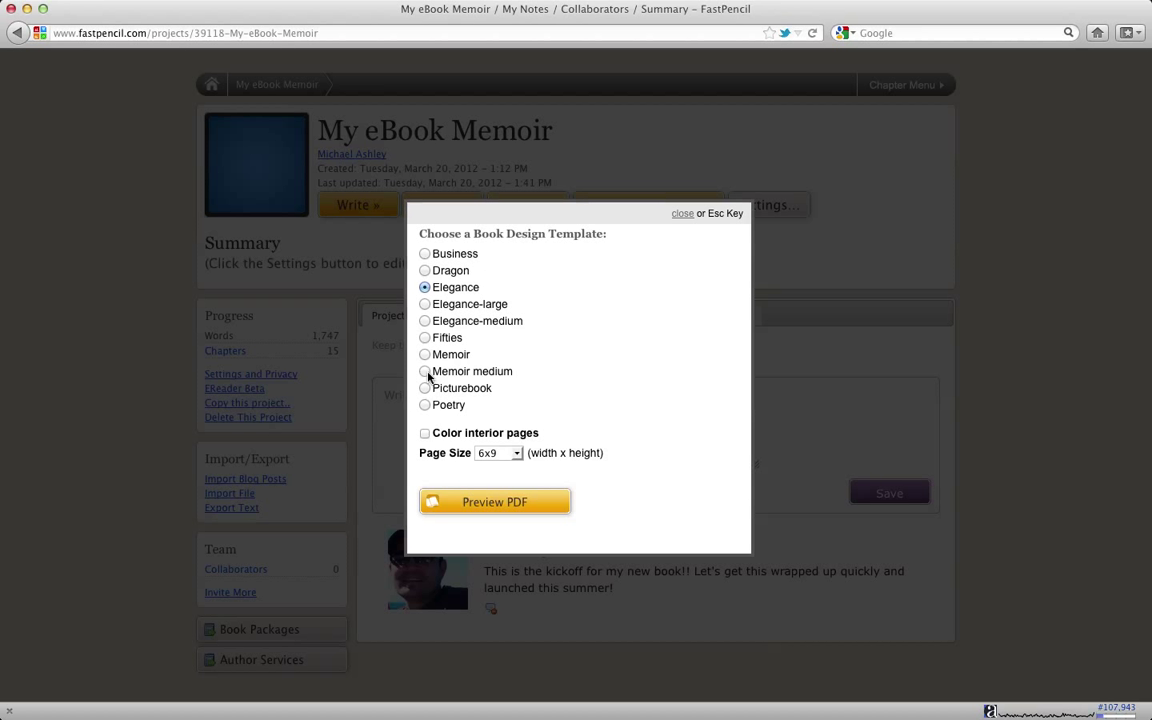
click(424, 371)
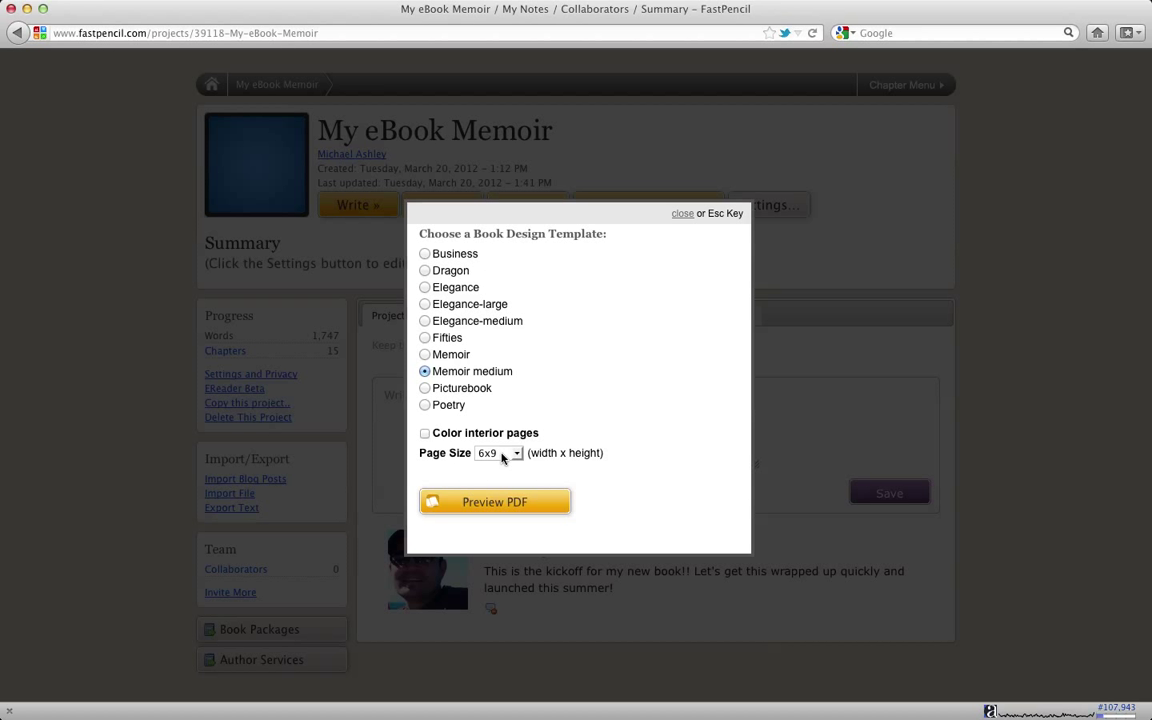
click(516, 453)
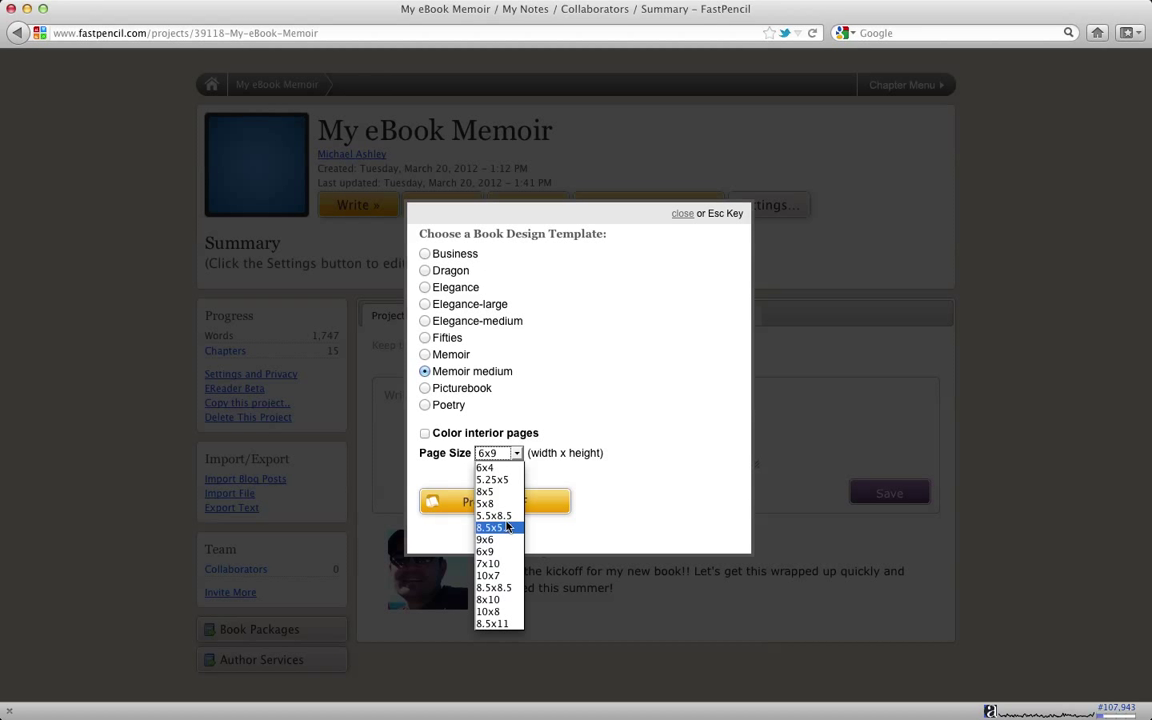
mouse_move(490, 575)
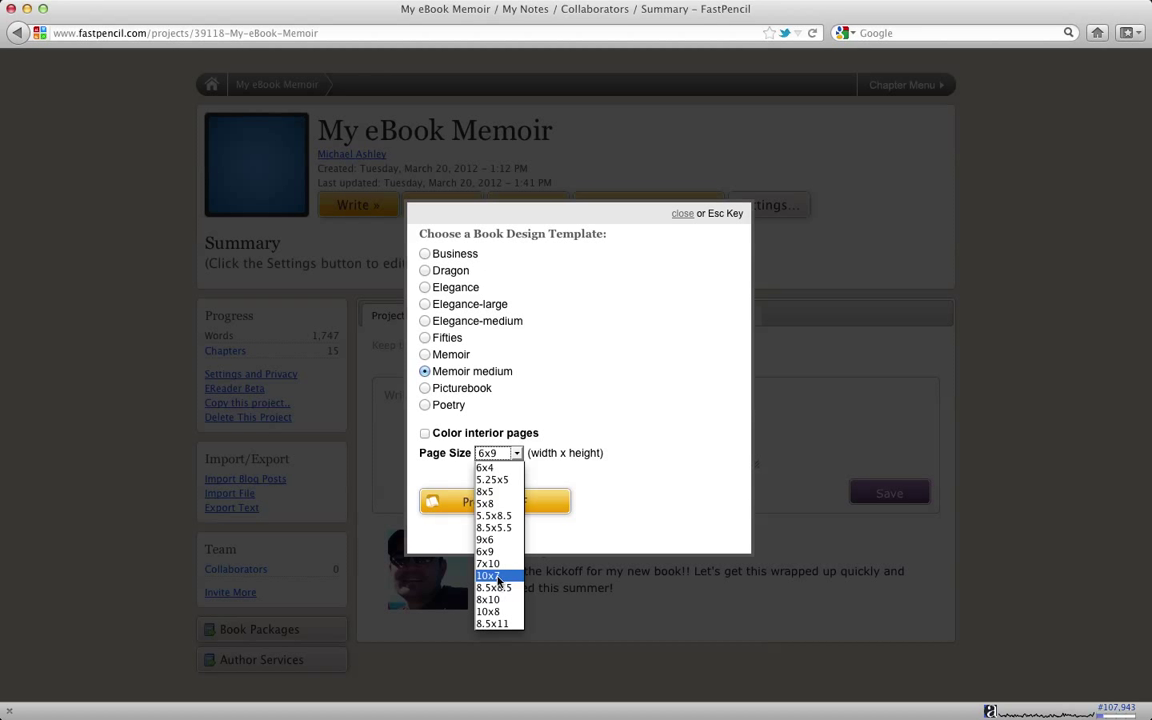
mouse_move(490, 563)
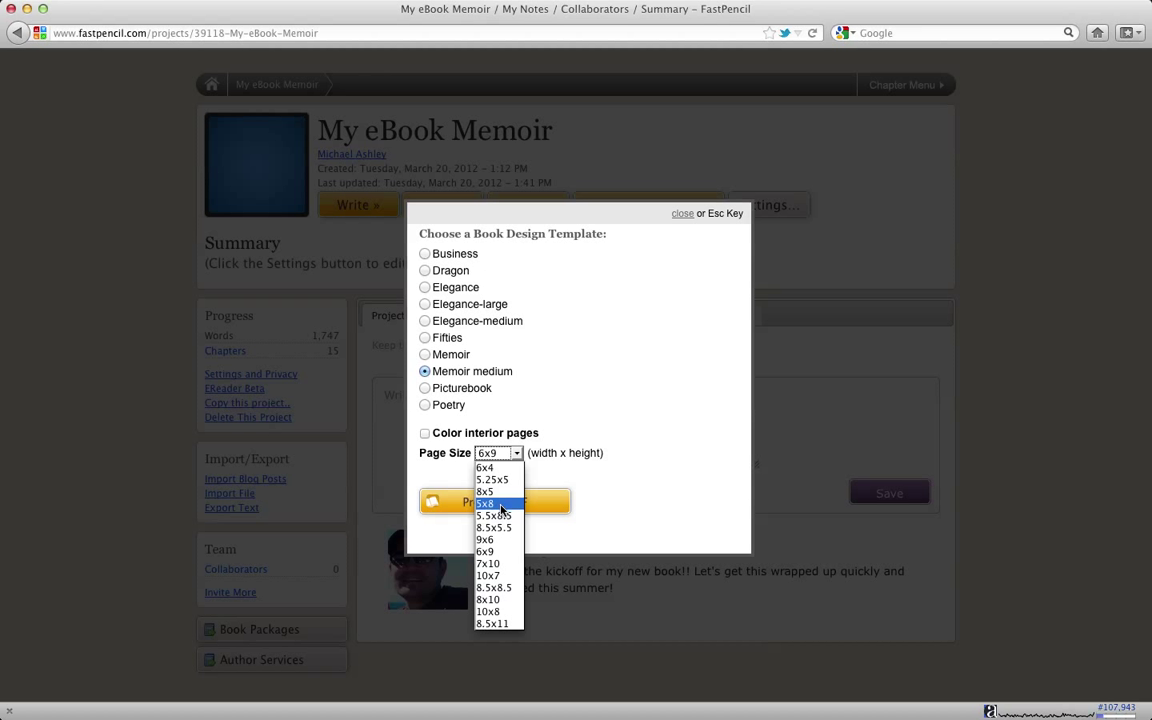
mouse_move(489, 563)
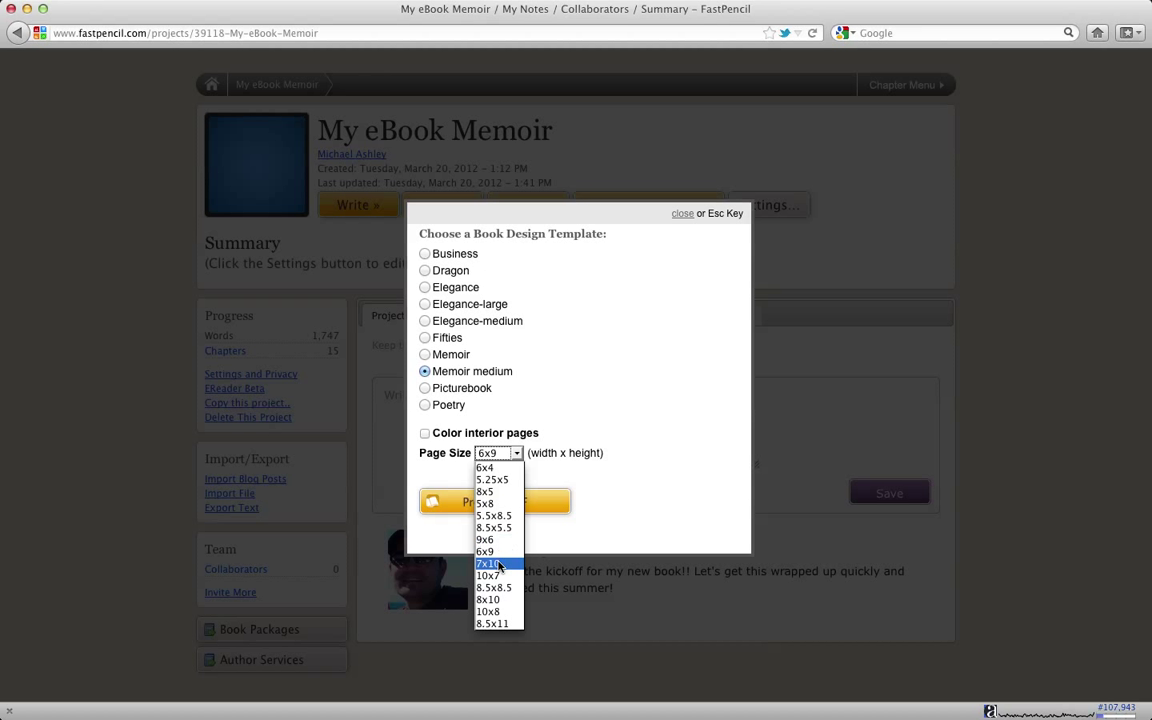
click(490, 563)
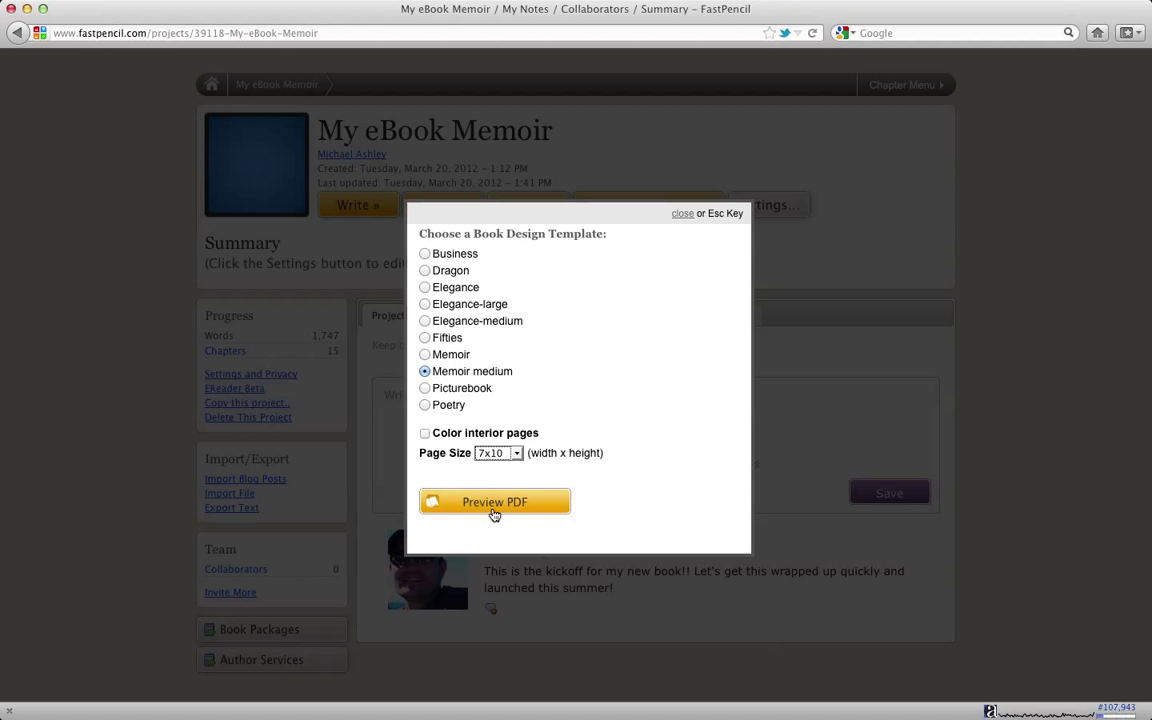
click(494, 502)
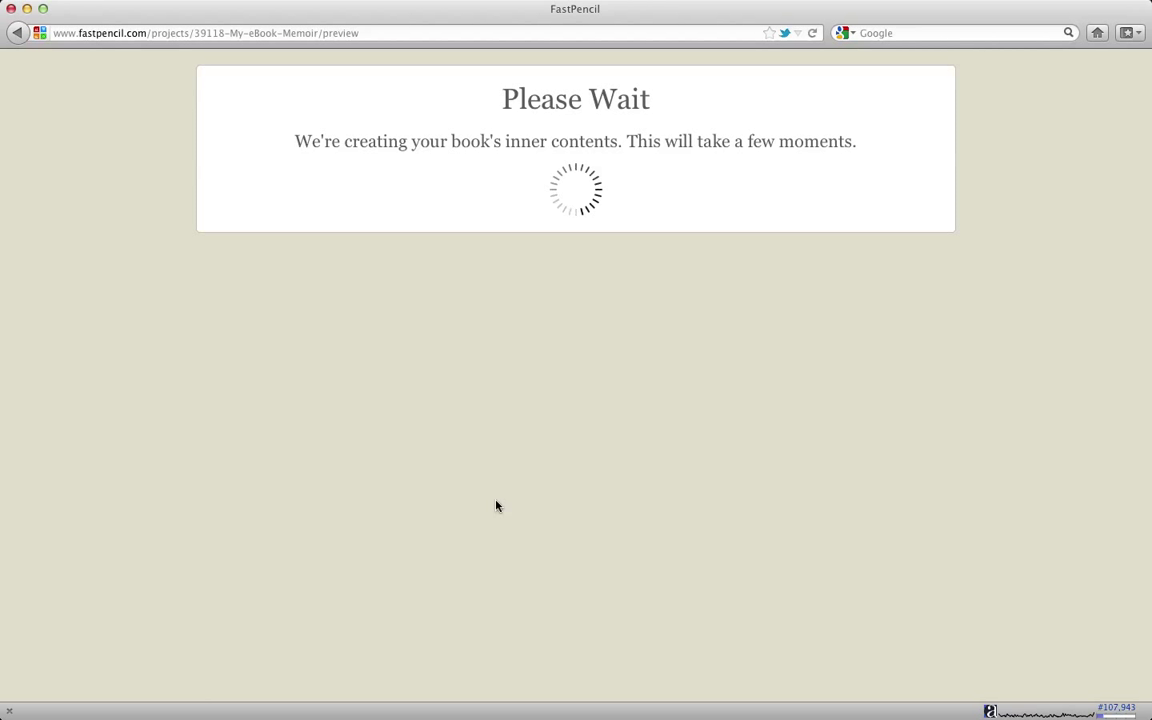
mouse_move(558, 231)
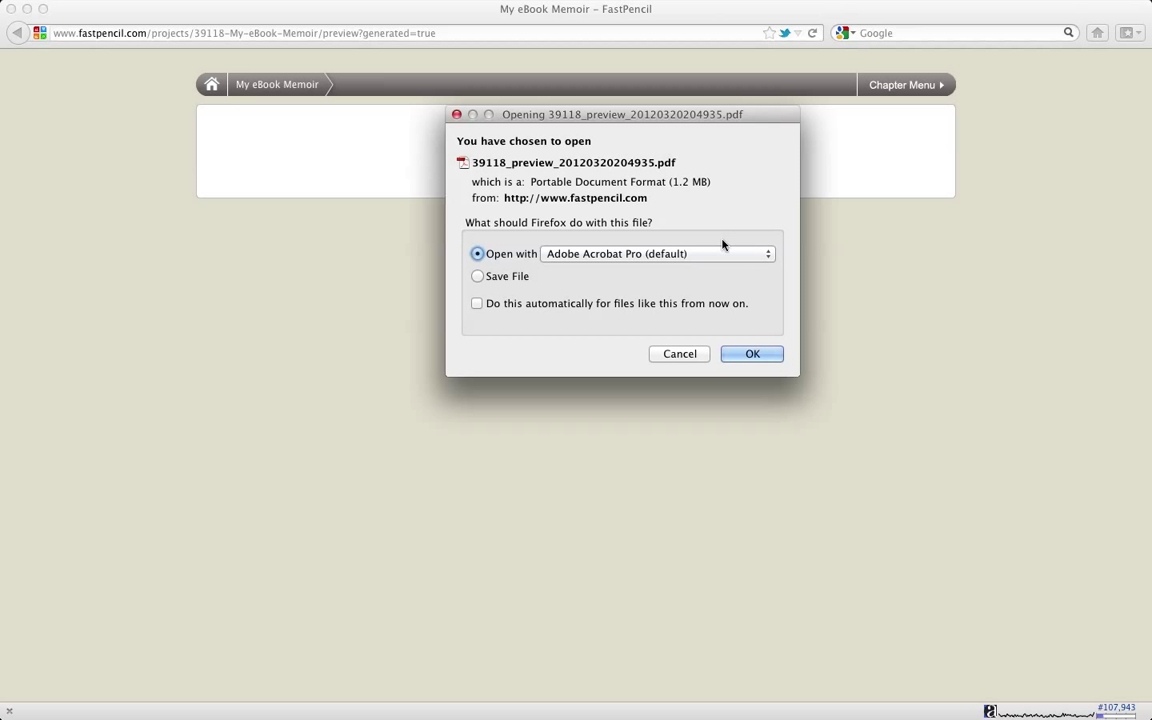
After generation finishes, confirm opening the new preview PDF in Acrobat Pro.
click(752, 353)
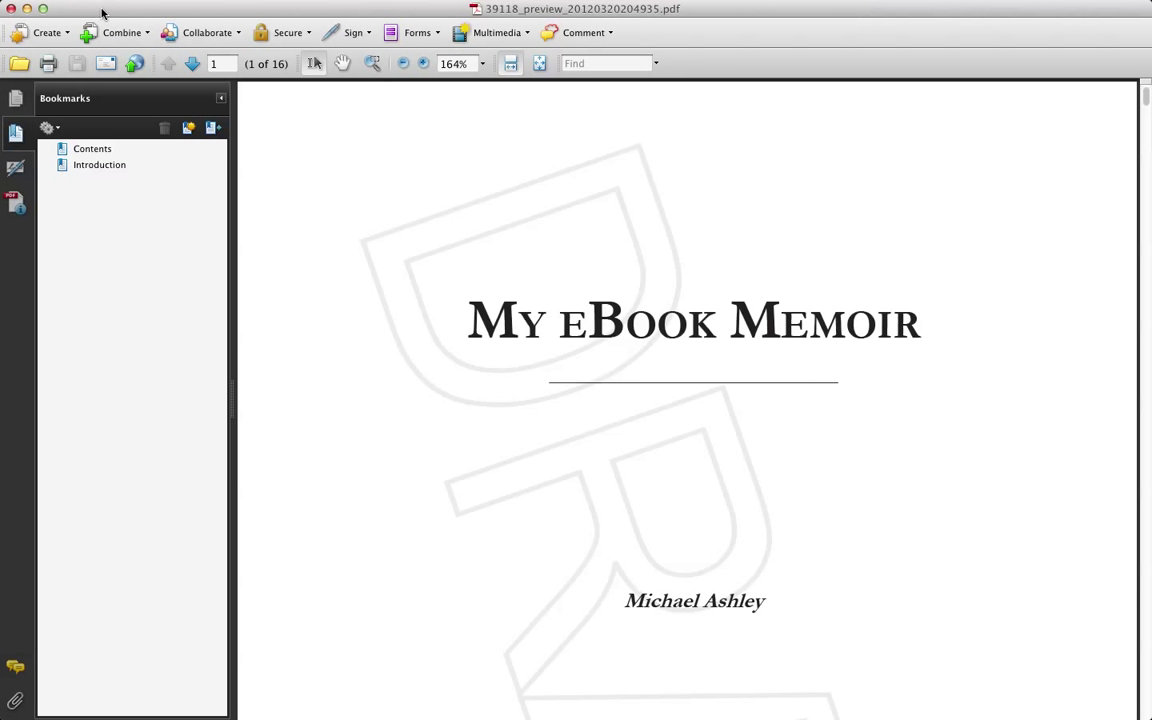
mouse_move(770, 66)
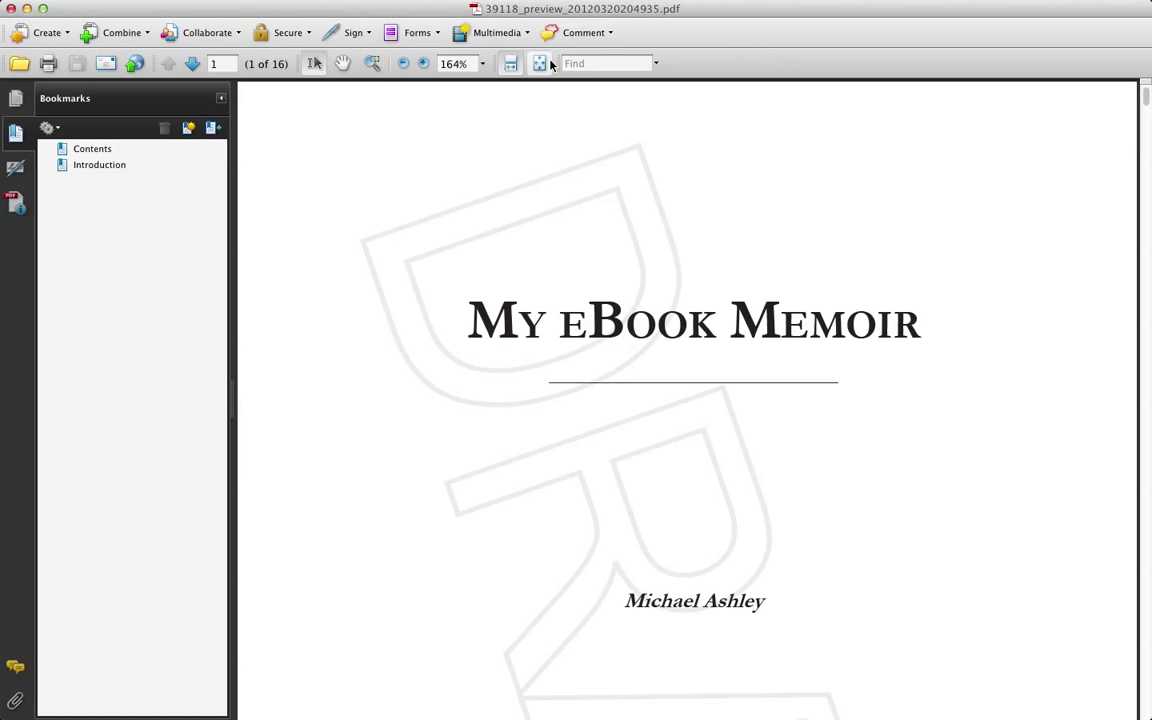
Fit the whole My eBook Memoir title page of the 16-page preview on screen.
click(539, 63)
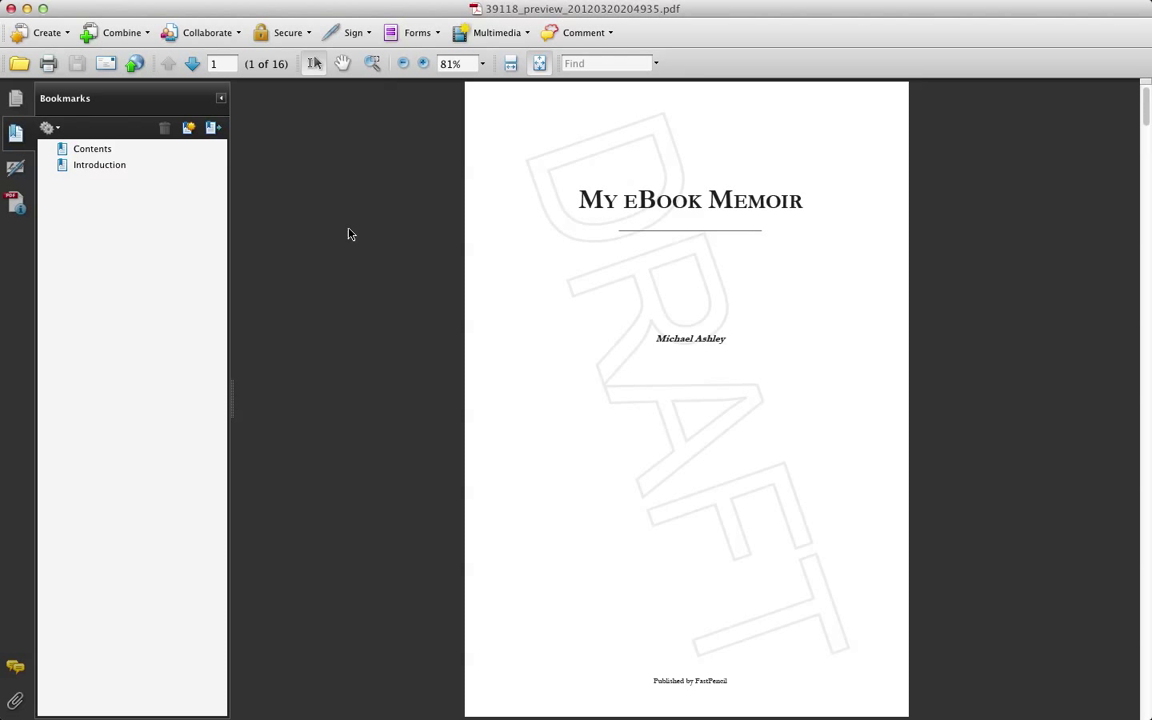
mouse_move(406, 189)
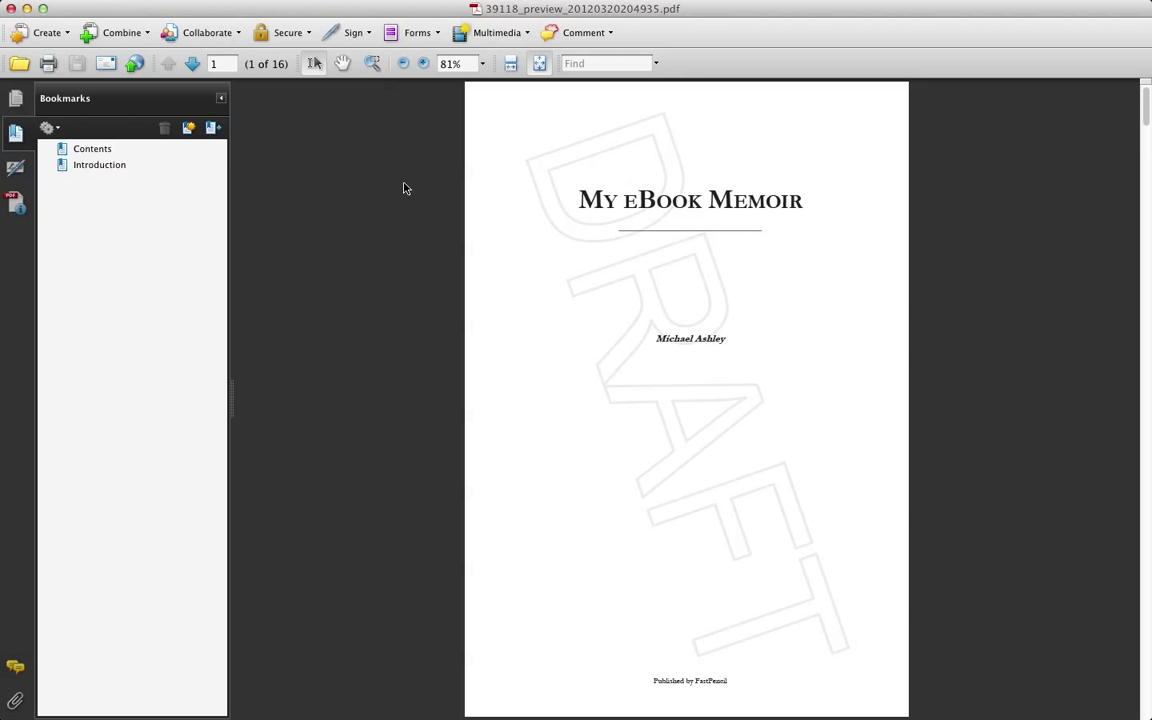
mouse_move(410, 191)
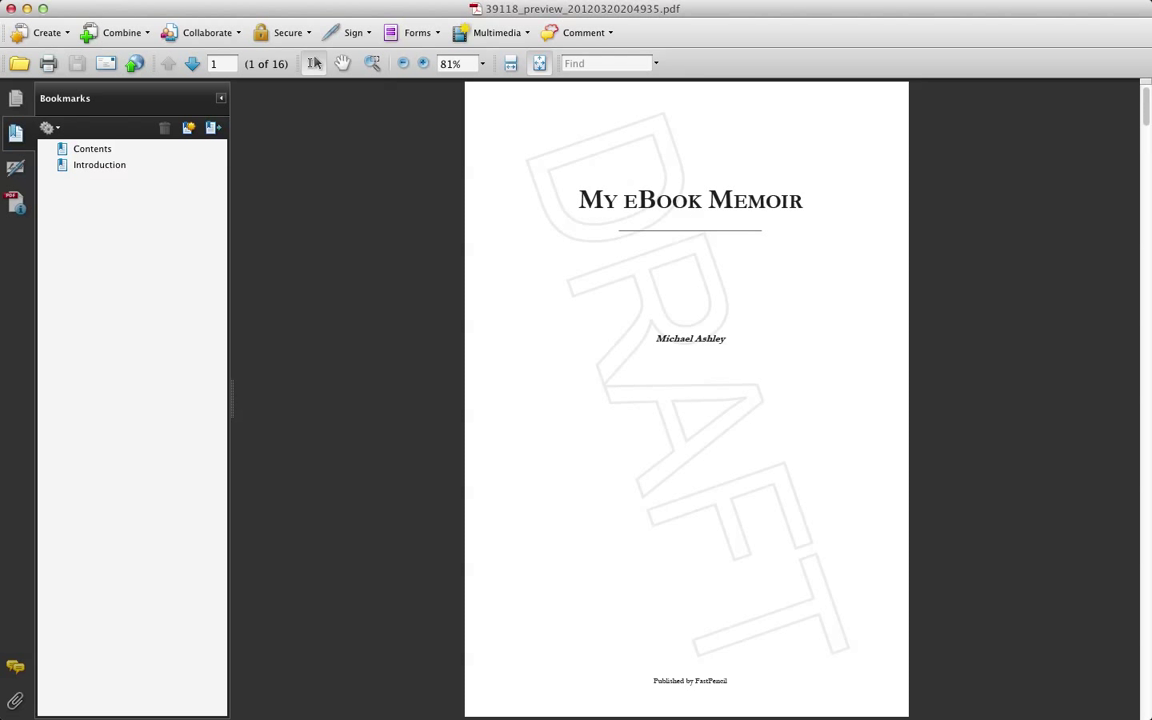
mouse_move(313, 162)
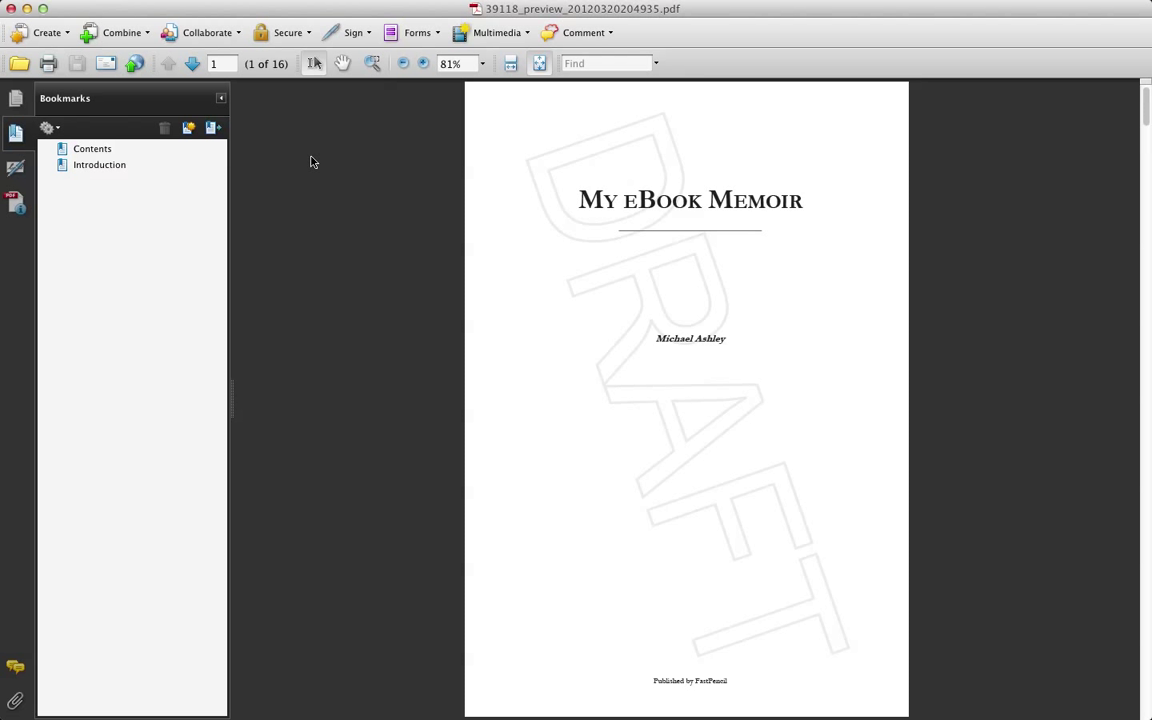
mouse_move(343, 146)
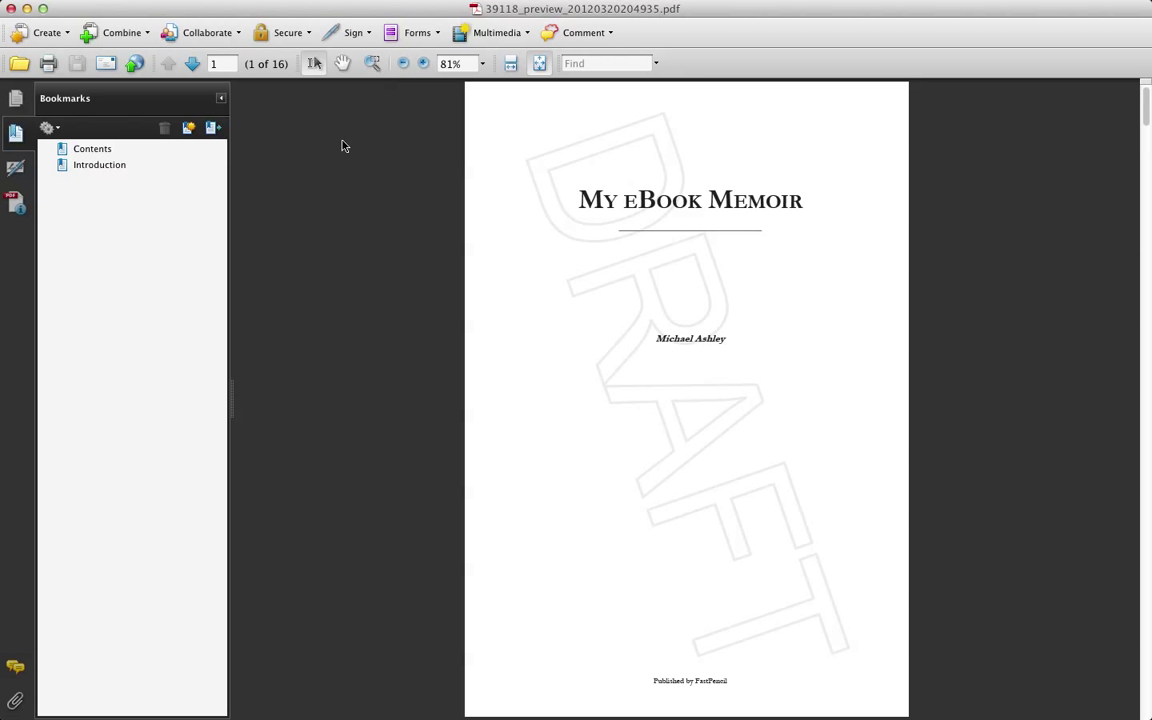
mouse_move(342, 147)
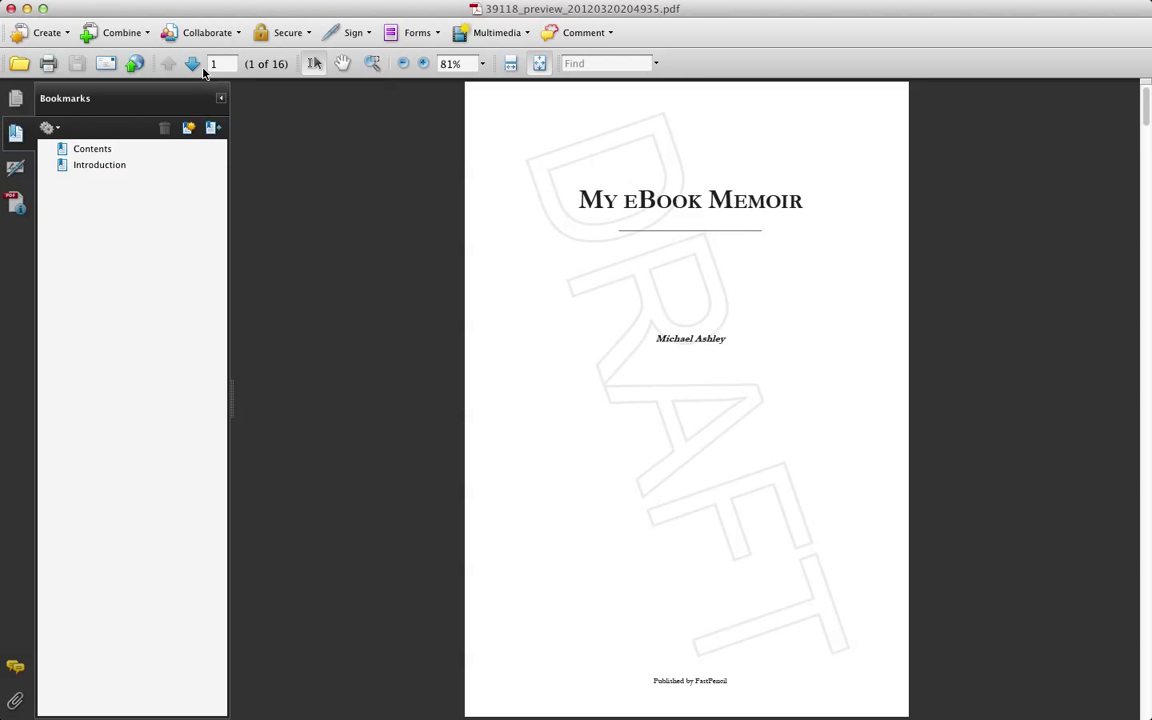
mouse_move(192, 64)
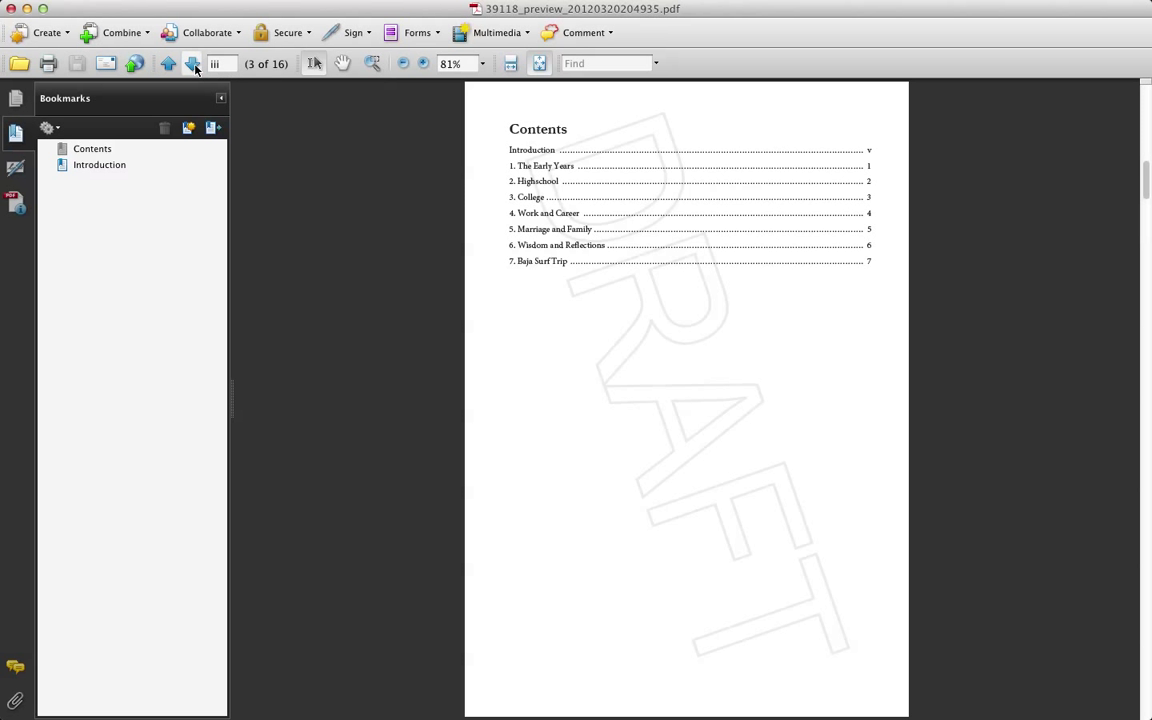
Advance the Memoir-medium preview past the Contents page to page 5 of 16.
click(192, 63)
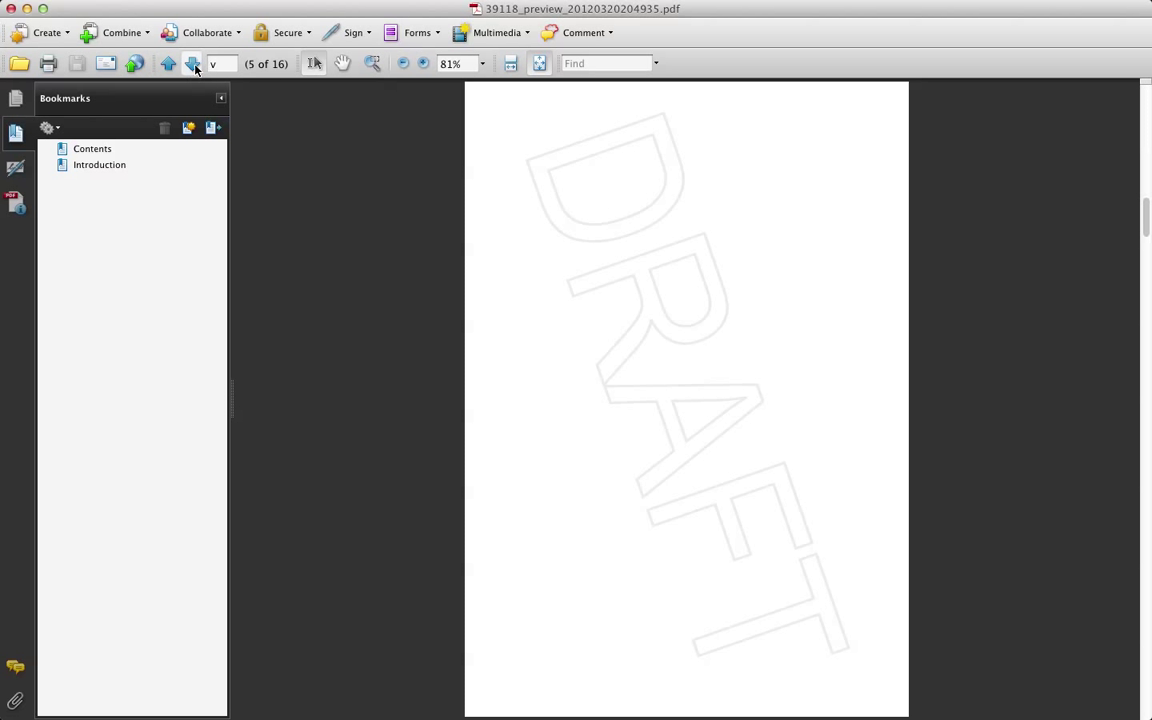
Jump to the Introduction bookmark, enter page 15, then step back to Baja Surf Trip.
click(168, 63)
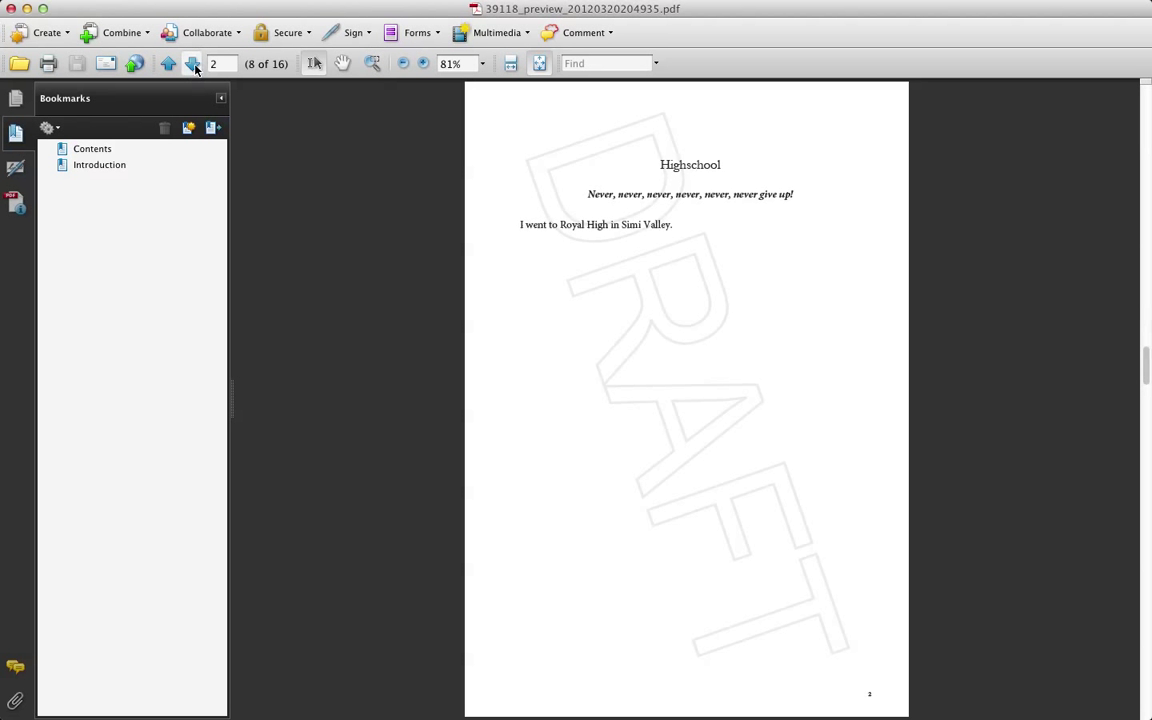
click(99, 164)
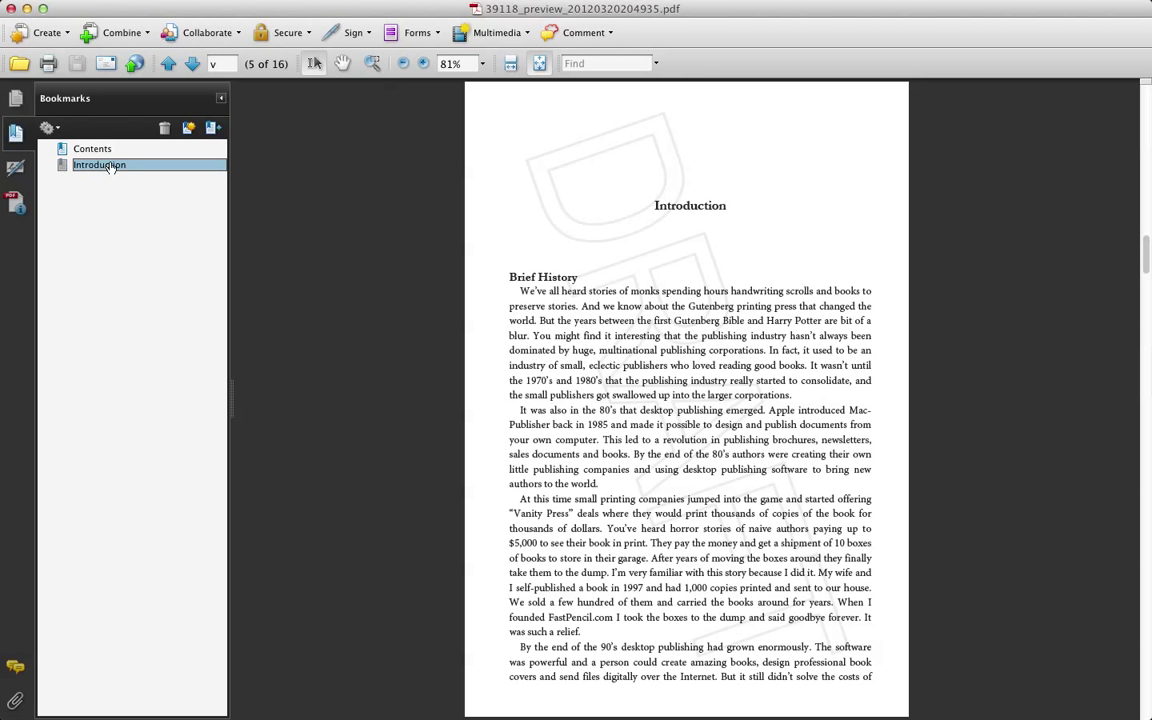
click(192, 63)
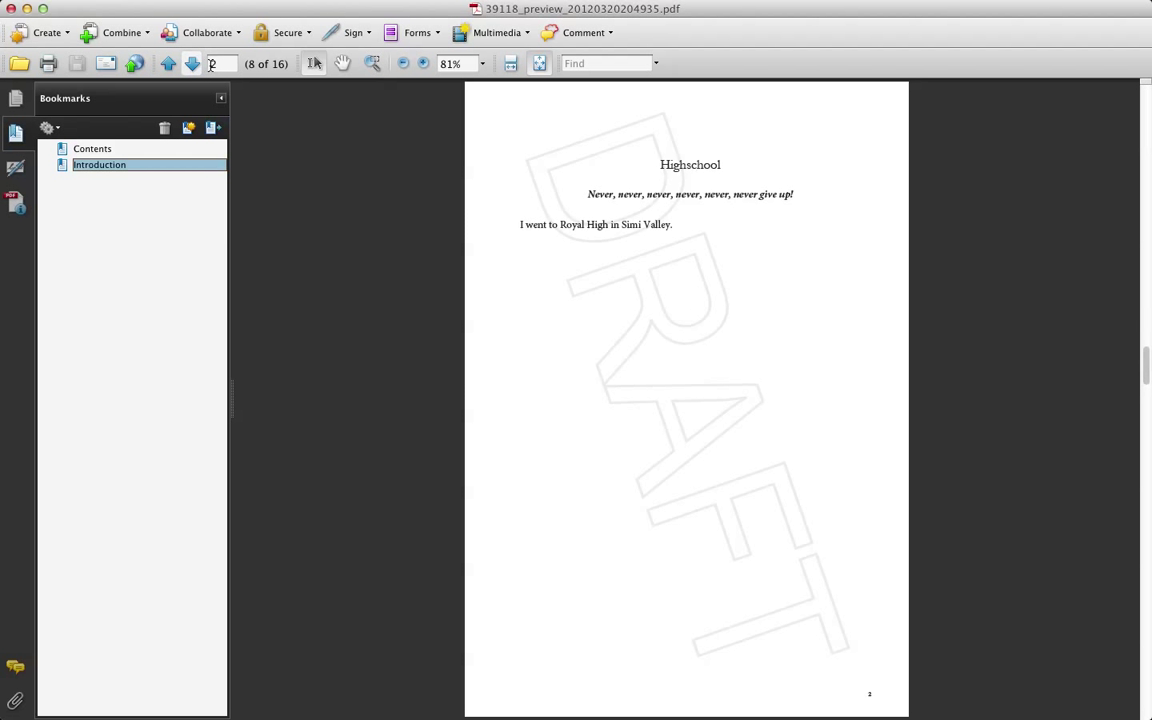
text(15)
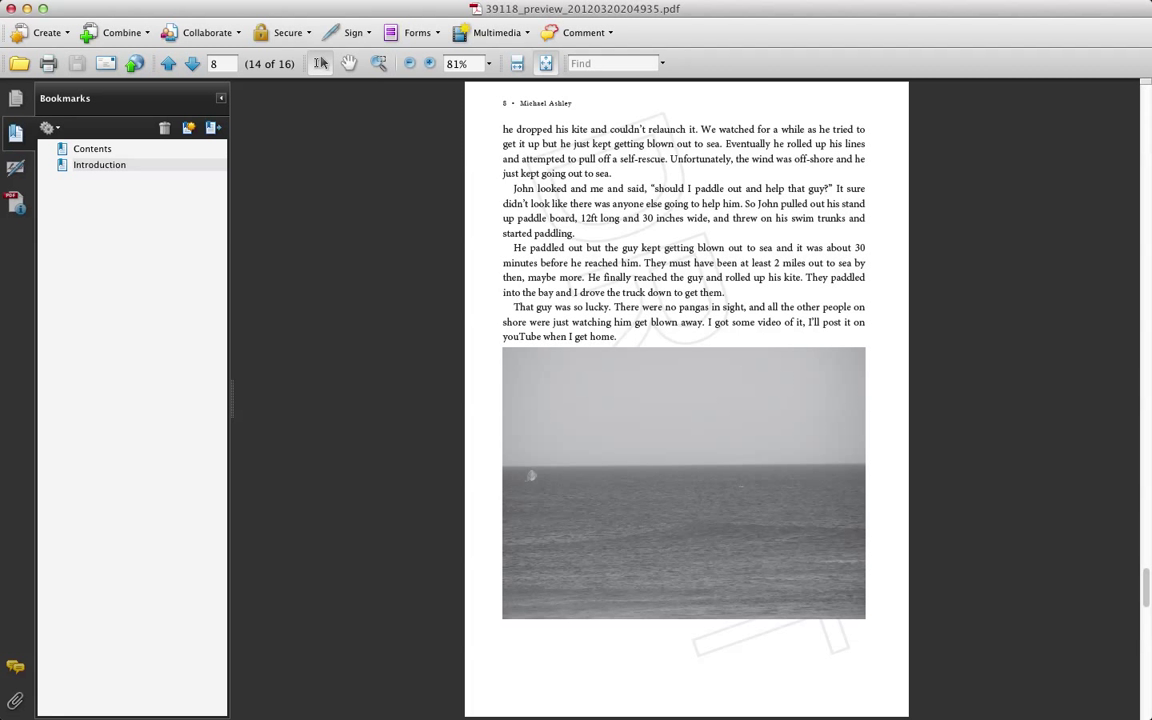
click(168, 63)
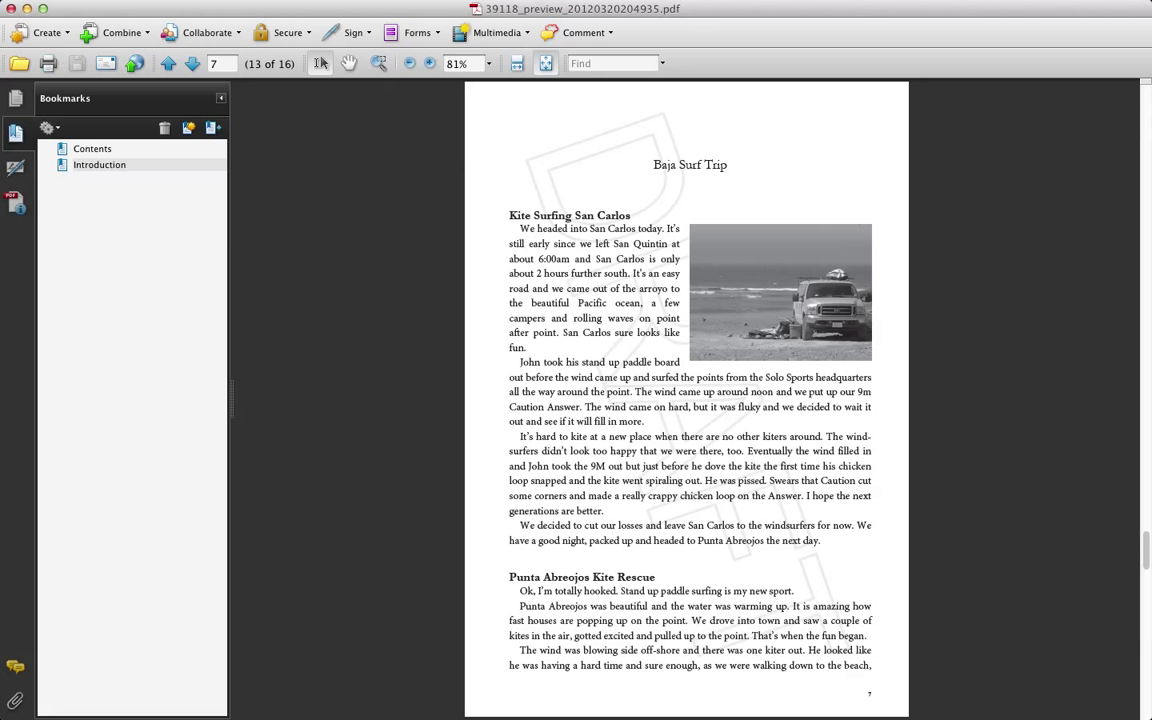
mouse_move(387, 248)
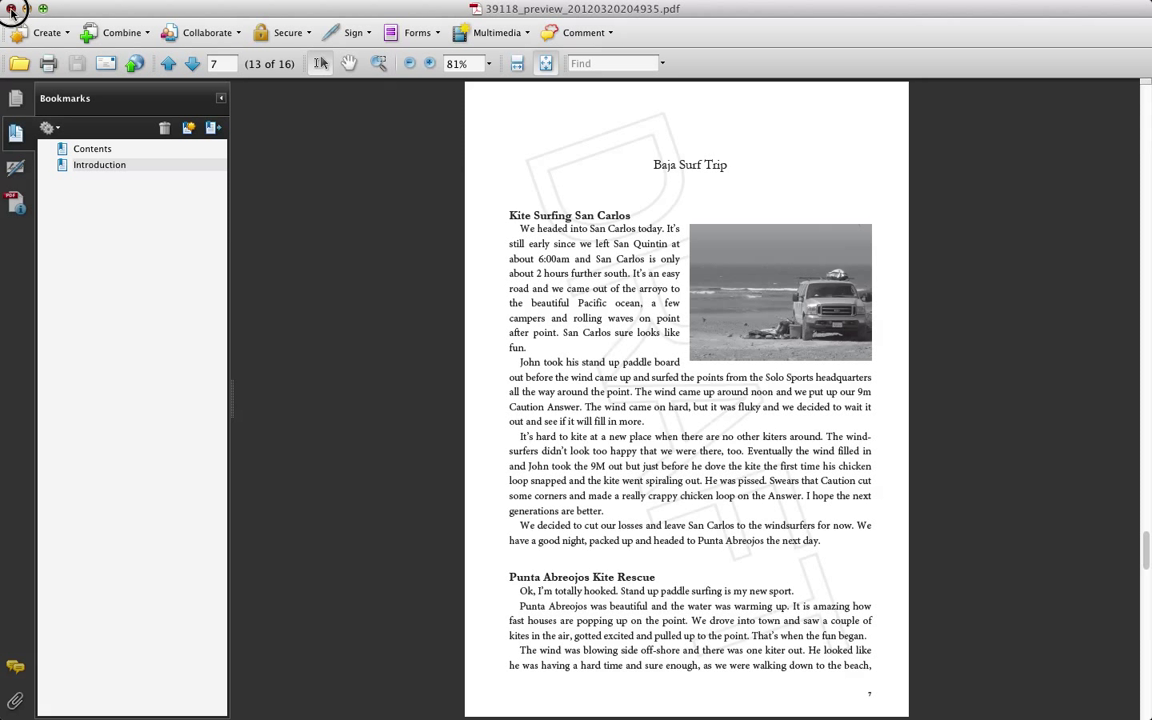
Close the preview PDF and bring up the design templates from the My eBook Memoir summary.
click(290, 85)
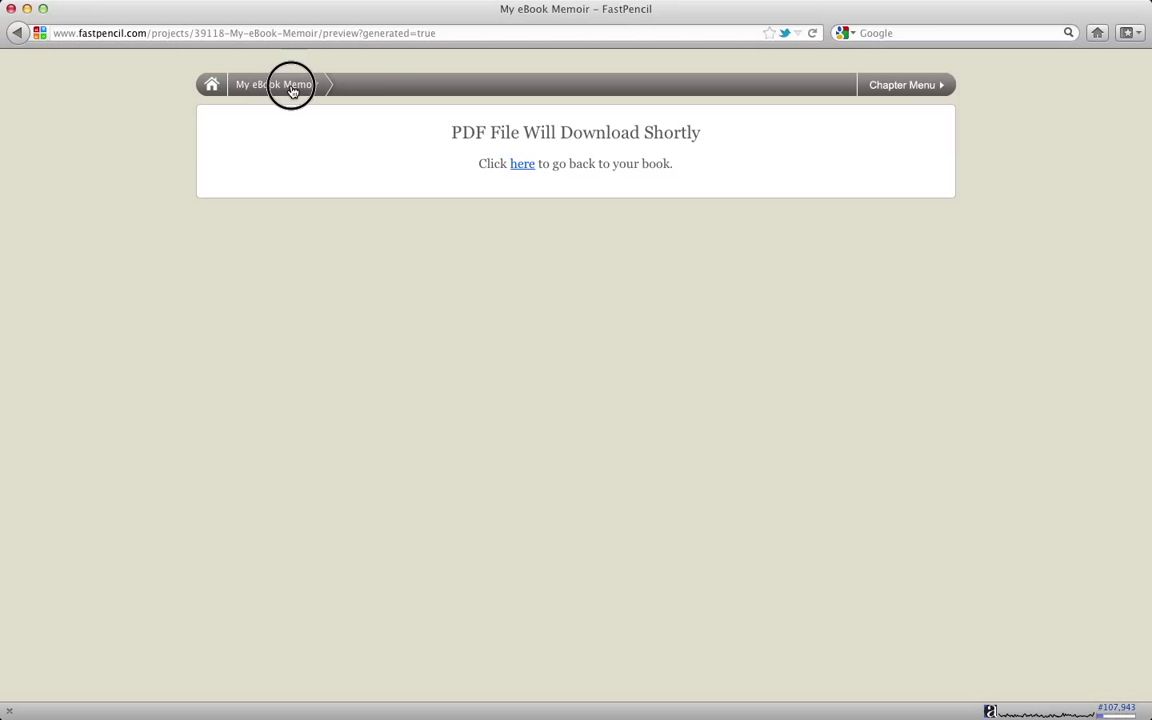
click(273, 84)
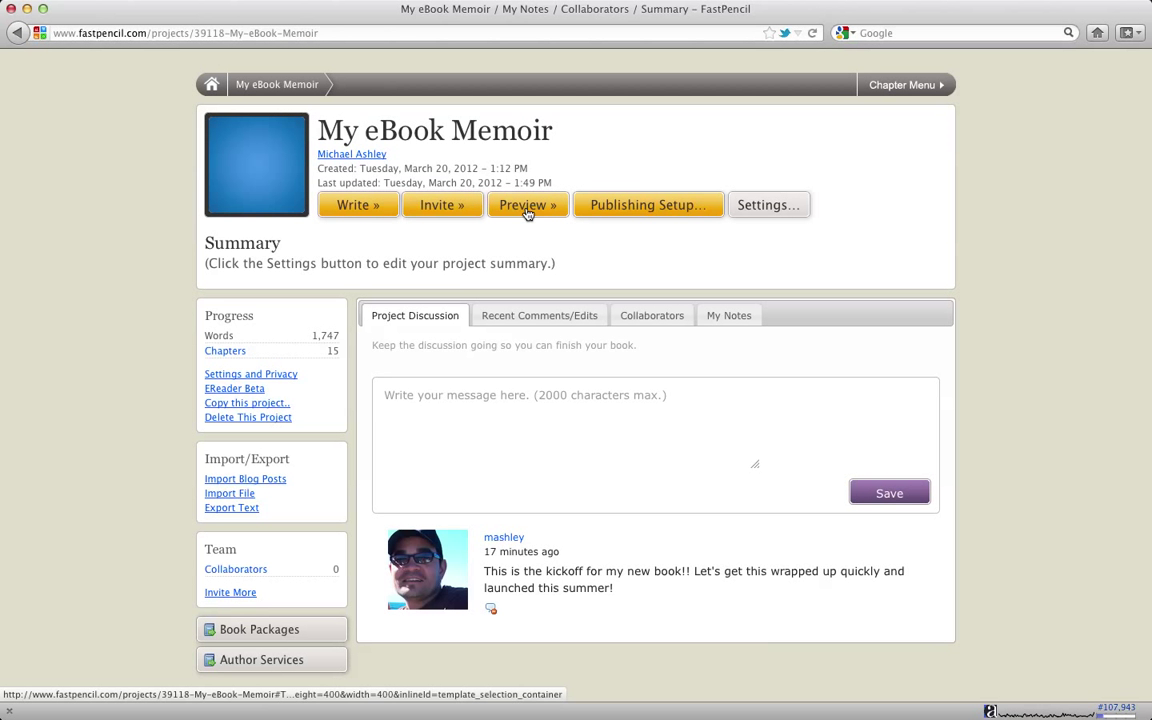
click(527, 204)
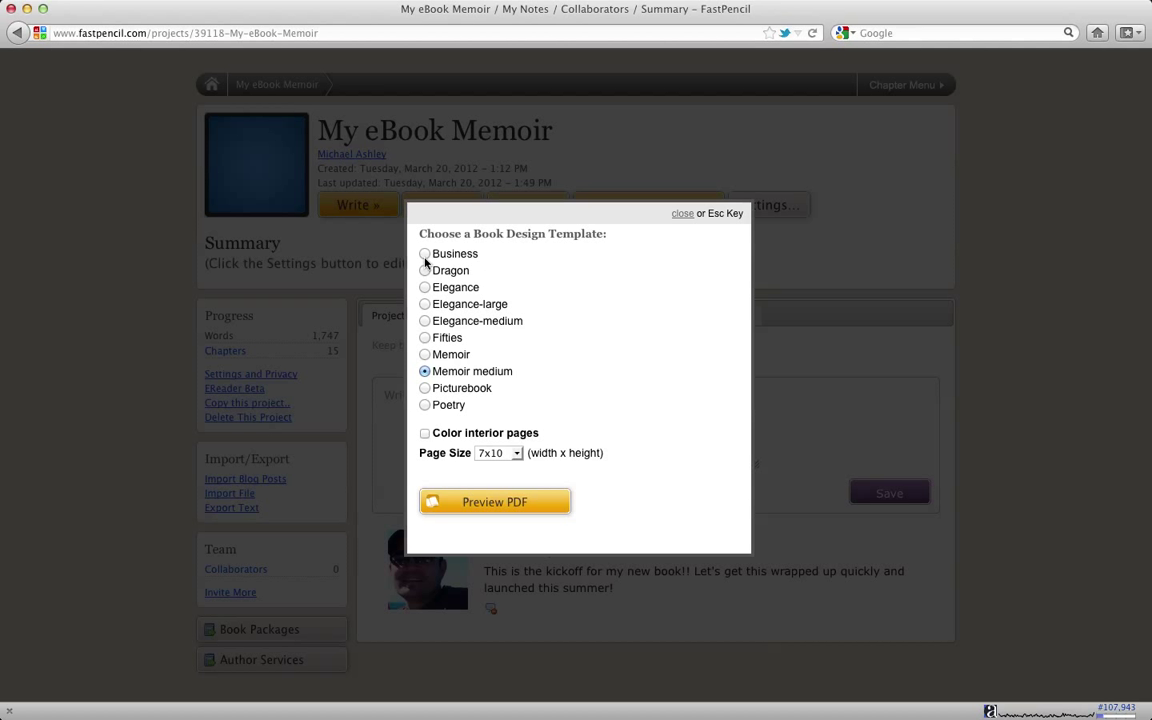
Try the Elegance design template with a 5x8 page size.
click(424, 287)
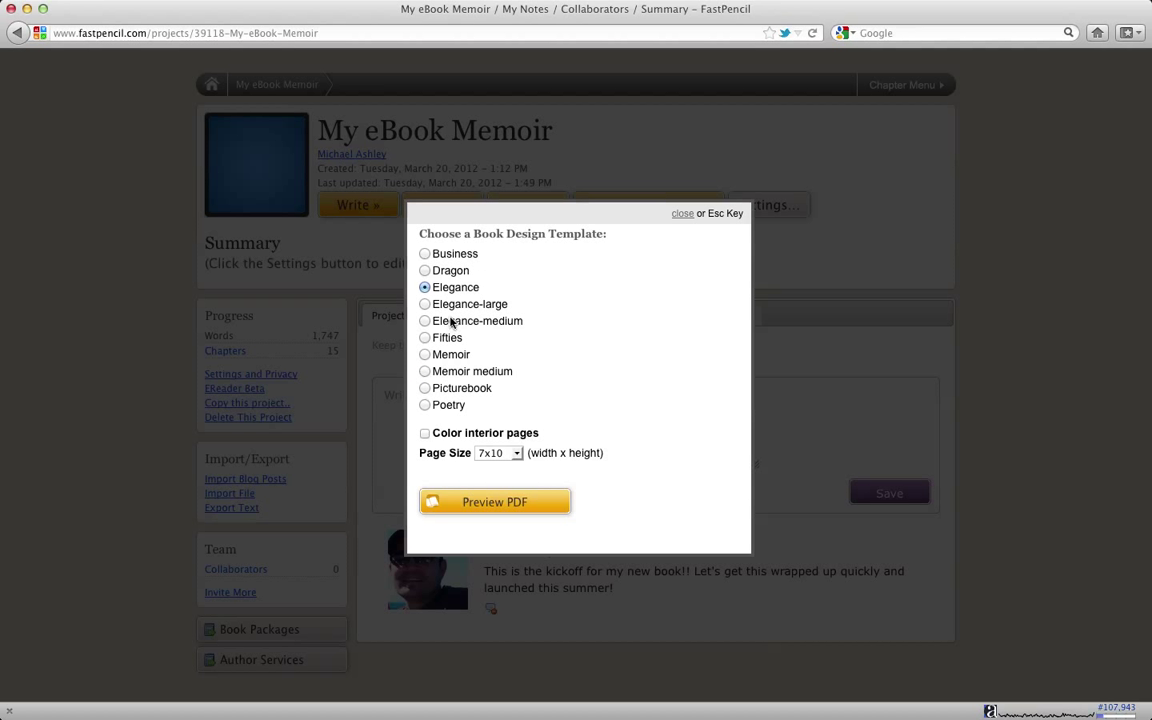
mouse_move(451, 270)
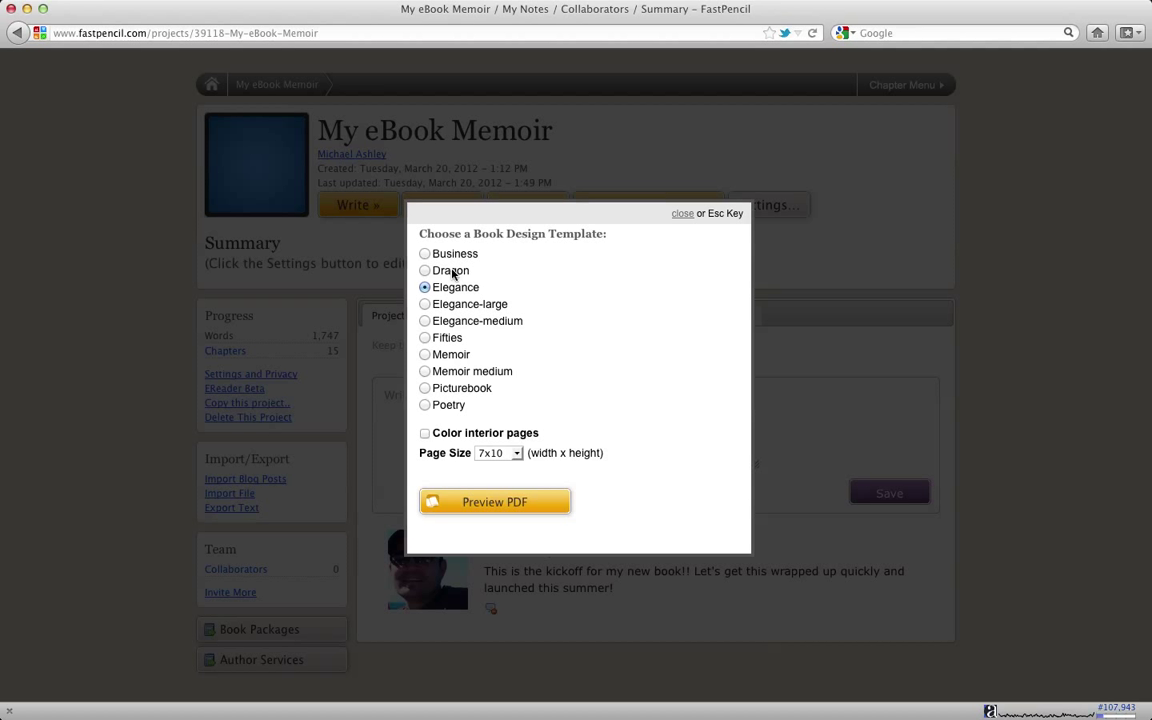
mouse_move(451, 347)
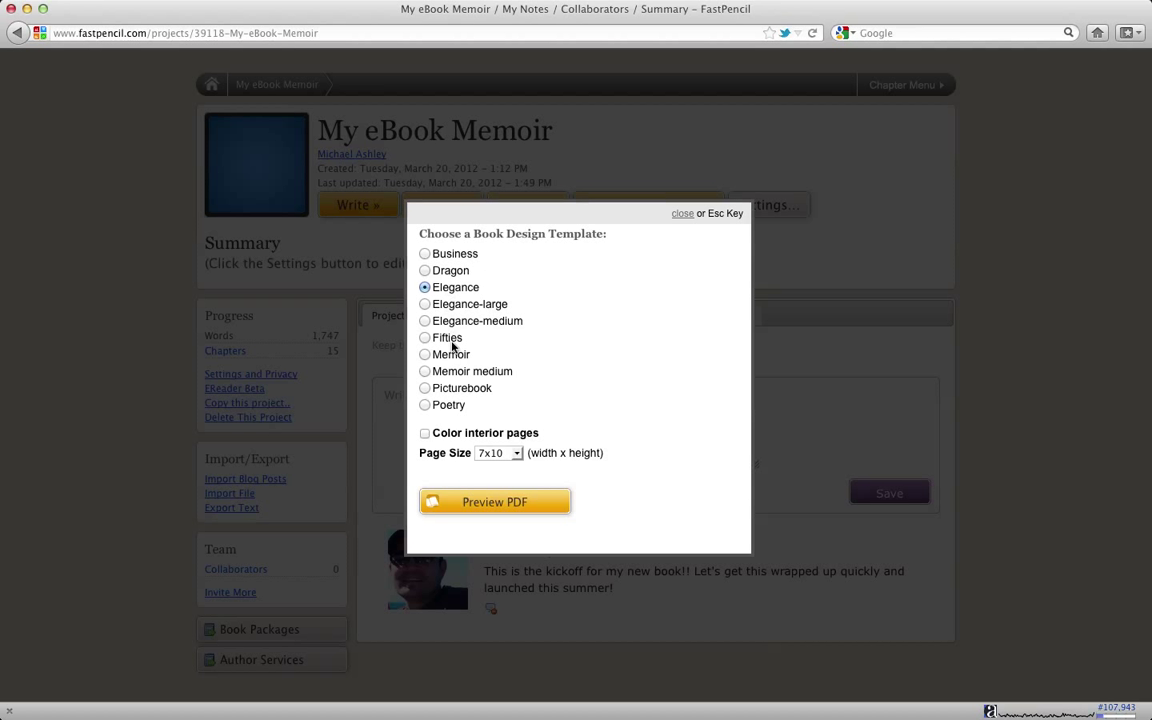
mouse_move(450, 328)
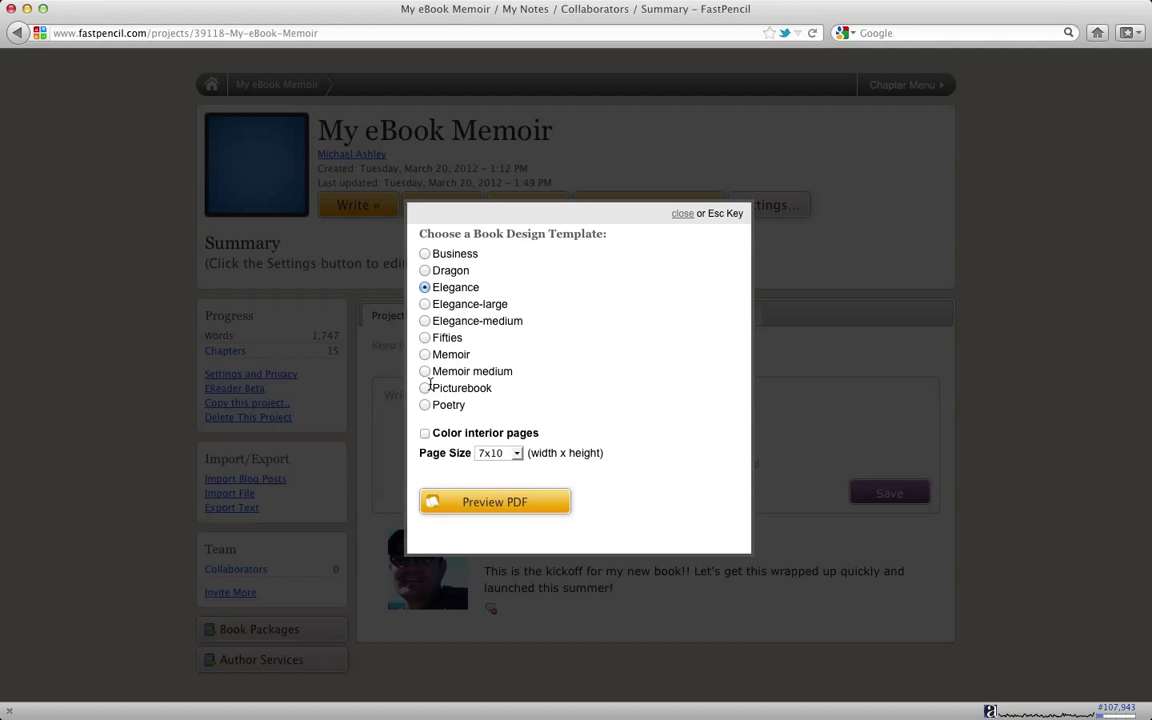
click(498, 453)
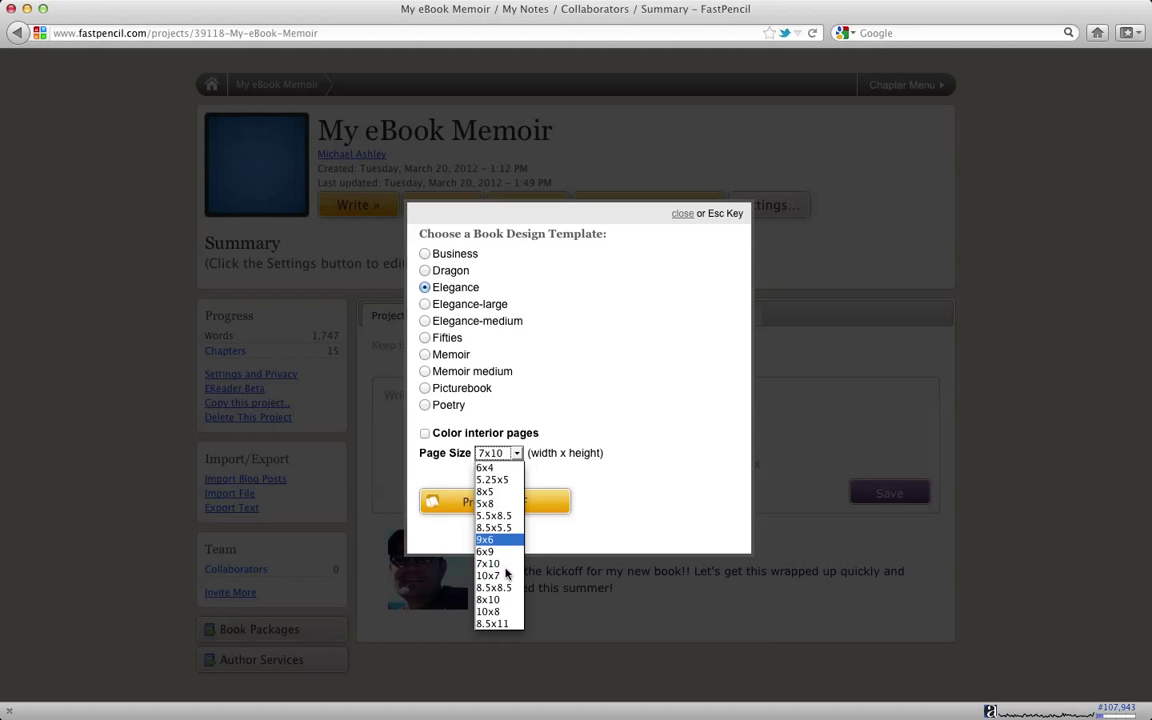
click(485, 503)
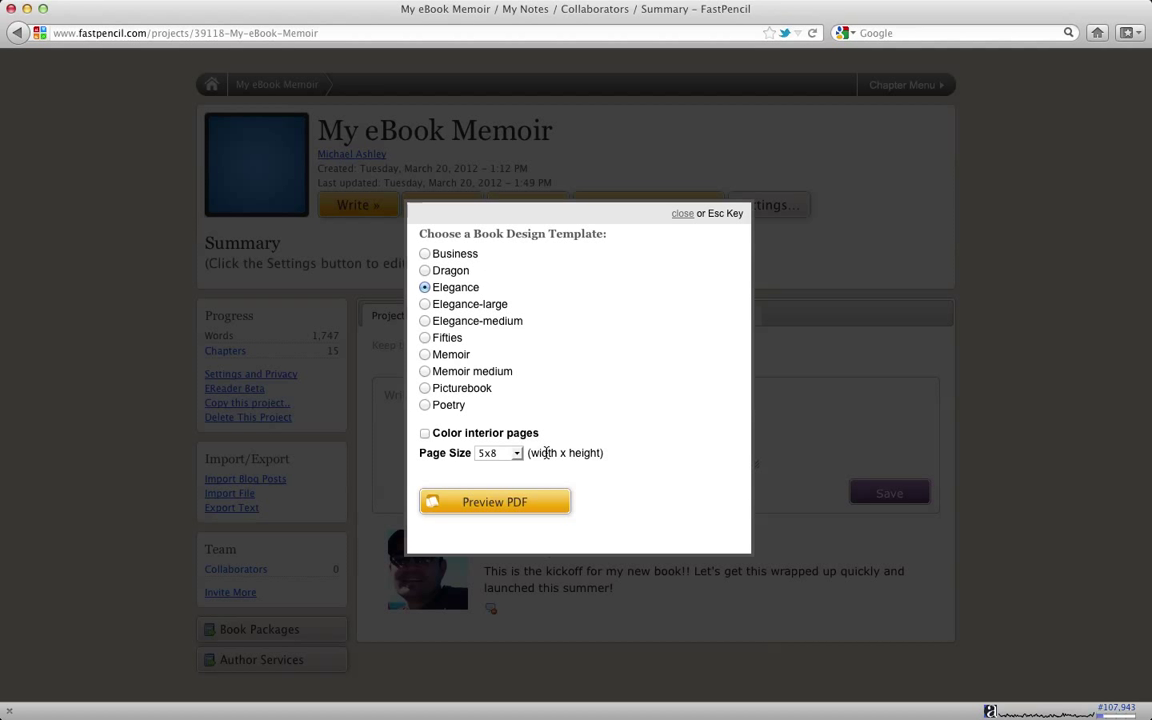
Try the Business, Dragon (at 6x9), Elegance-large and Elegance templates.
click(424, 253)
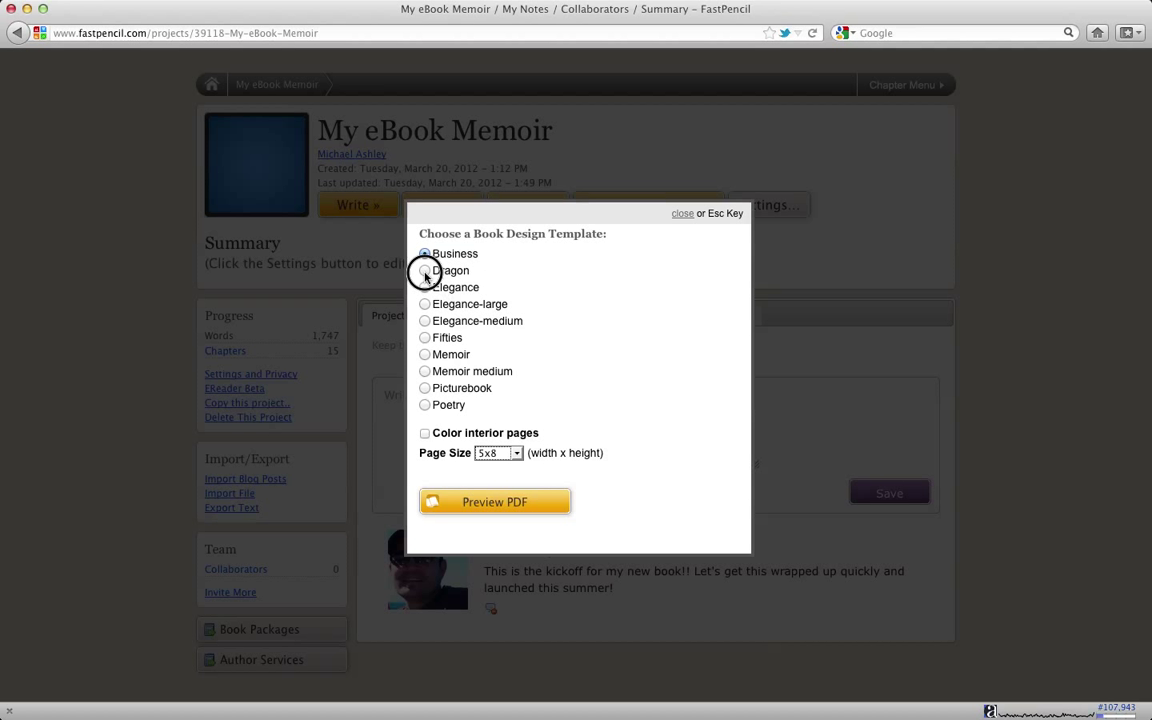
click(425, 270)
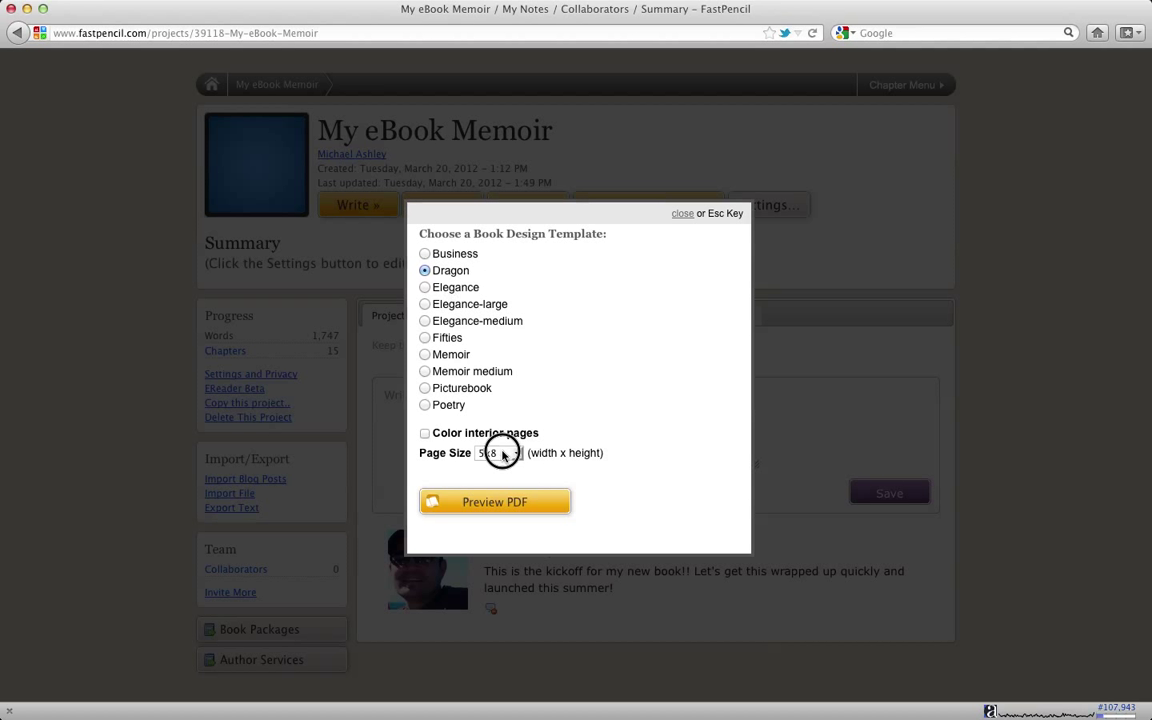
click(498, 452)
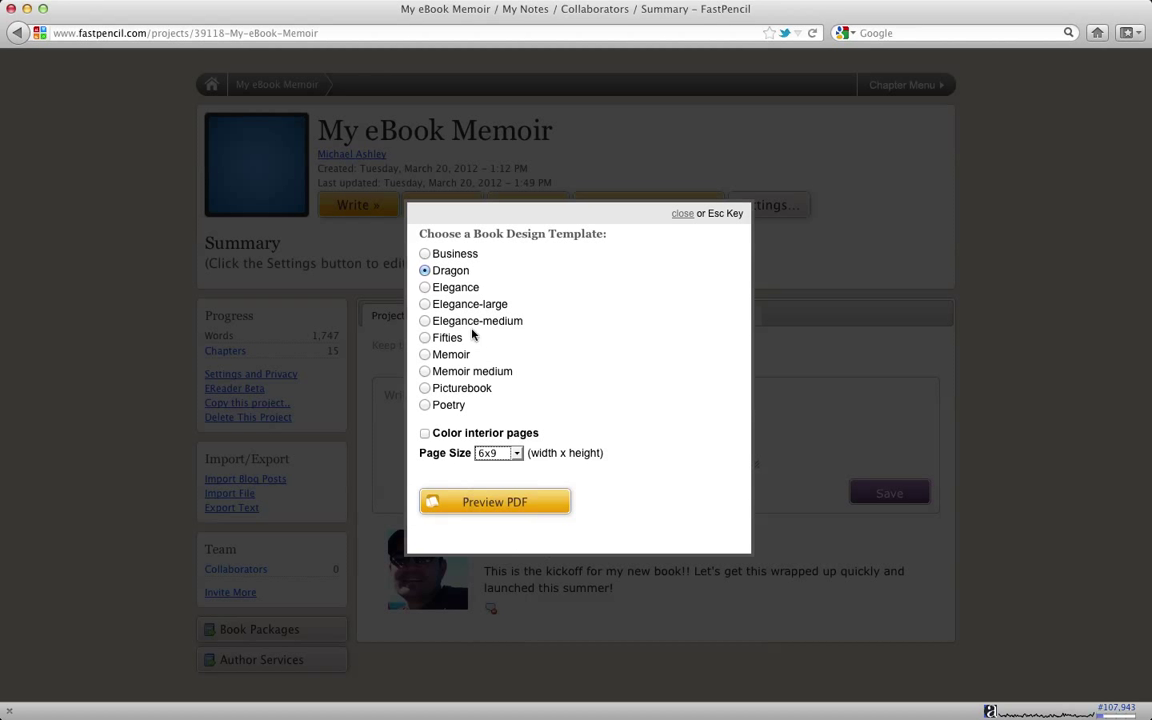
click(425, 304)
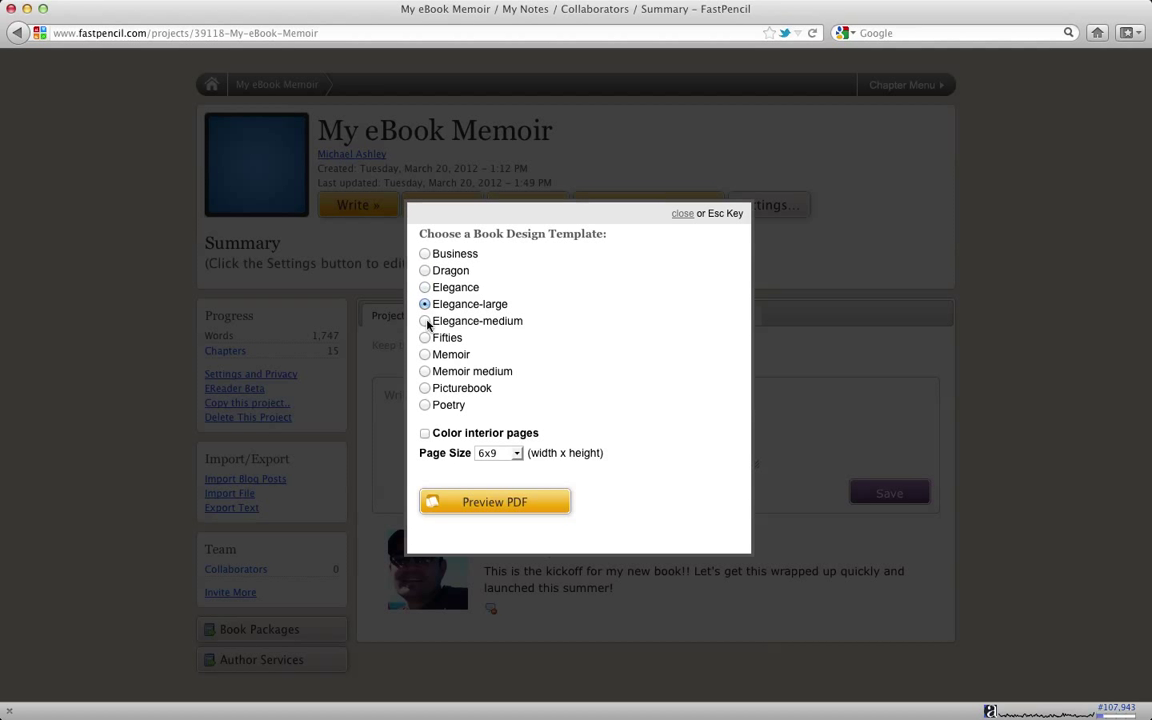
click(424, 287)
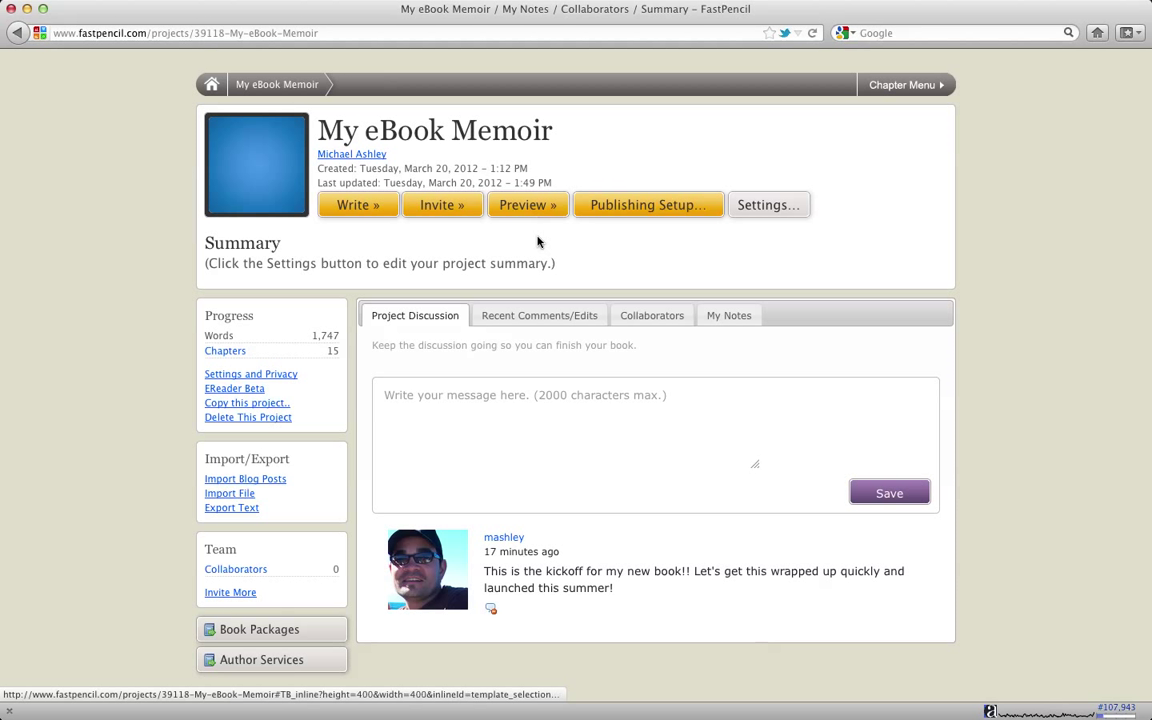
mouse_move(641, 221)
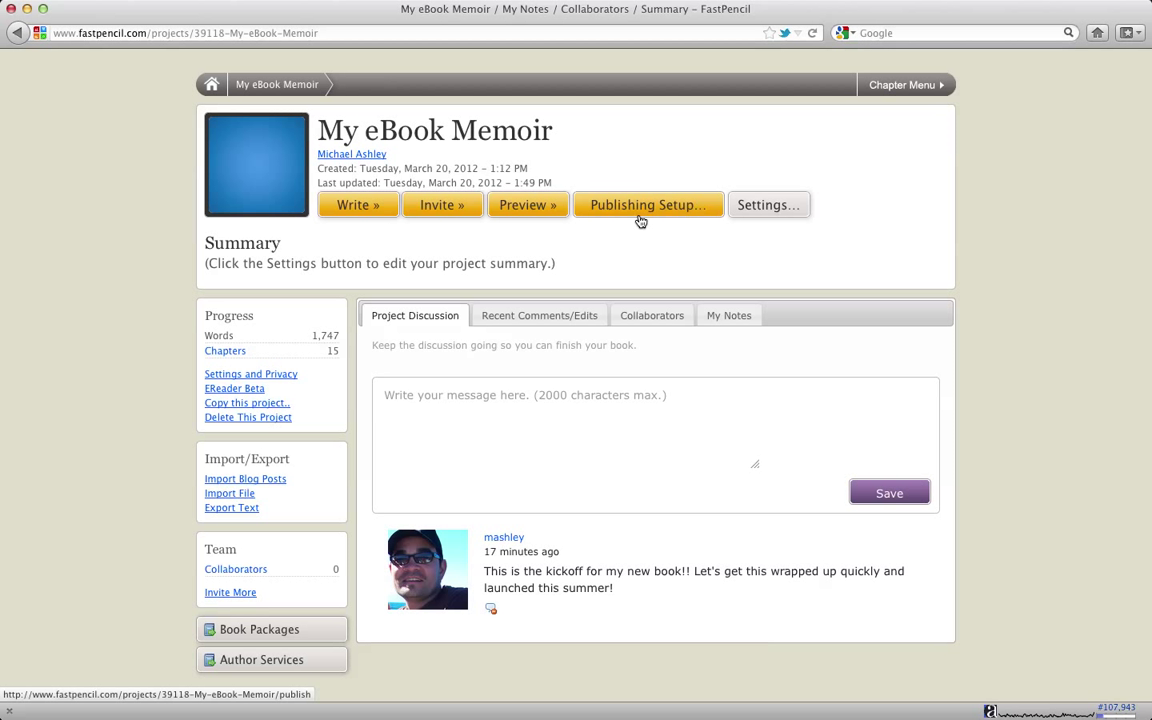
mouse_move(640, 240)
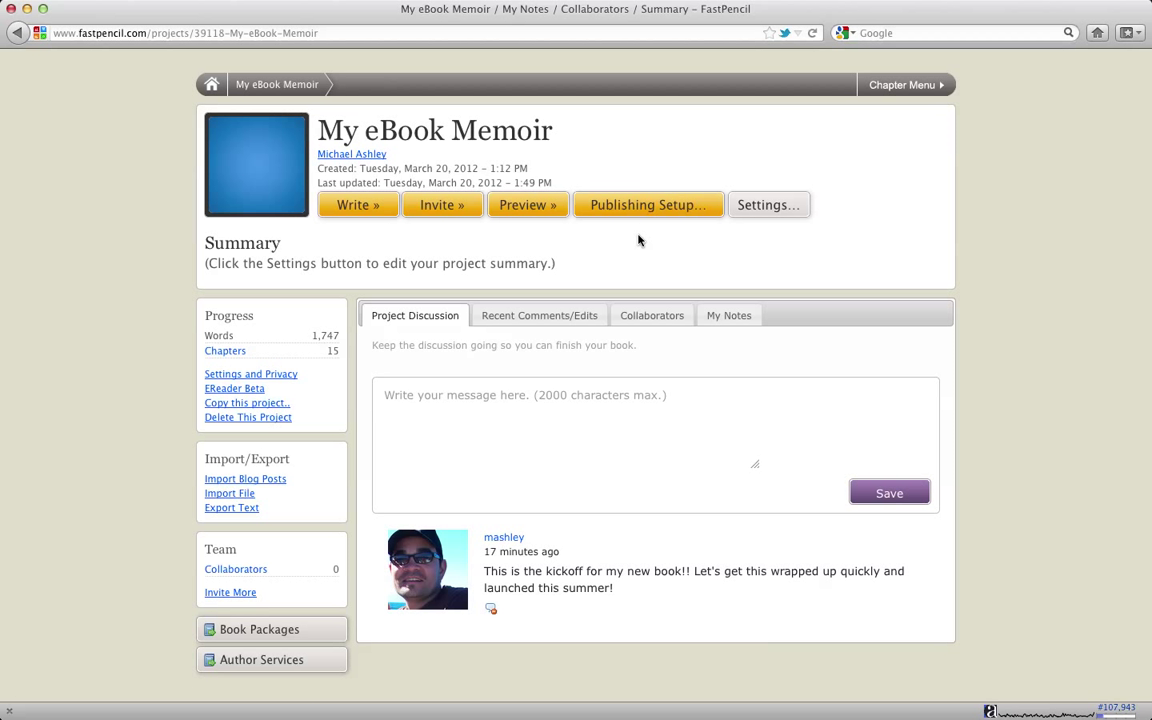